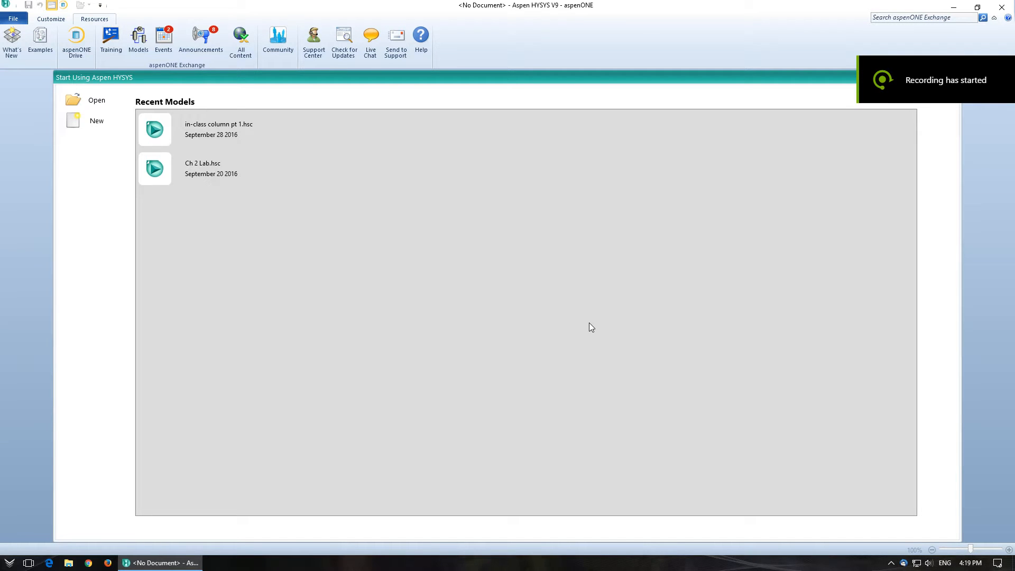
mouse_move(490, 327)
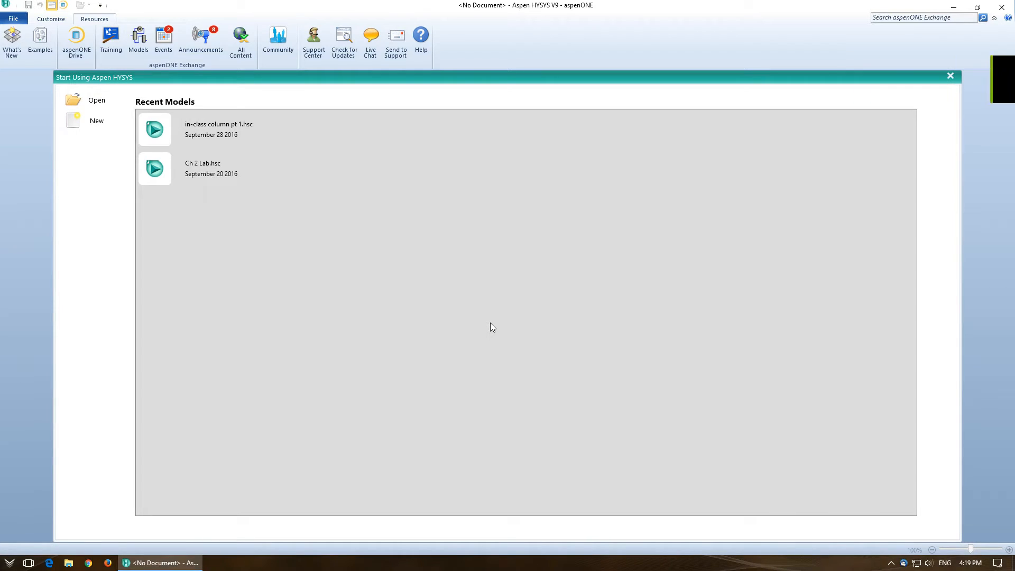
mouse_move(453, 321)
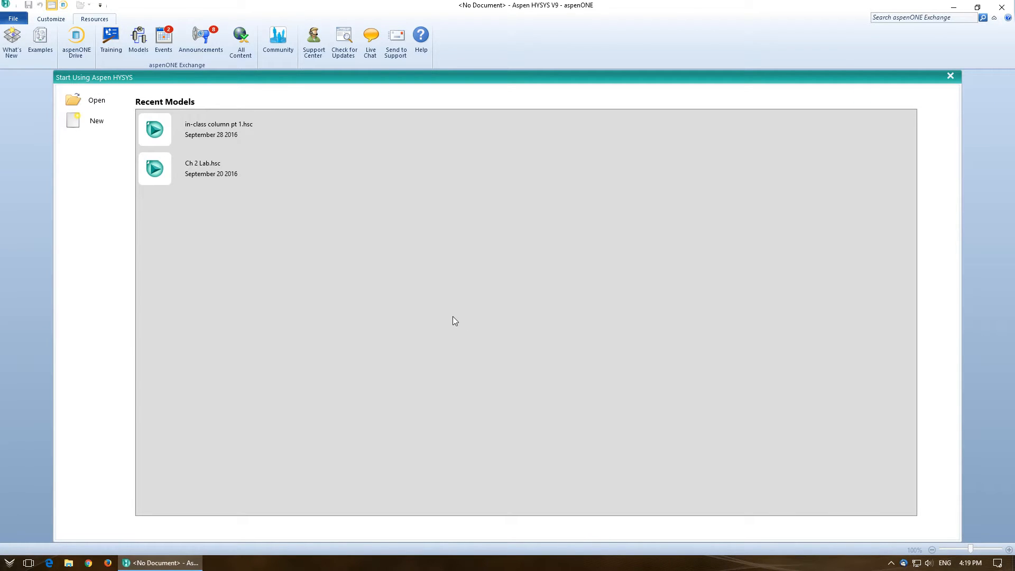
mouse_move(277, 283)
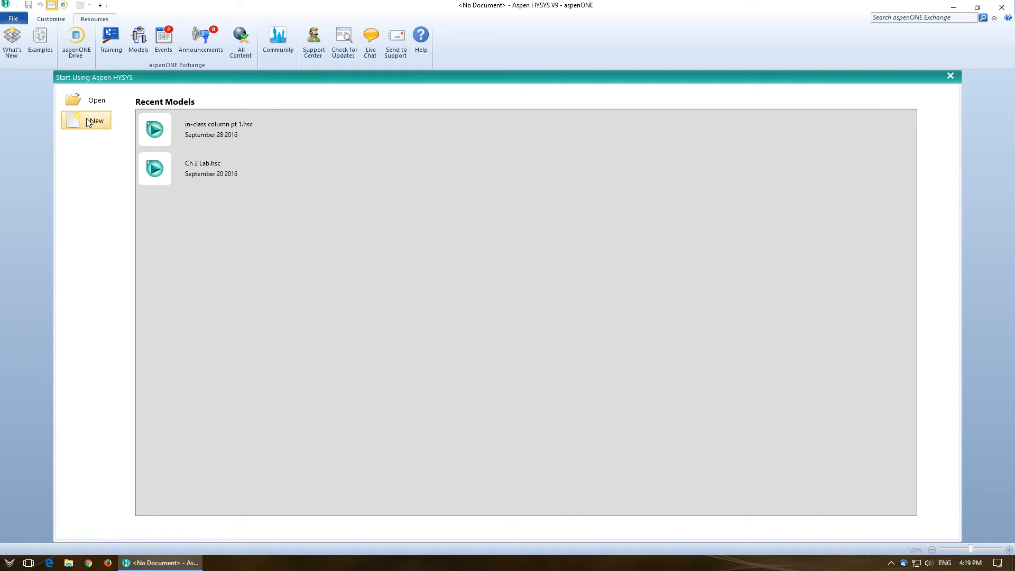
Start a new, untitled simulation case from the HYSYS start page.
click(96, 120)
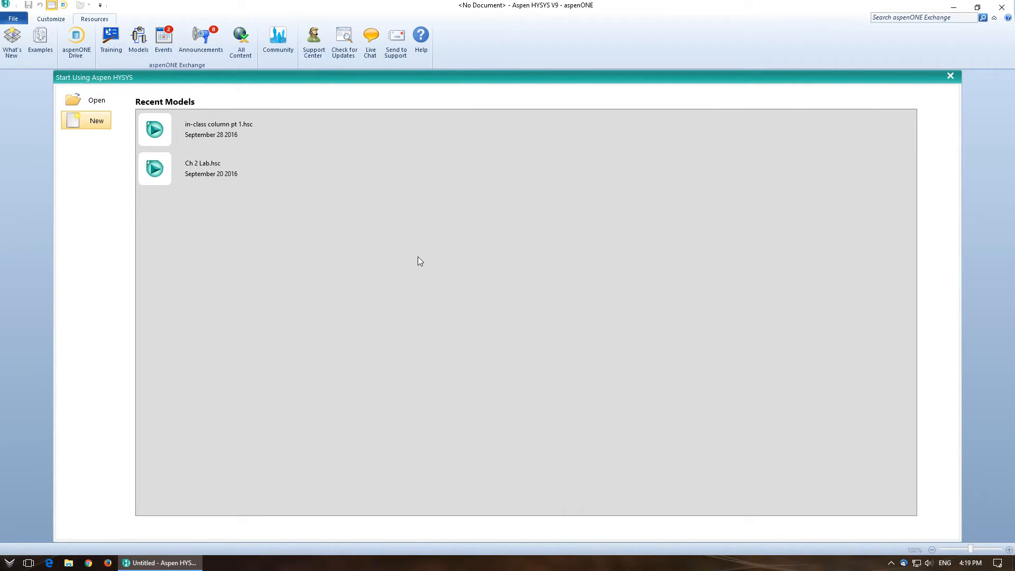
Create Component List - 1 from Aspen Properties with 1,2-dichloroethane and 1,1,2-trichloroethane.
click(96, 121)
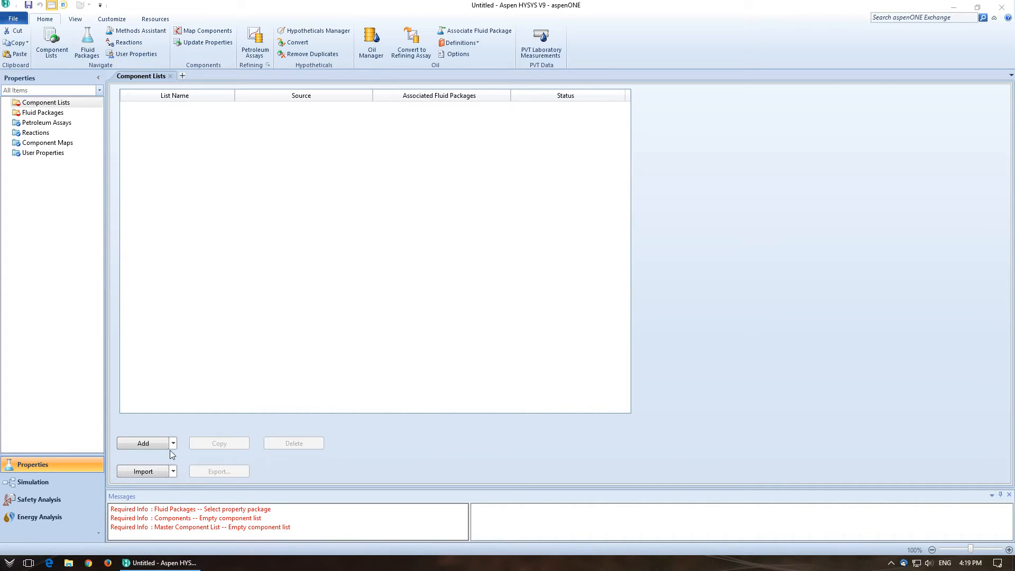
click(172, 443)
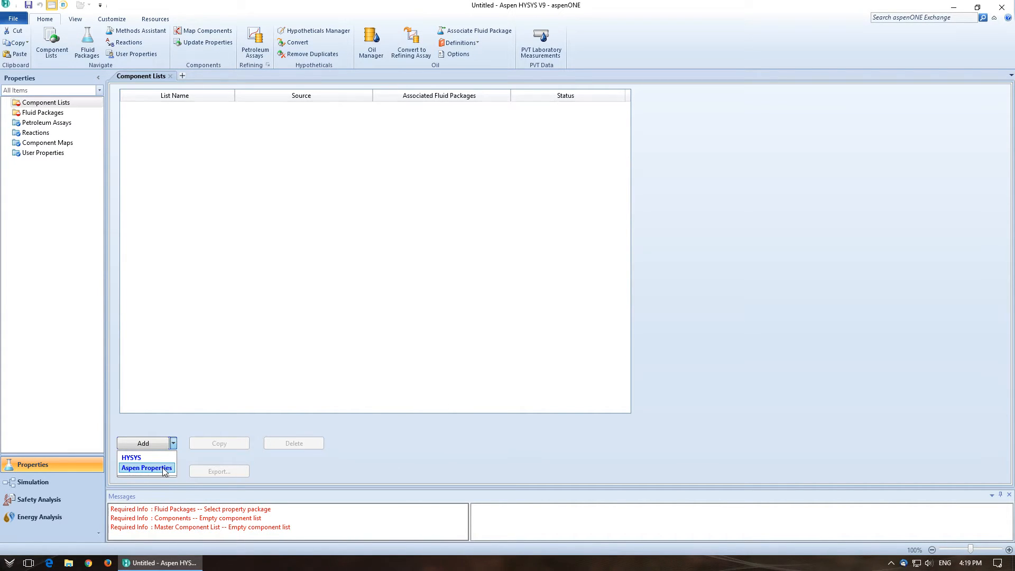
click(147, 467)
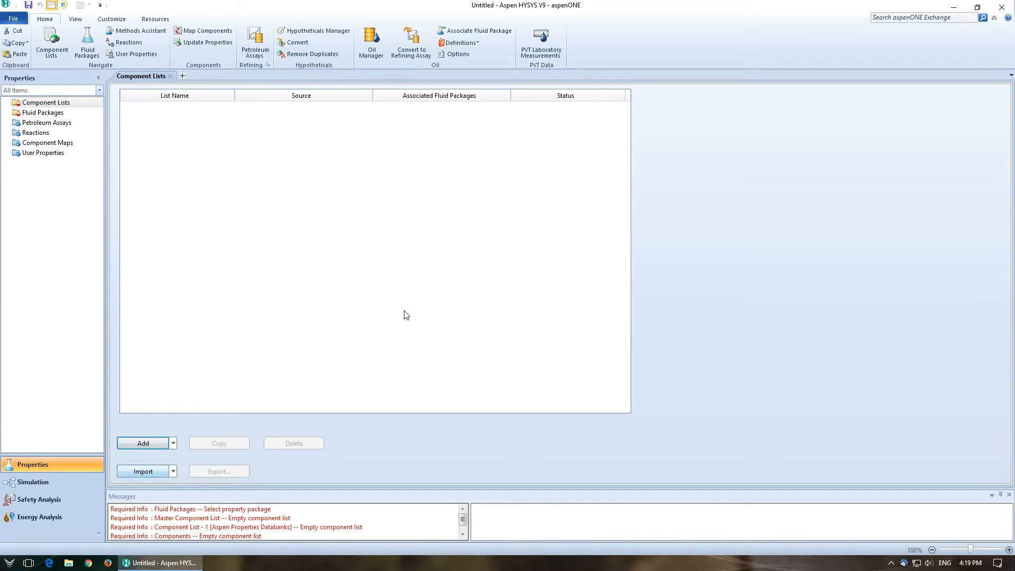
click(141, 443)
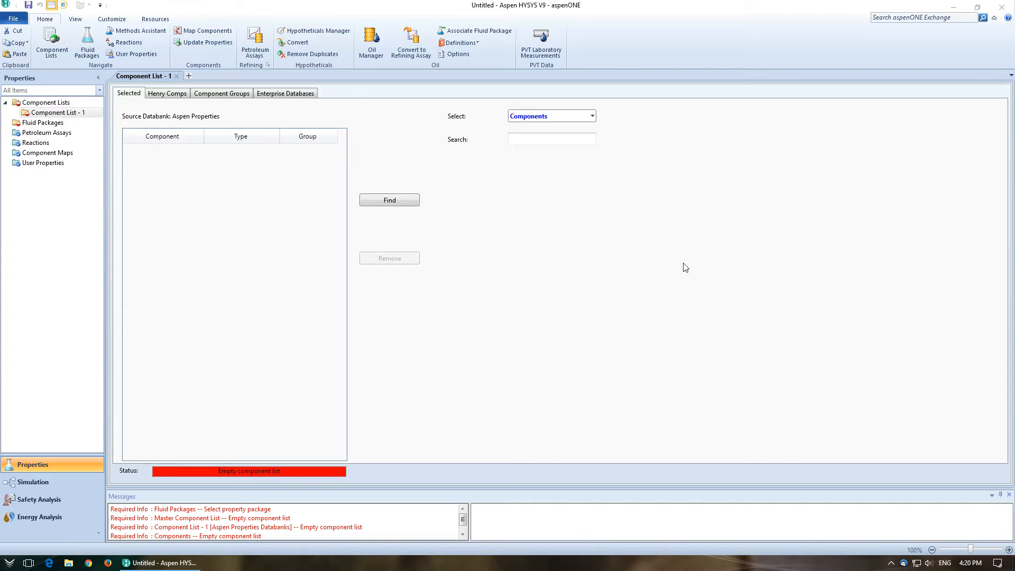
text(1,2-dichloroethane)
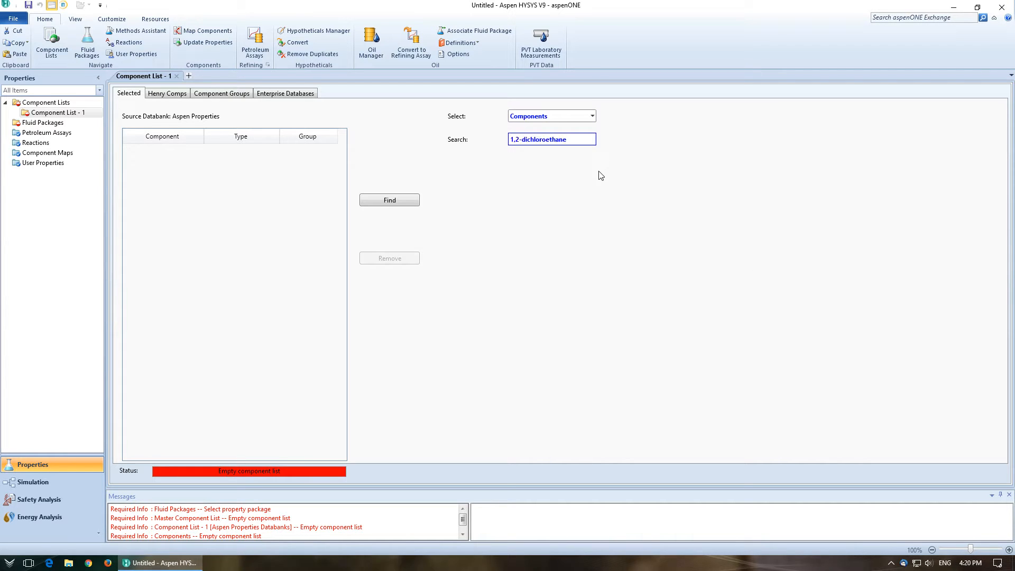
click(389, 199)
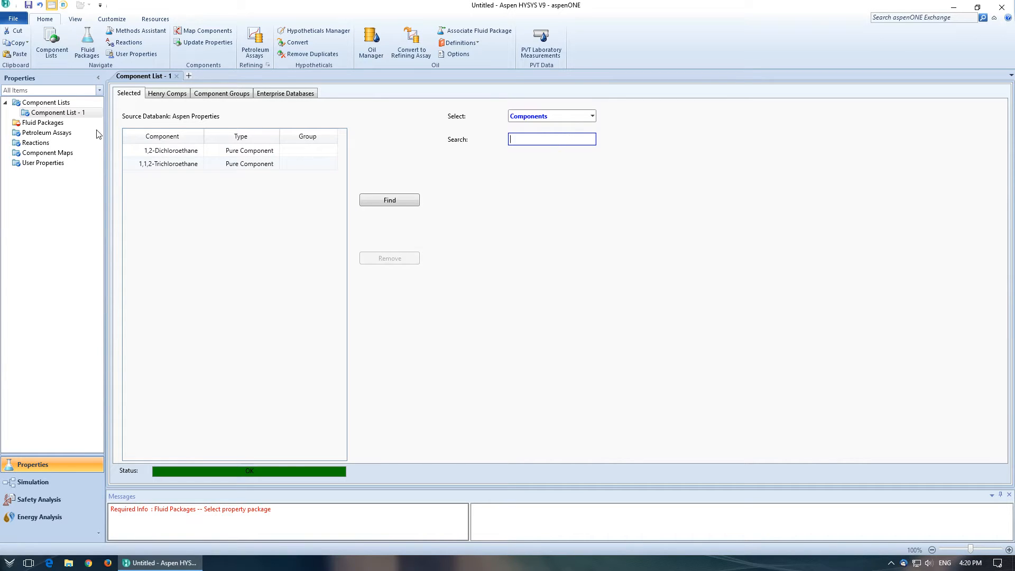
Add fluid package Basis-1 using the Peng-Robinson property package.
click(42, 122)
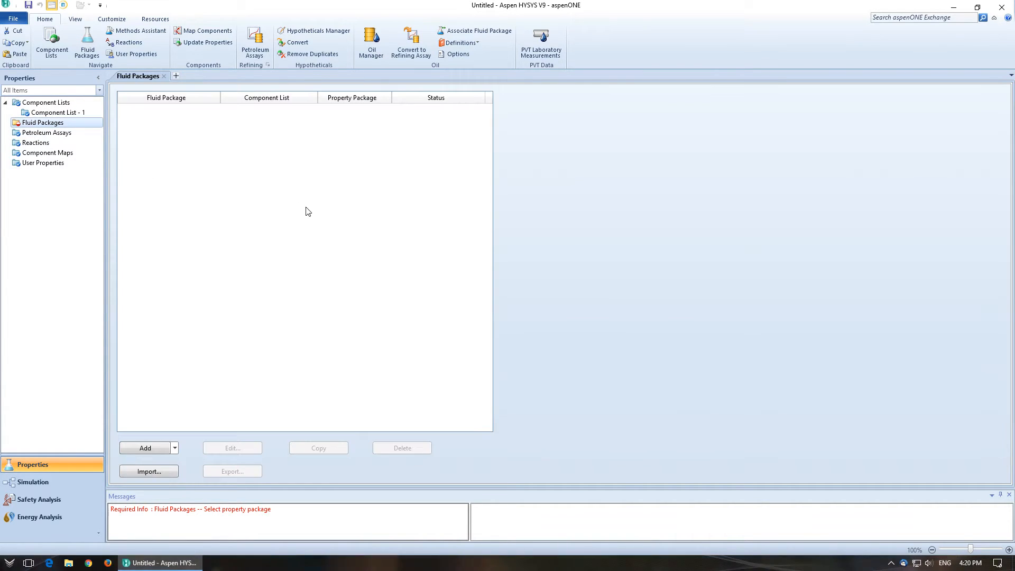
click(145, 471)
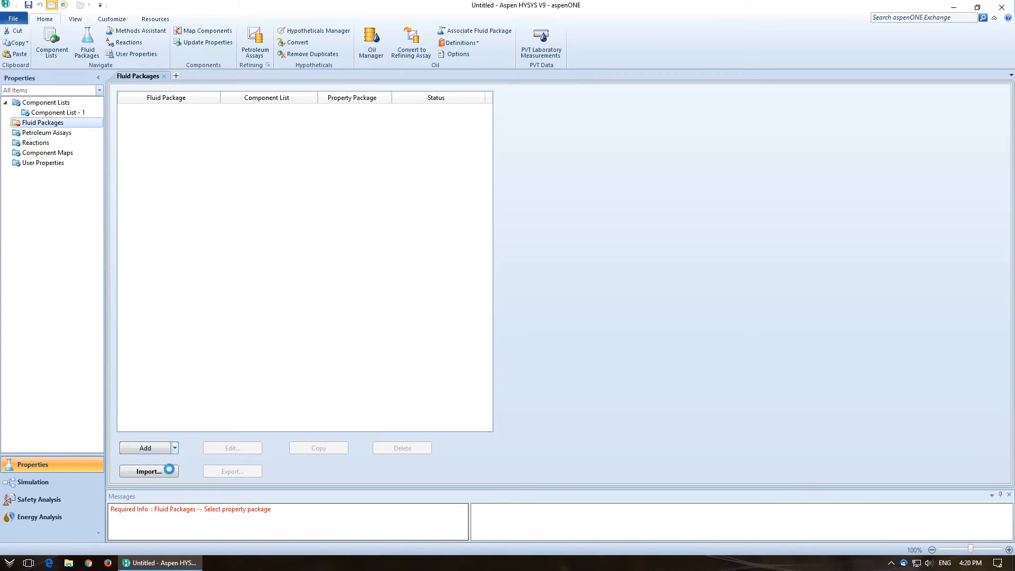
click(145, 447)
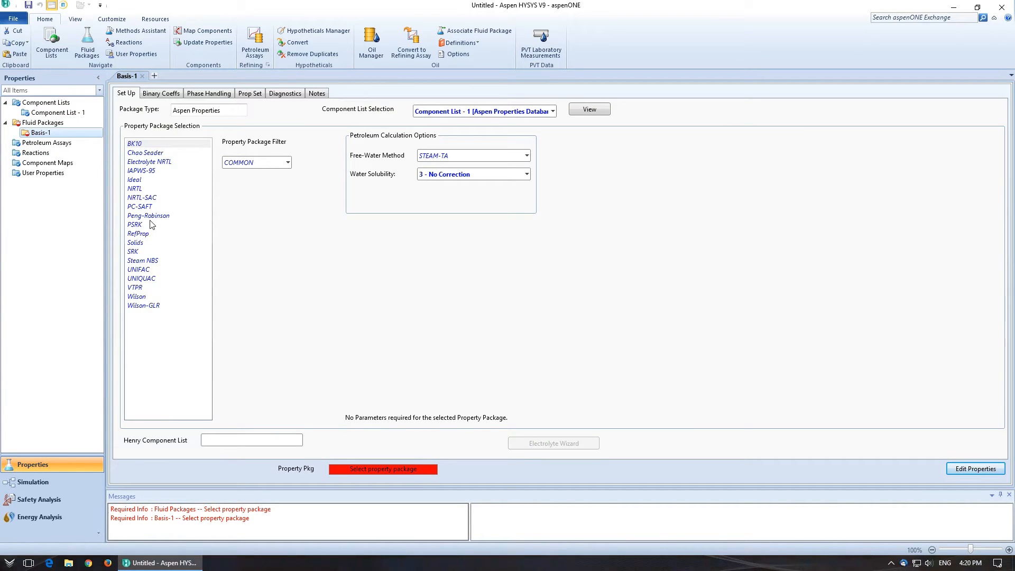
click(147, 216)
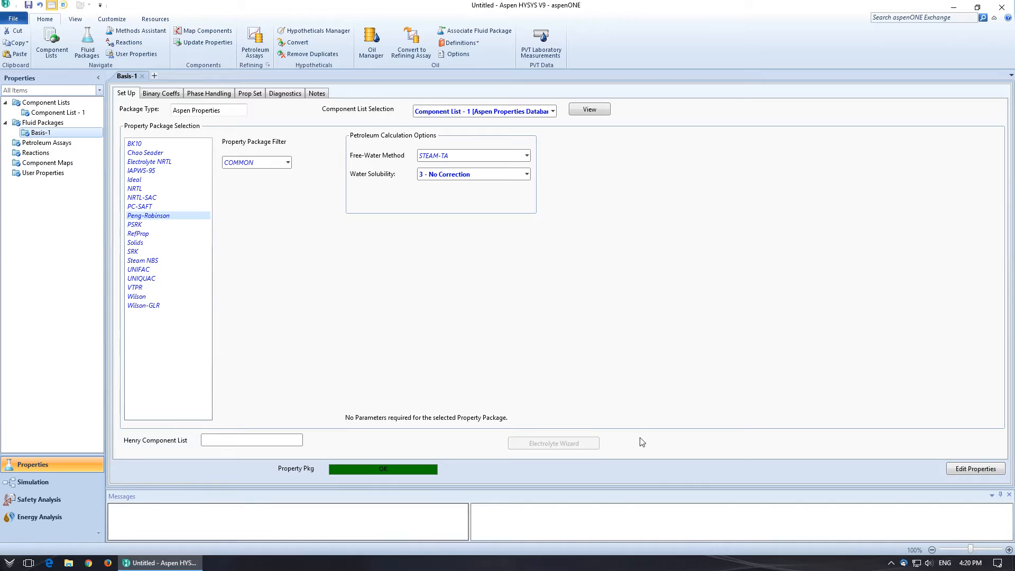
mouse_move(37, 211)
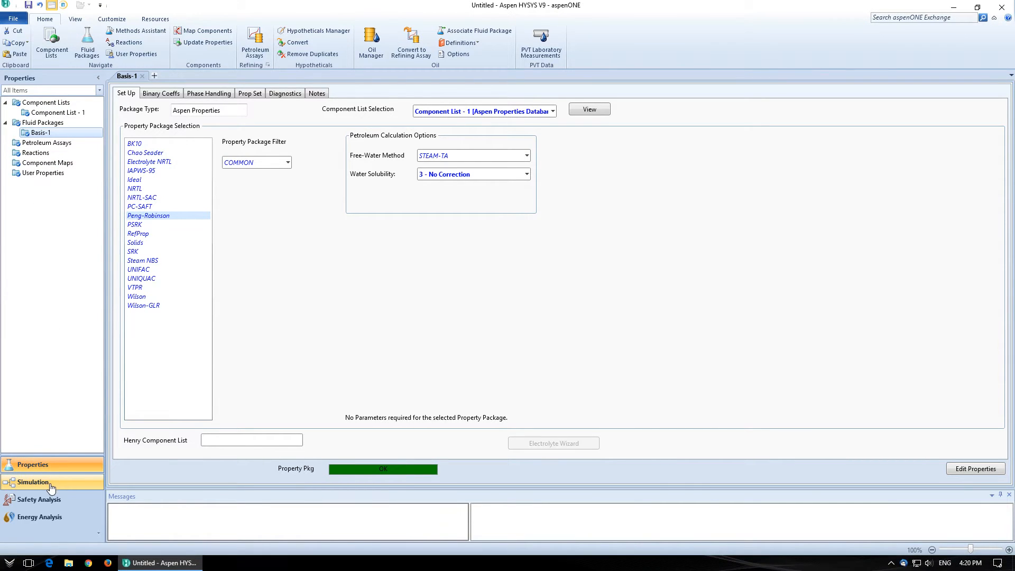
Switch to the Simulation environment and show the column models in the palette.
click(31, 481)
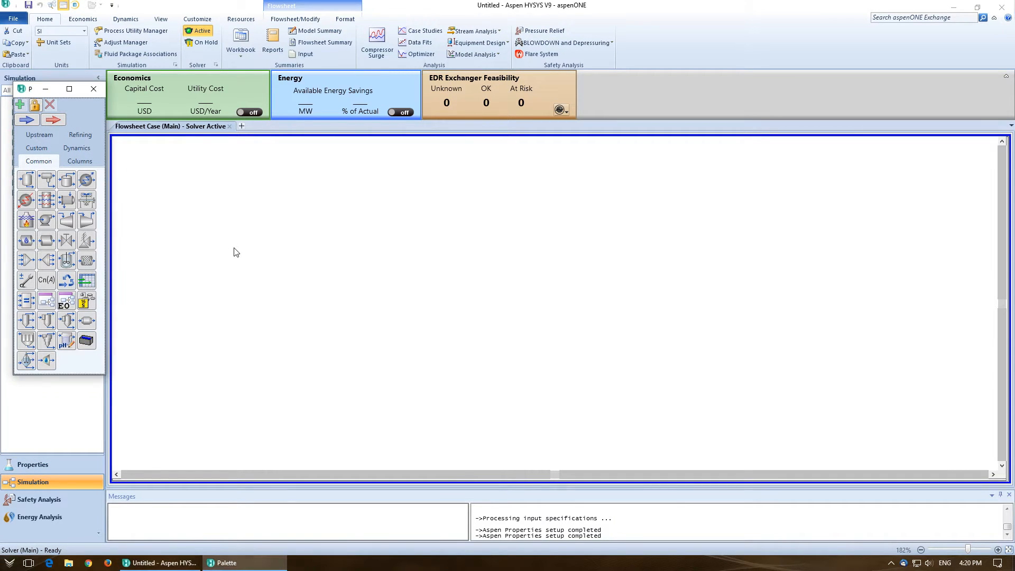
mouse_move(30, 89)
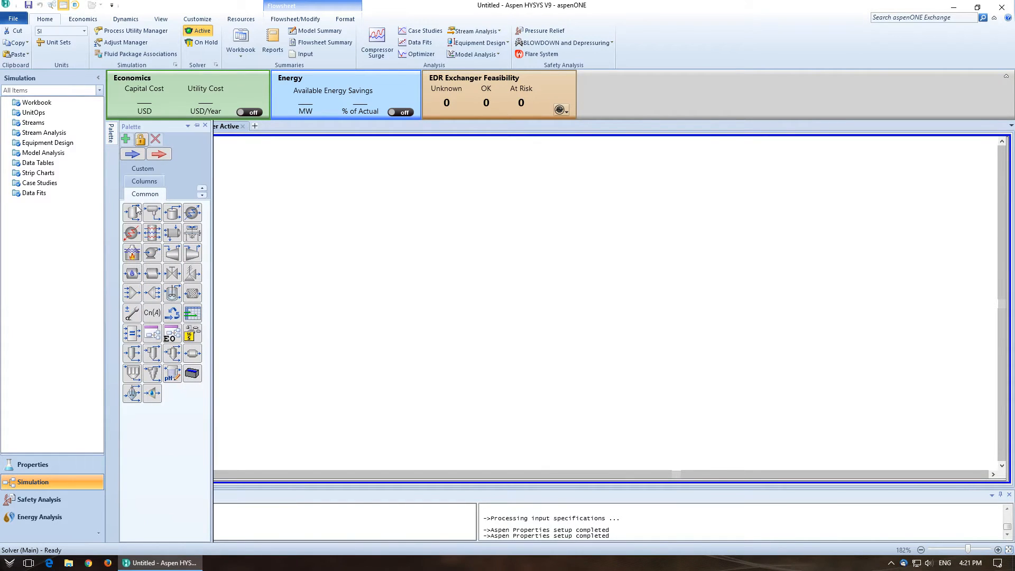
click(143, 181)
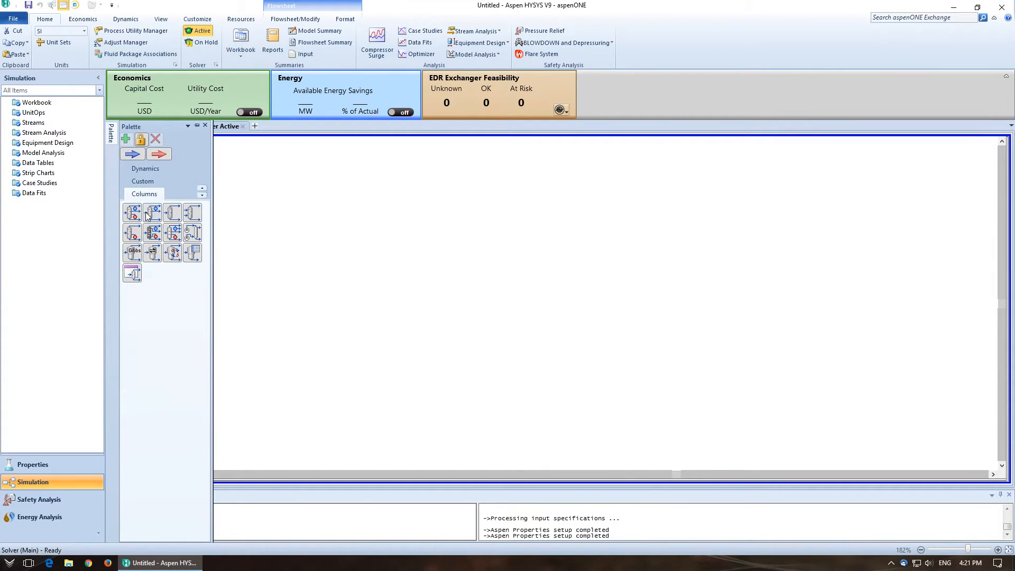
mouse_move(132, 212)
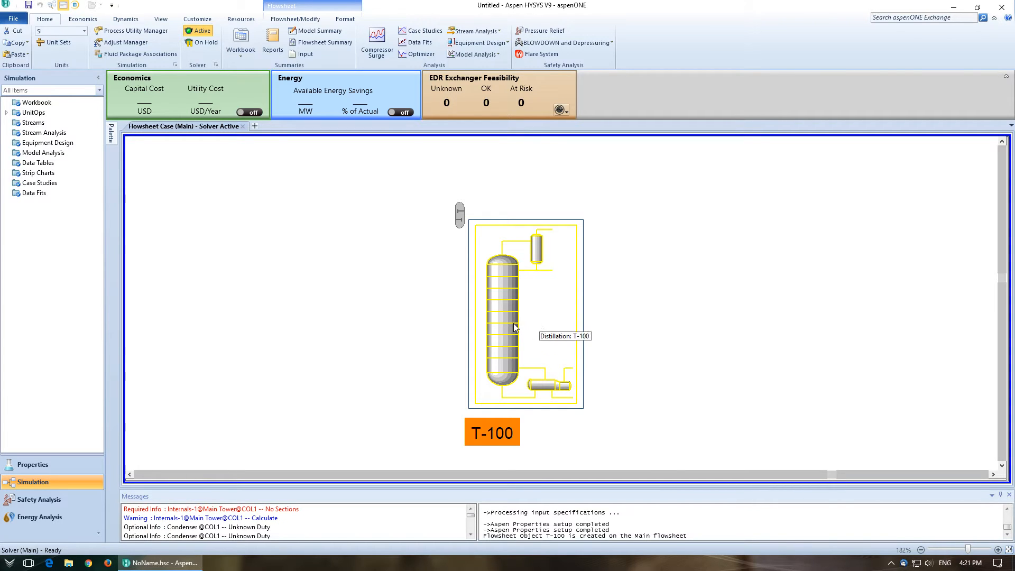
In T-100's Input Expert, set 21 stages, feed on stage 9, and a total condenser.
double_click(505, 311)
text(Feed)
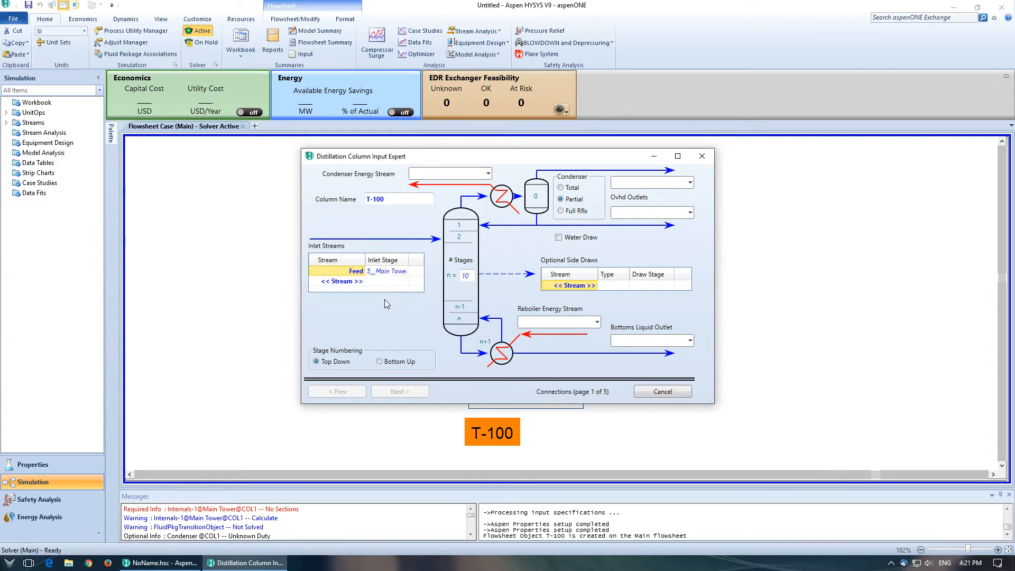
click(465, 275)
text(21)
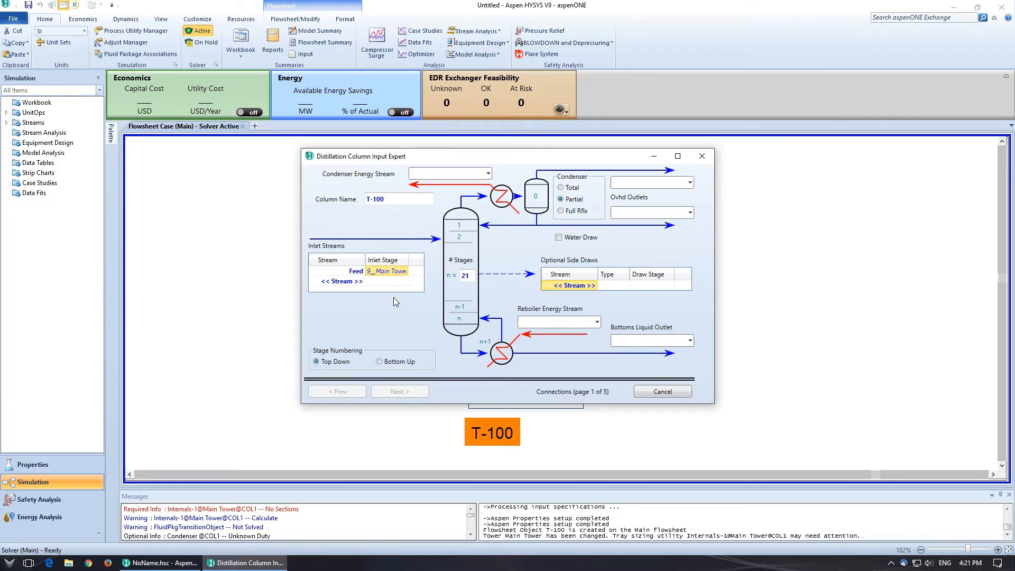
click(569, 285)
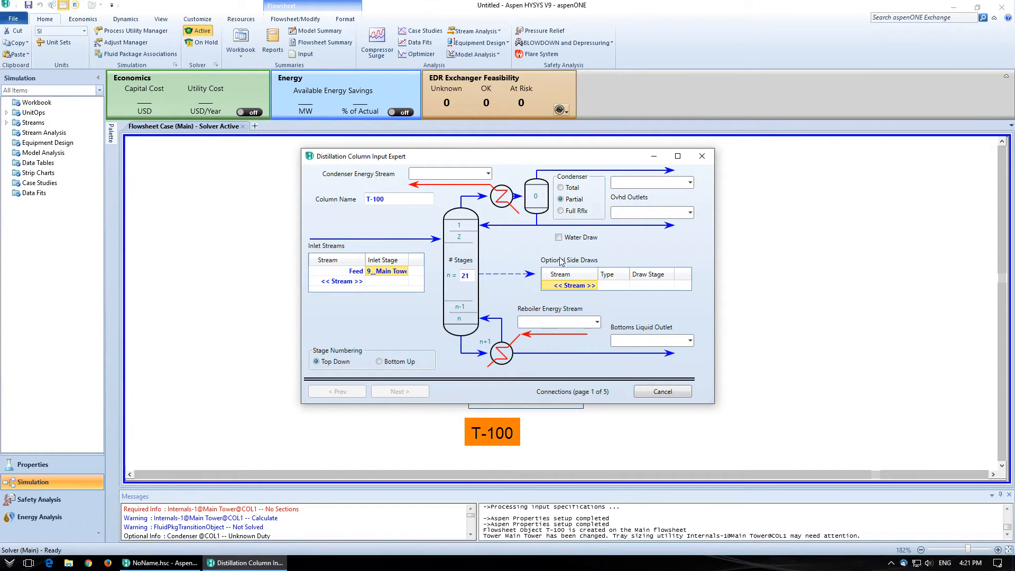
click(560, 187)
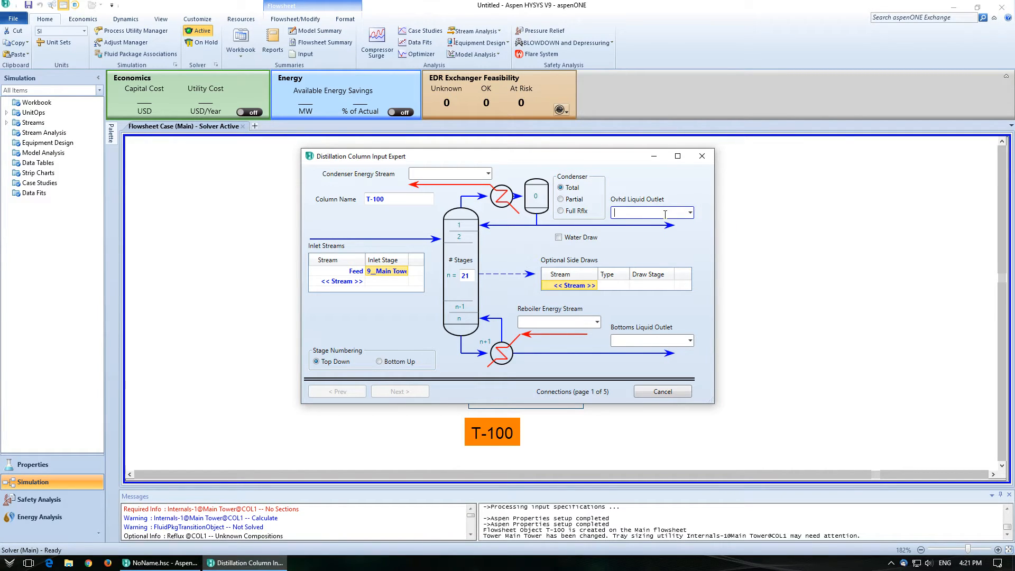
Name the outlets Condensate and Bottoms and the energy streams Qc and Qr.
text(Va)
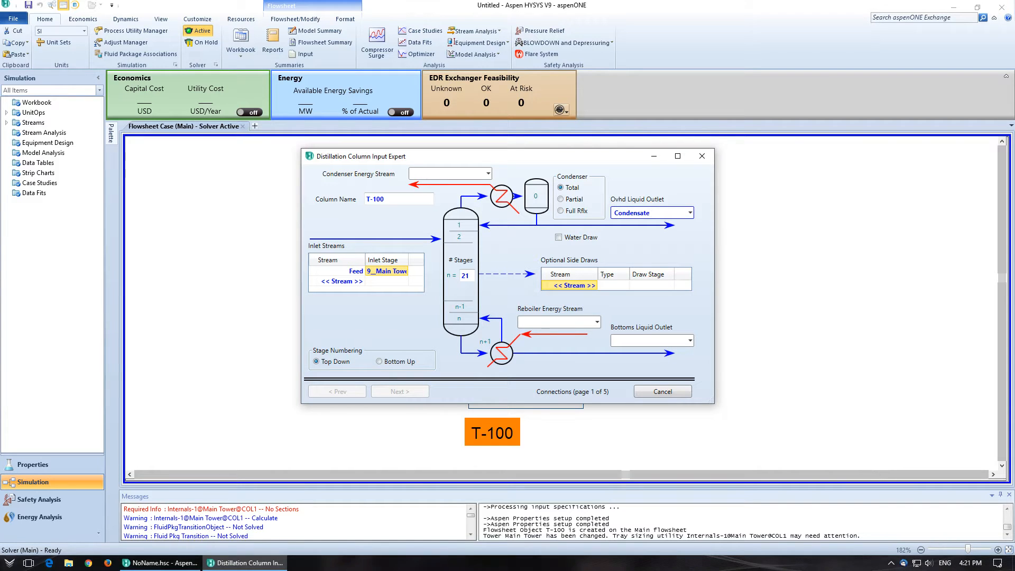
click(647, 341)
text(Bottoms)
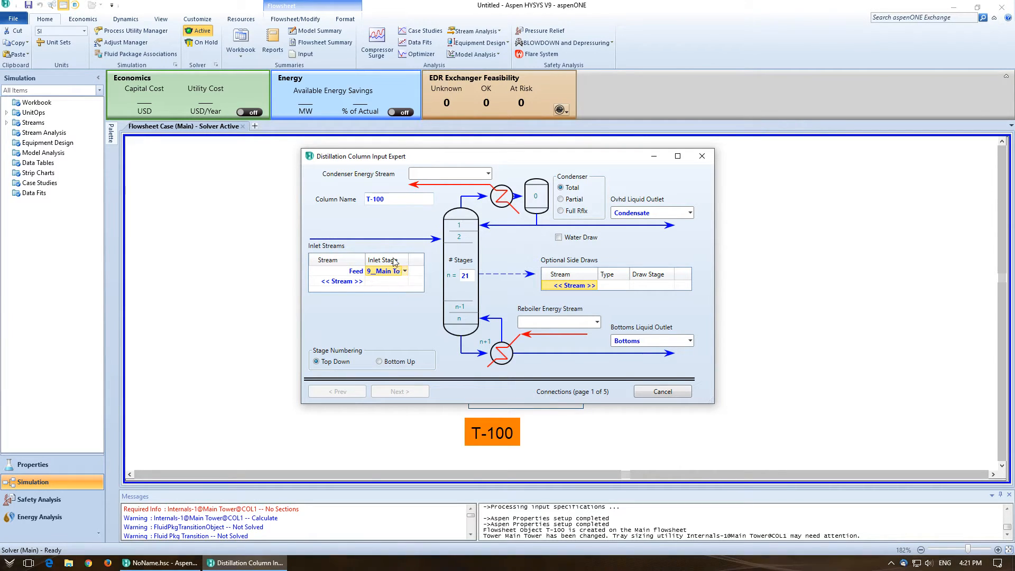
click(450, 173)
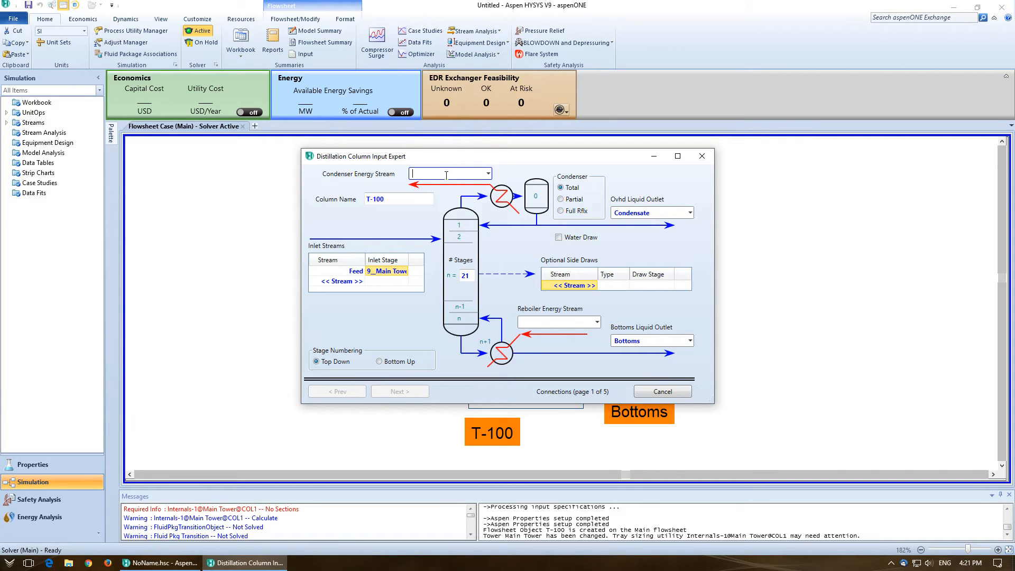
text(Qc)
click(559, 322)
text(Qr)
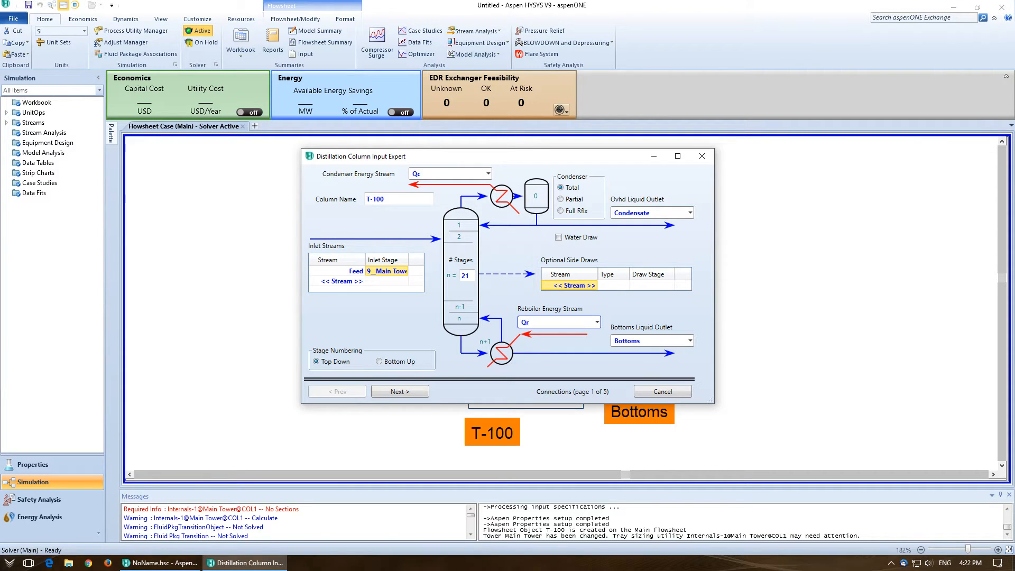
click(558, 322)
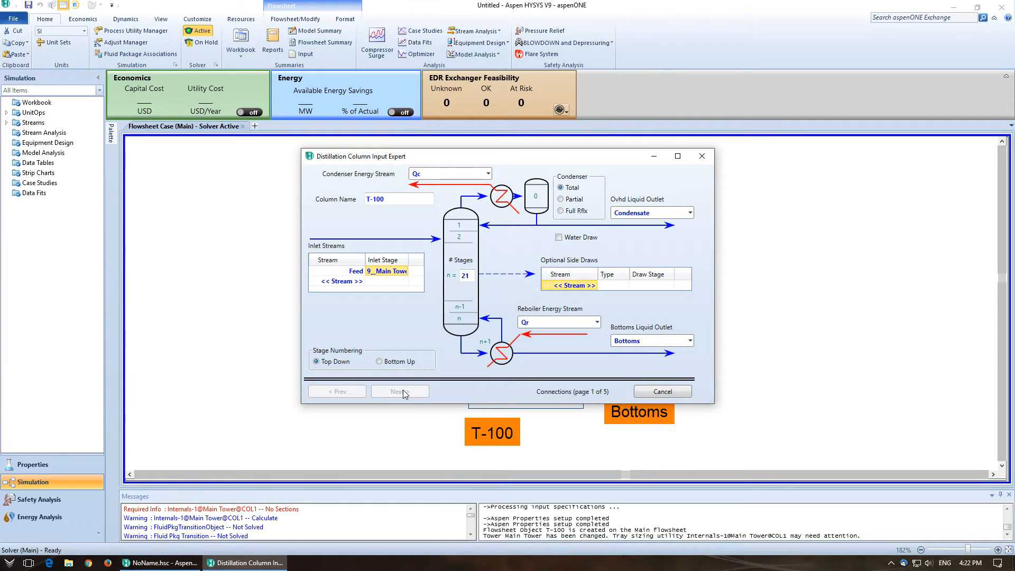
Advance to Reboiler Configuration, keeping a once-through regular HYSYS reboiler.
click(400, 391)
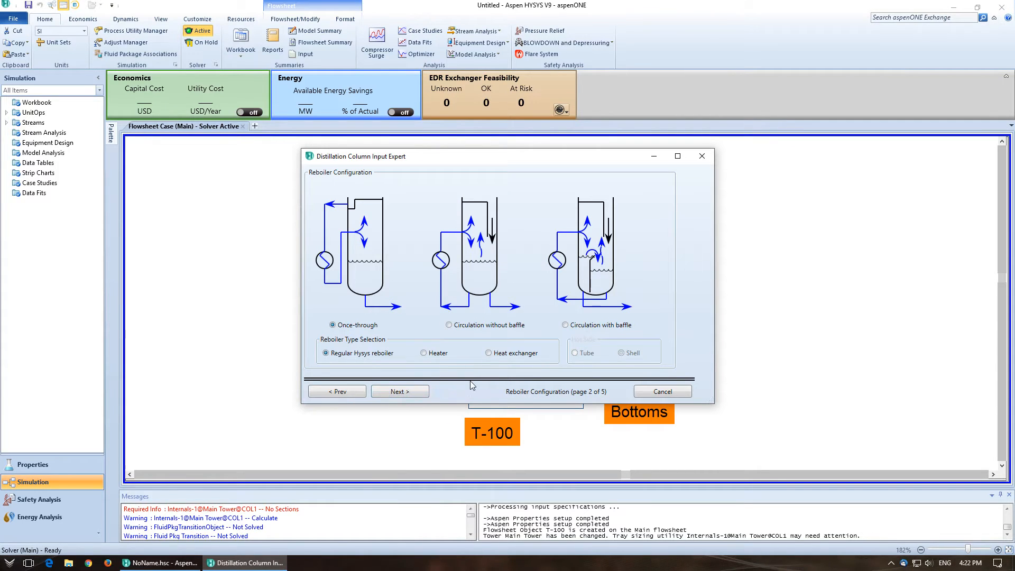
mouse_move(638, 327)
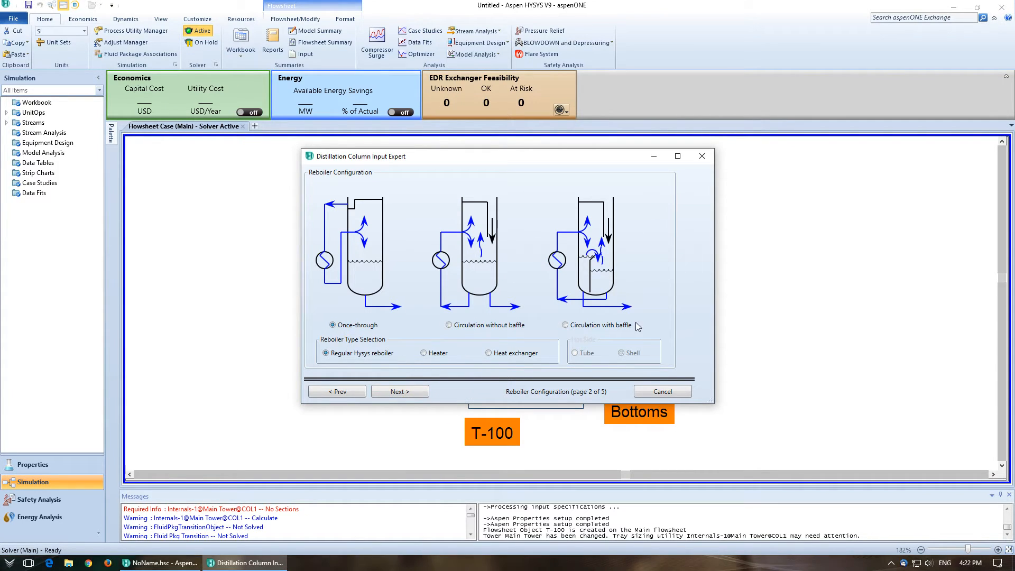
mouse_move(449, 339)
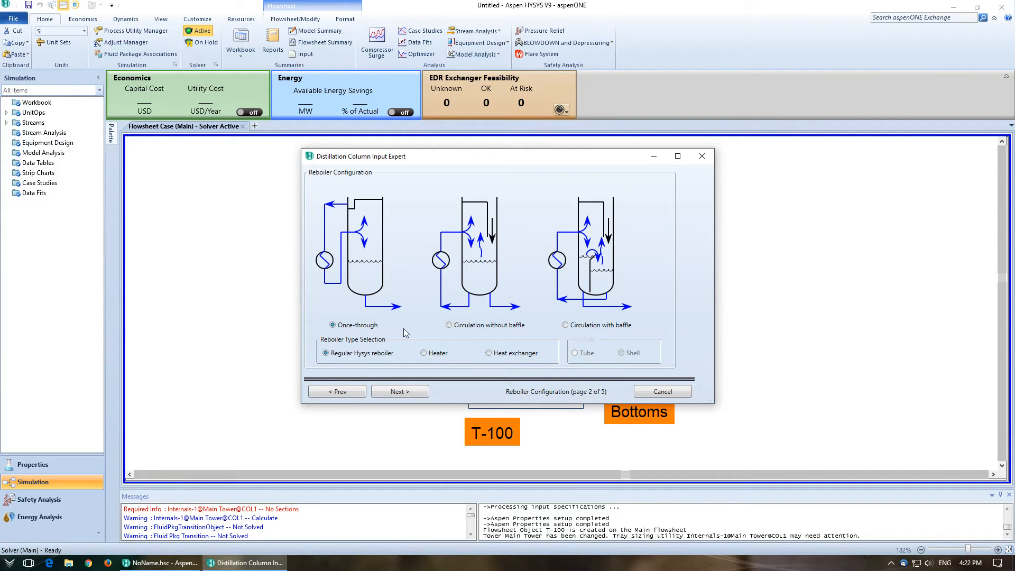
mouse_move(397, 350)
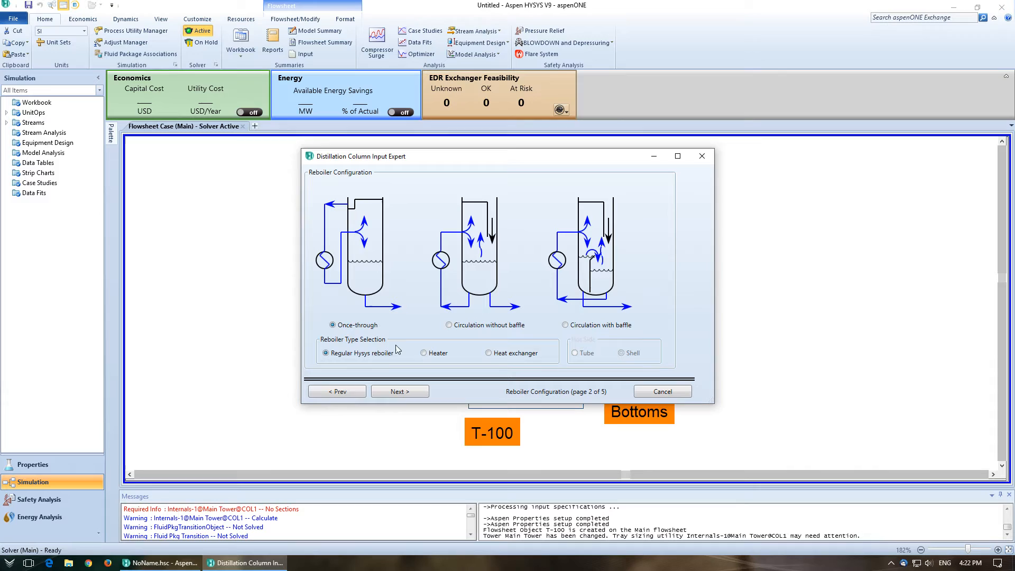
mouse_move(400, 391)
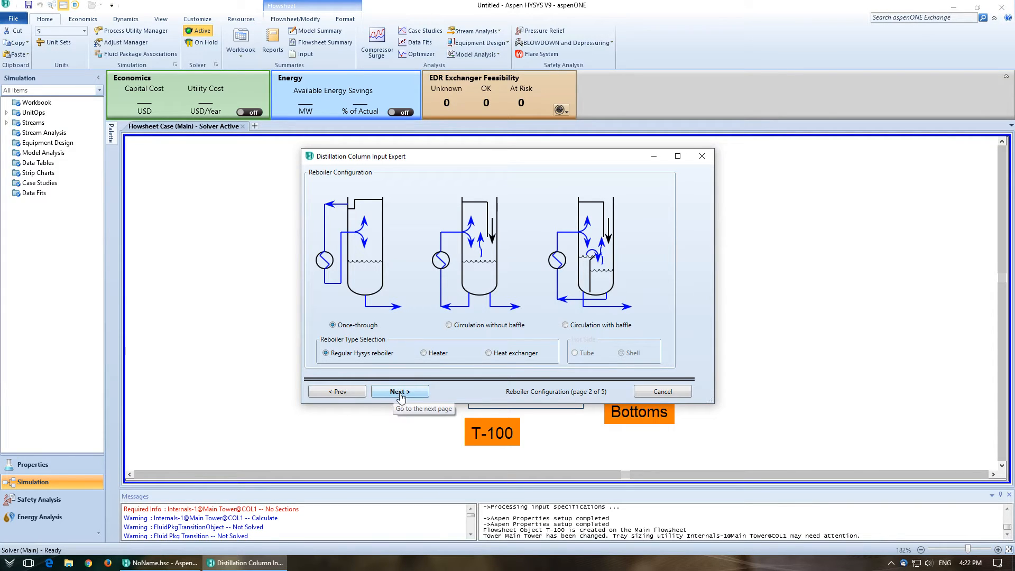
On the pressure profile page, enter 101.3 kPa for condenser and reboiler pressures.
click(399, 391)
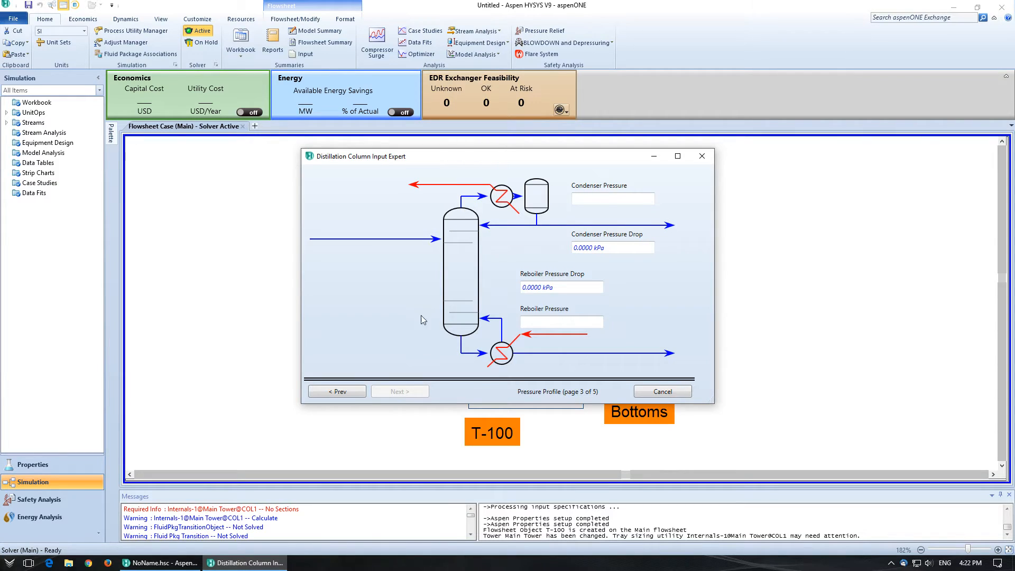
click(612, 199)
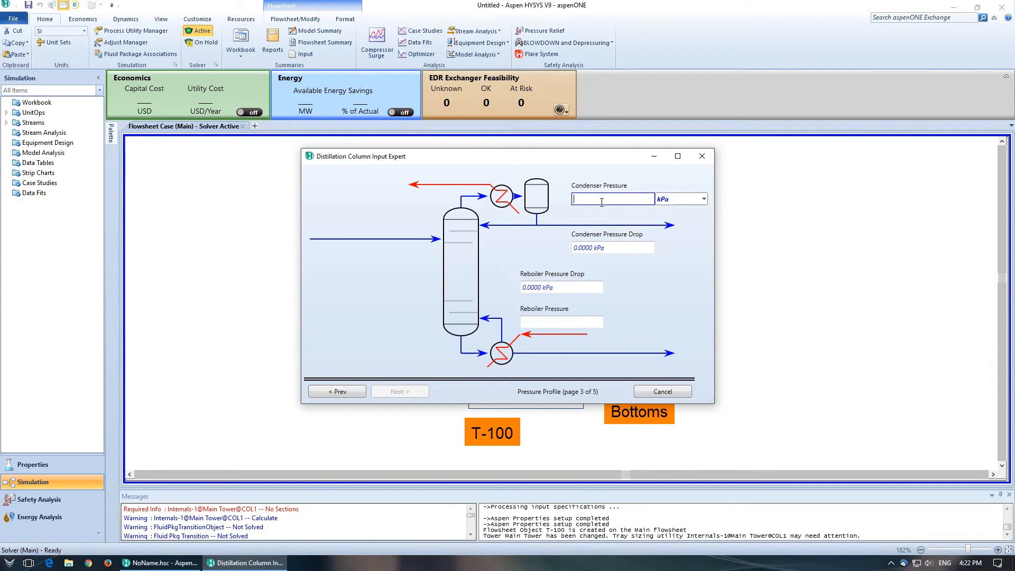
text(101.3)
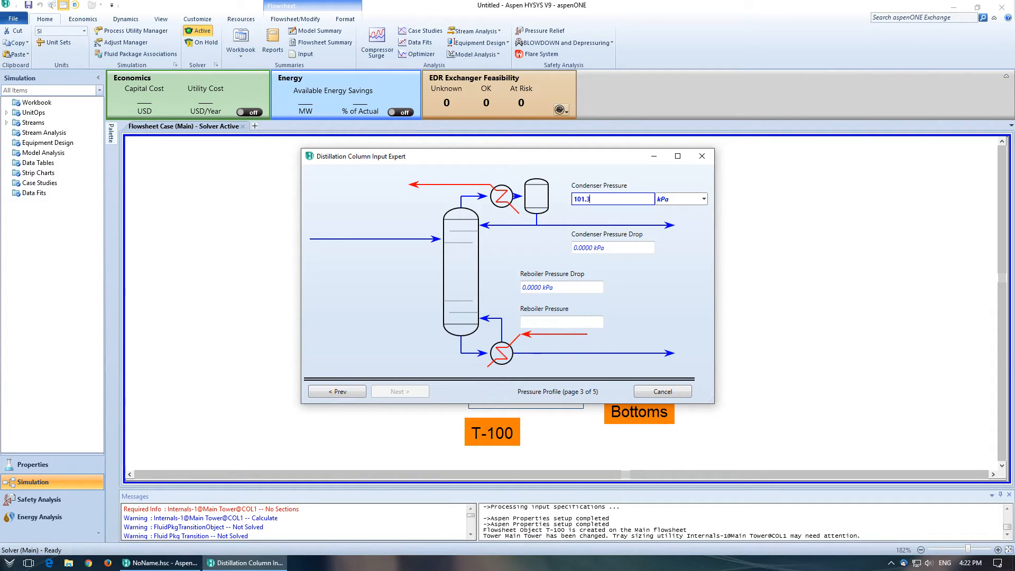
click(560, 322)
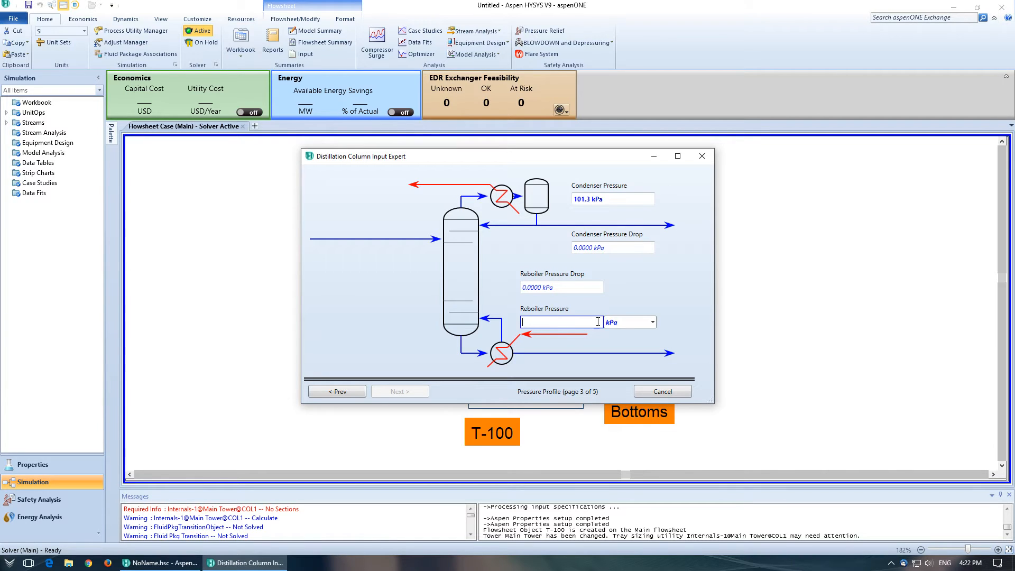
click(652, 322)
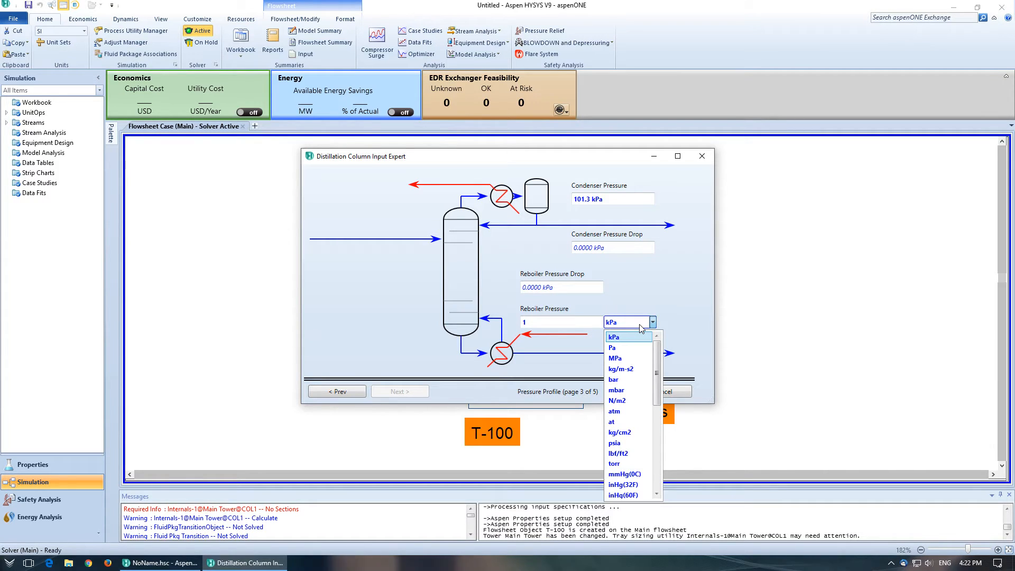
click(613, 337)
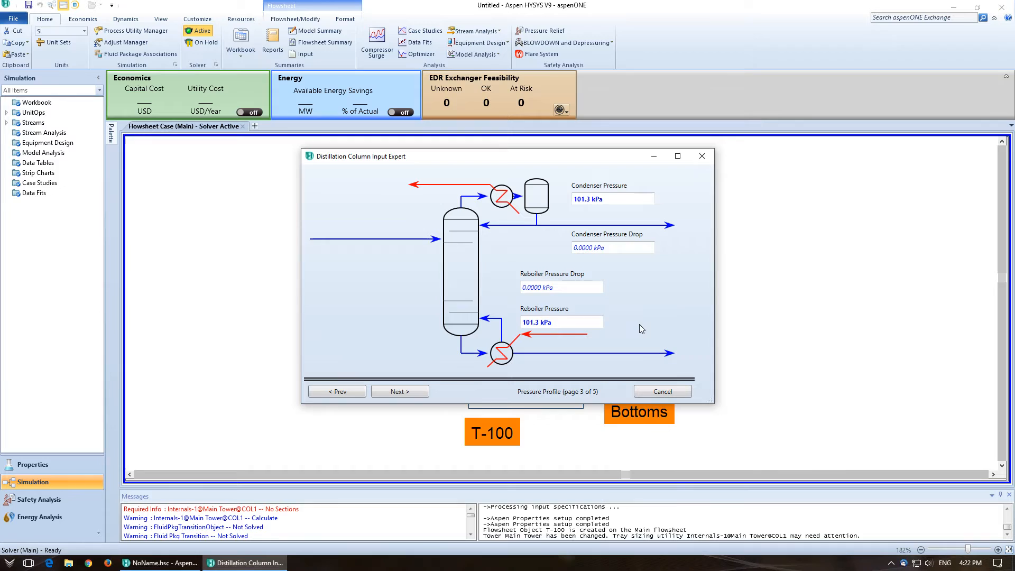
mouse_move(409, 392)
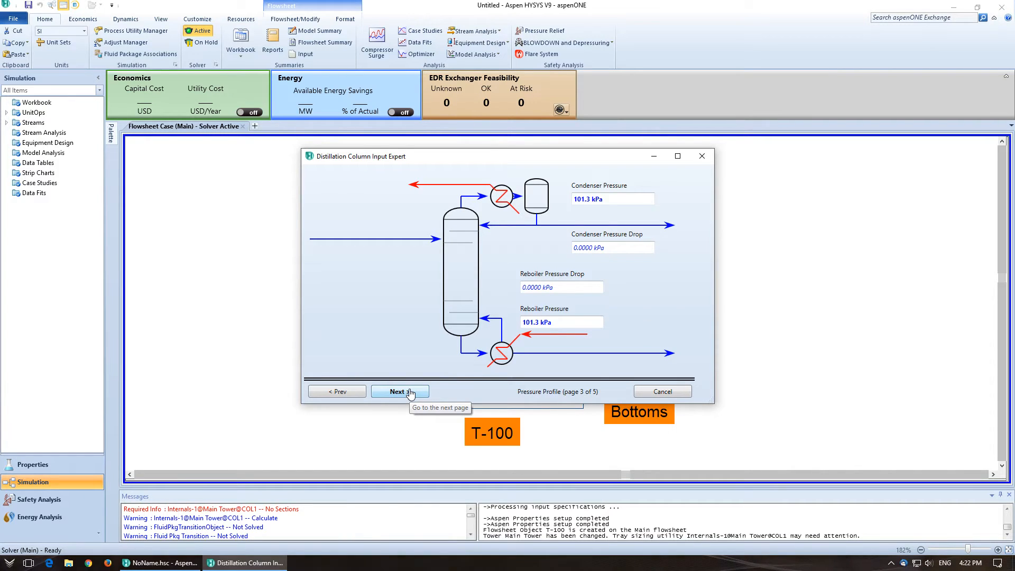
Advance to Optional Estimates (page 4 of 5), leaving all temperature estimates blank.
click(399, 391)
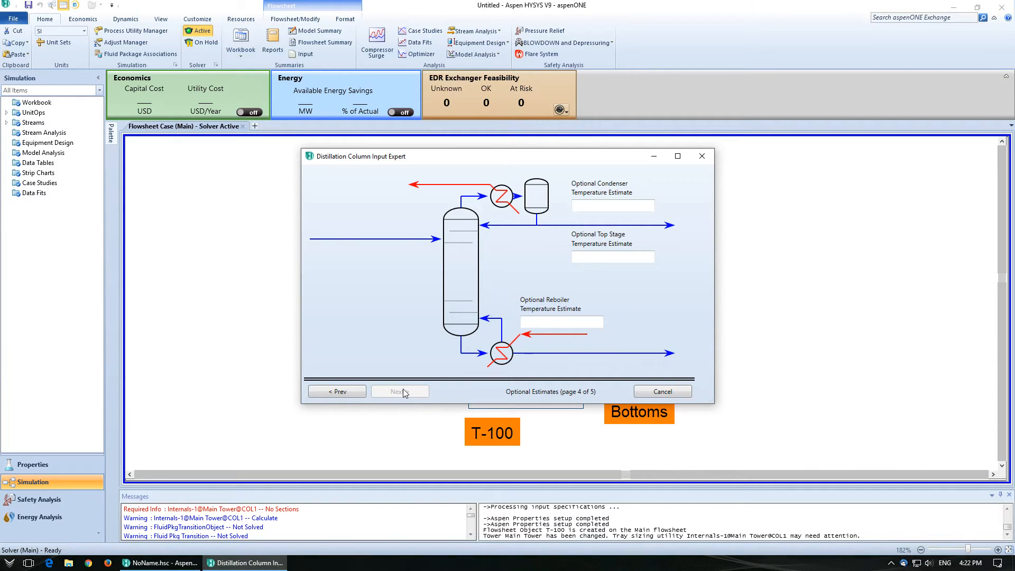
Enter a 60 kgmole/h liquid rate and reflux ratio 2, then finish the Input Expert.
click(398, 391)
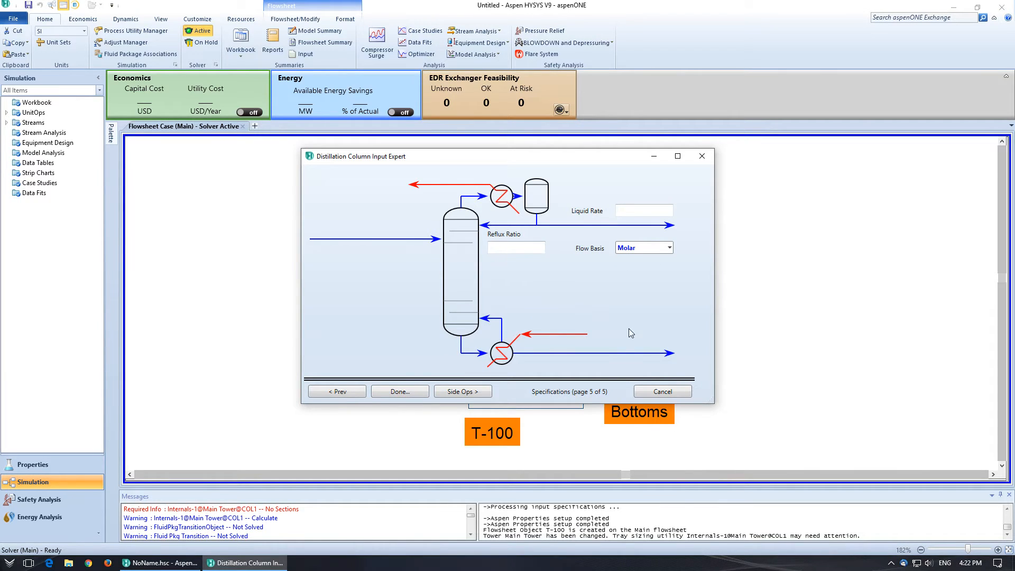
mouse_move(608, 266)
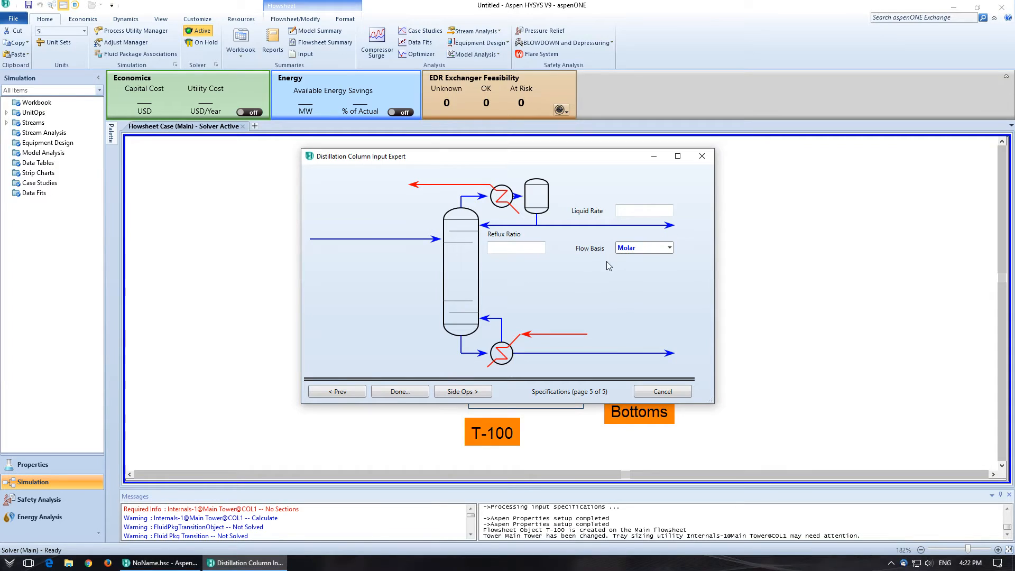
click(644, 211)
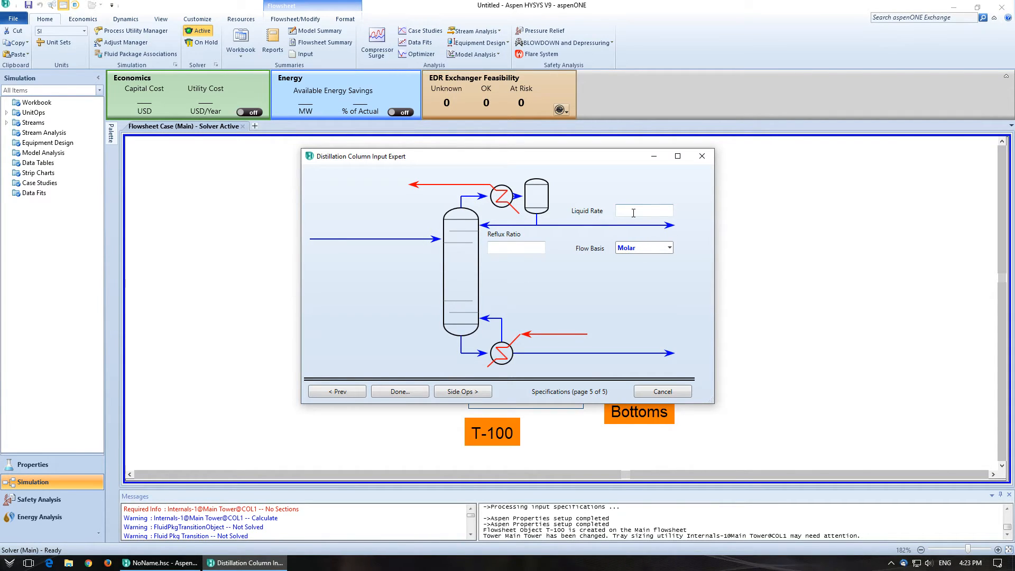
click(643, 210)
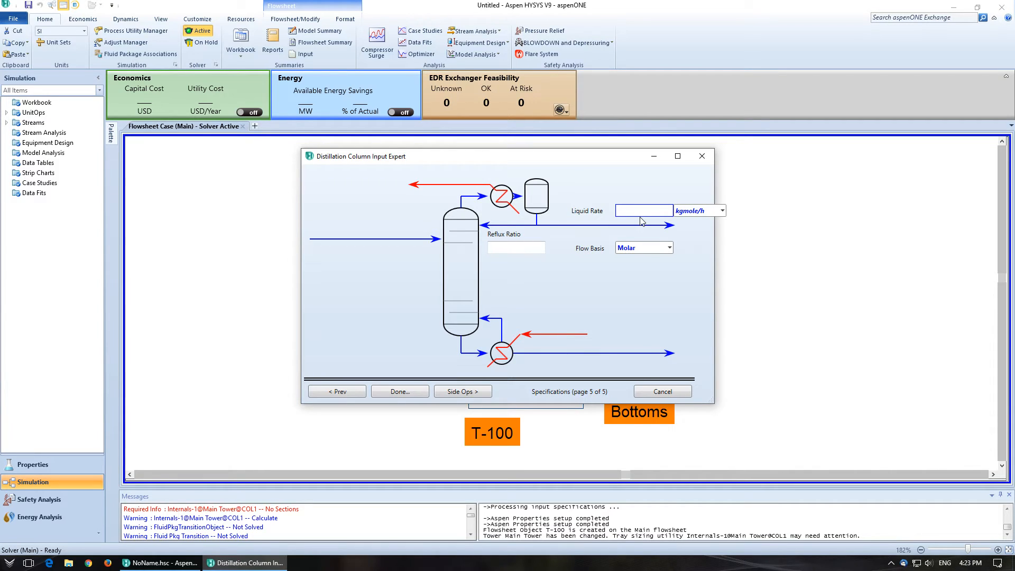
text(60)
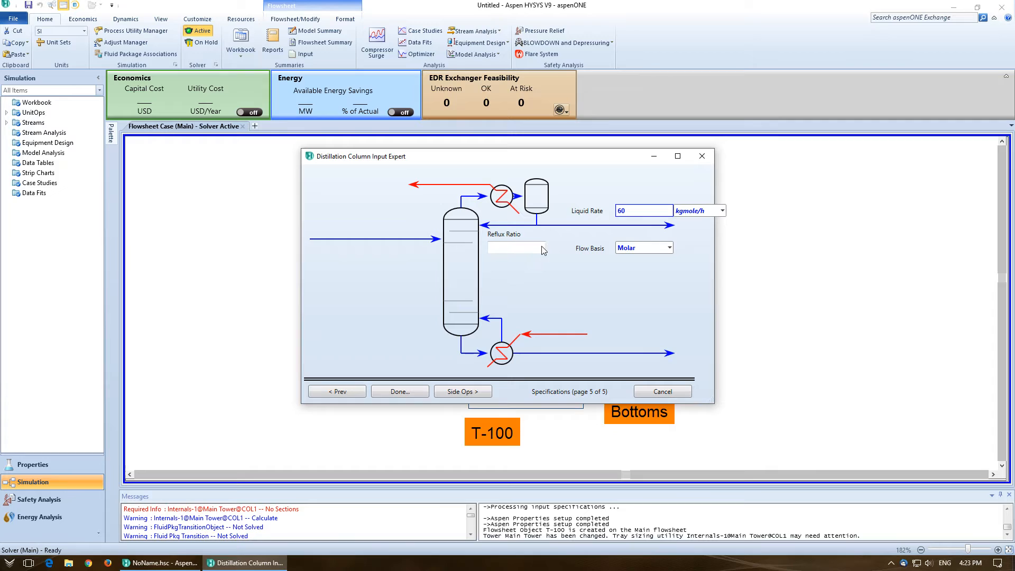
mouse_move(403, 404)
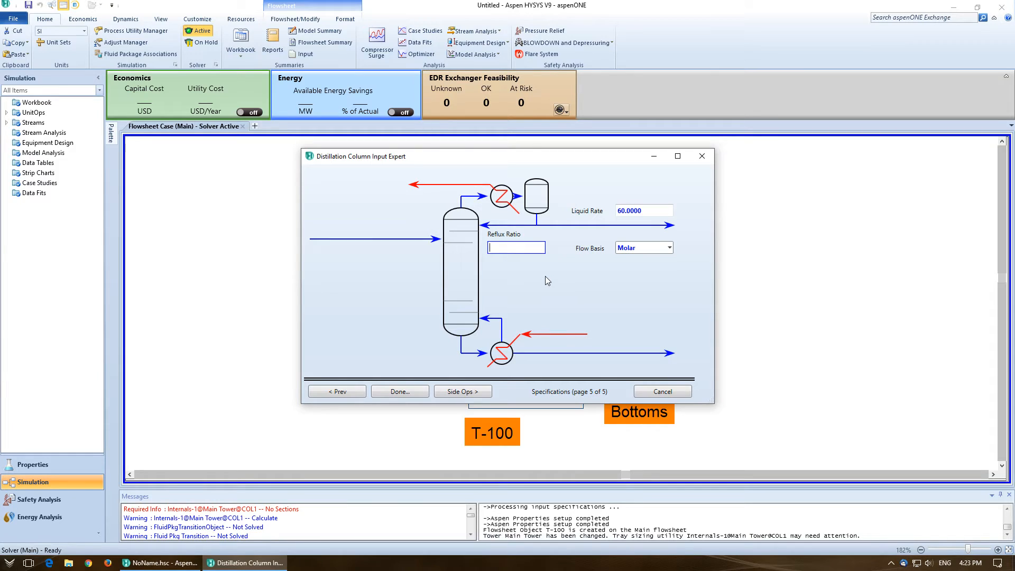
text(2)
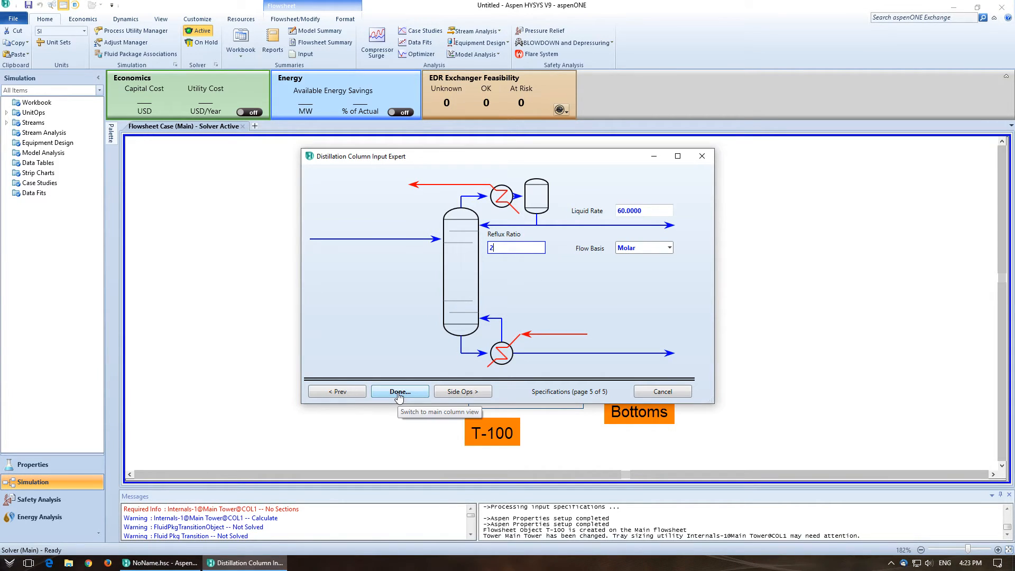
click(399, 391)
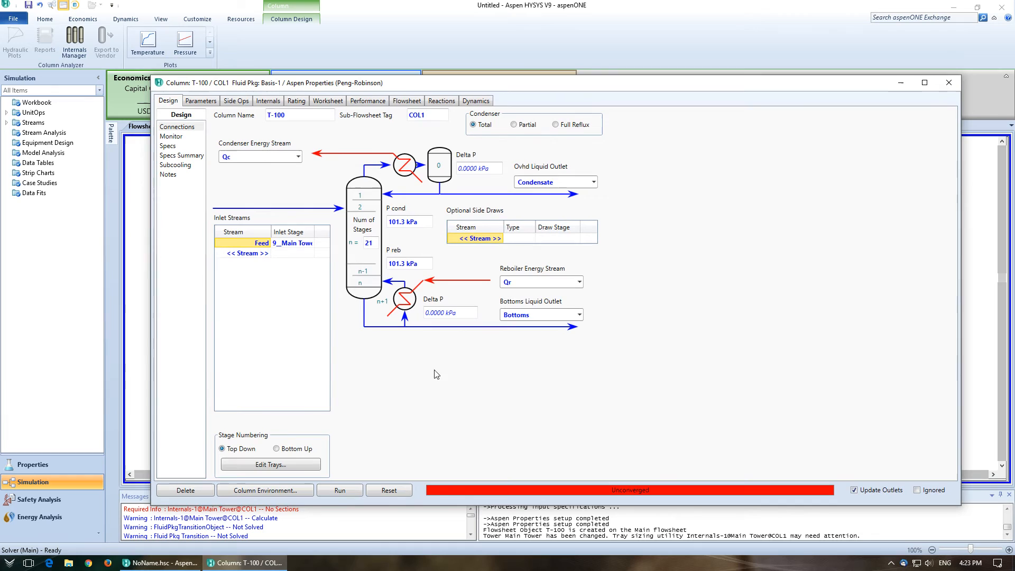
mouse_move(317, 228)
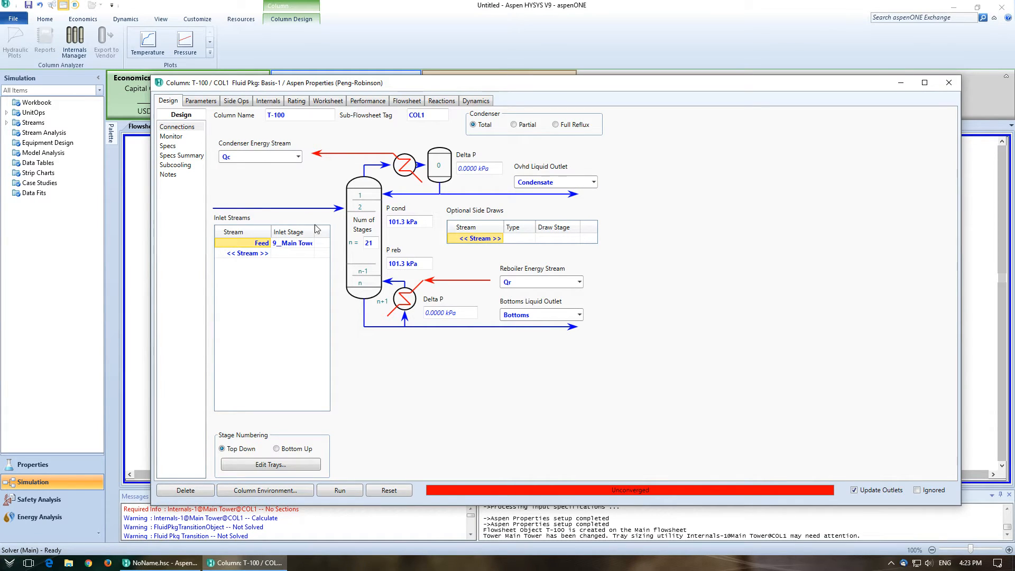
mouse_move(321, 111)
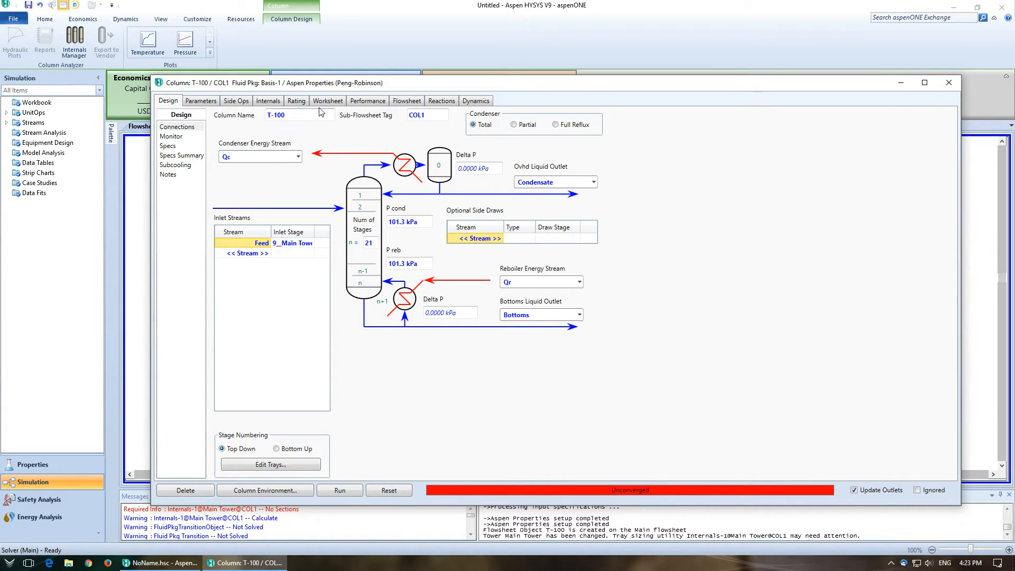
Go to the column's Worksheet tab to reach the empty Feed stream conditions.
click(327, 100)
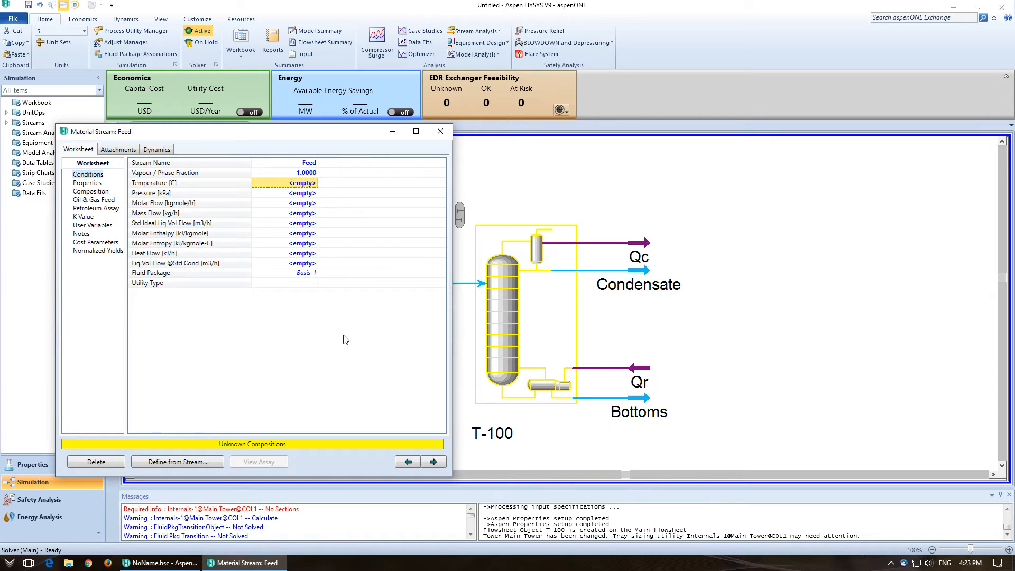
Set the Feed stream's pressure to 101.3 kPa with vapour fraction 1.000.
click(301, 193)
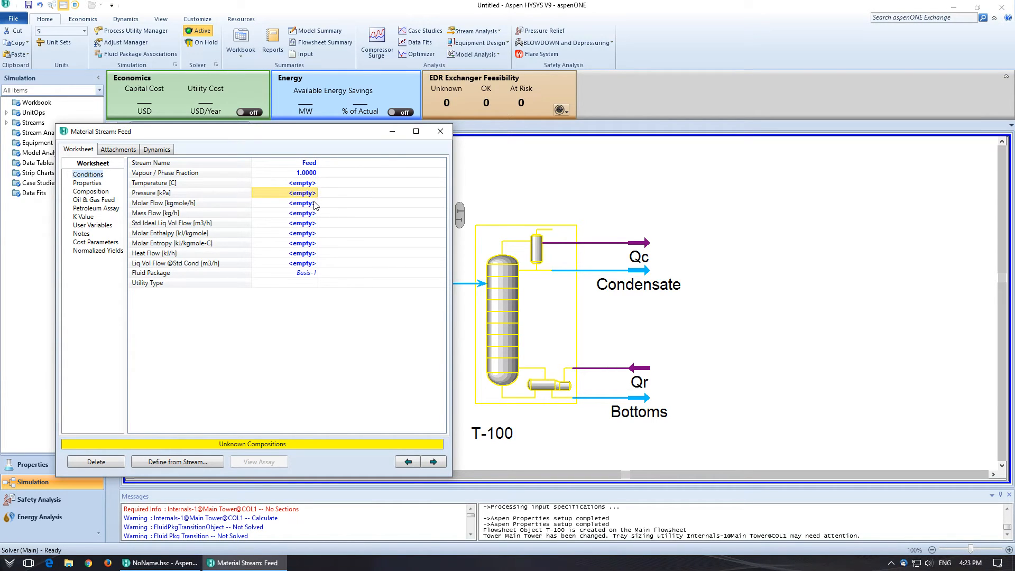
text(1.000)
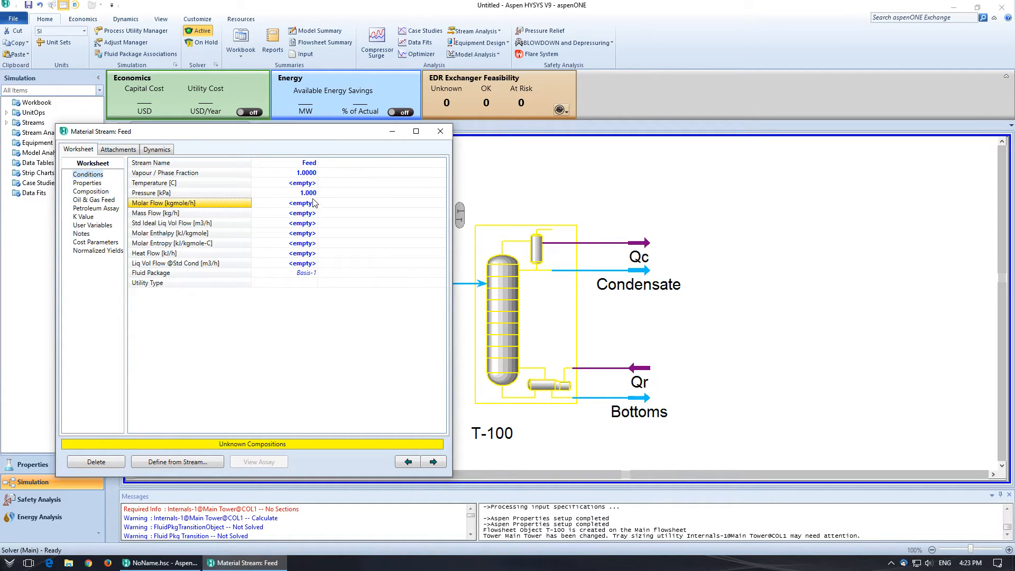
click(283, 193)
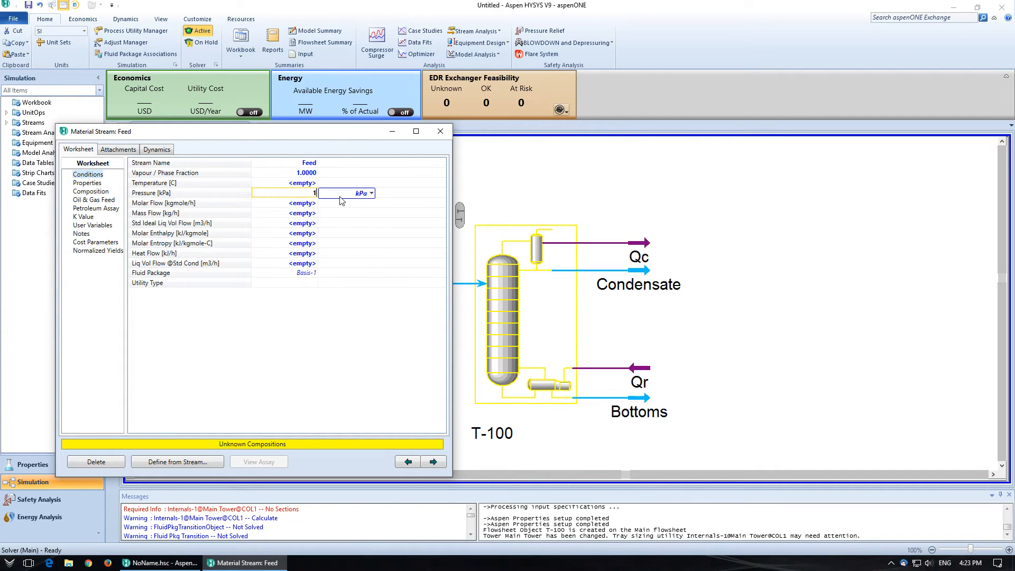
text(101.3)
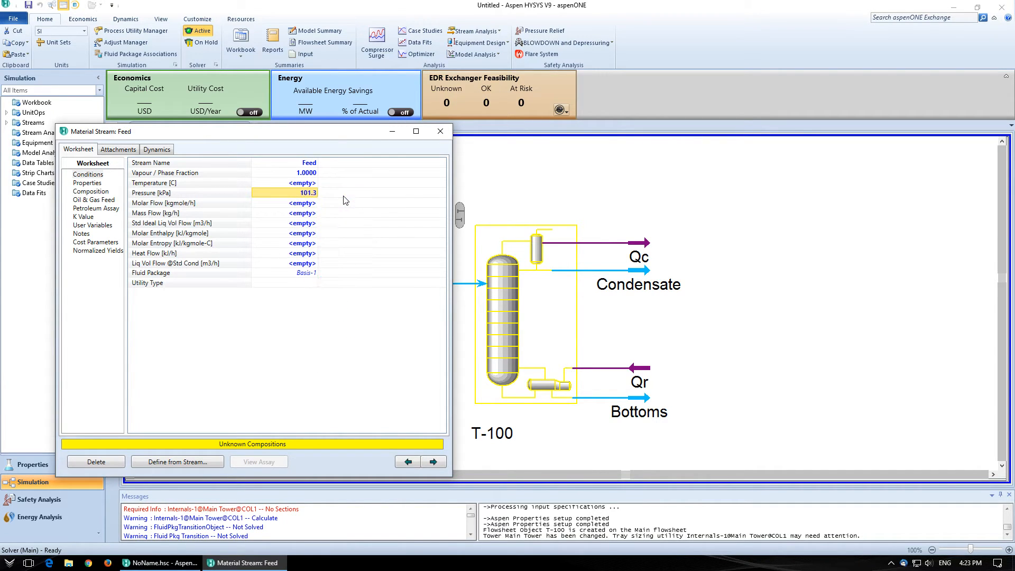
click(285, 202)
text(100)
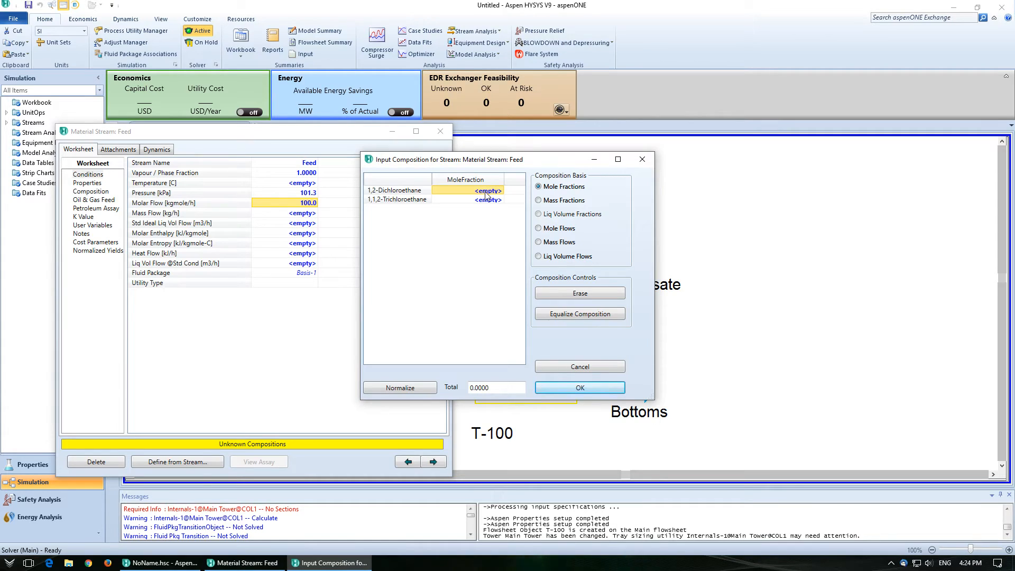
Enter Feed mole fractions 0.6 1,2-Dichloroethane and 0.4 1,1,2-Trichloroethane and accept them.
text(.6000)
click(468, 200)
text(0.4000)
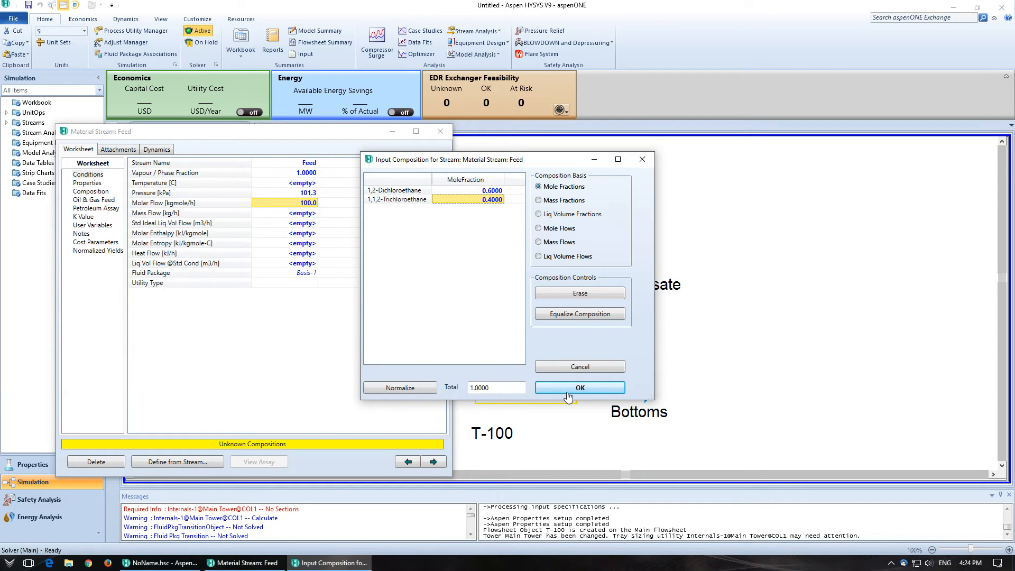
click(579, 387)
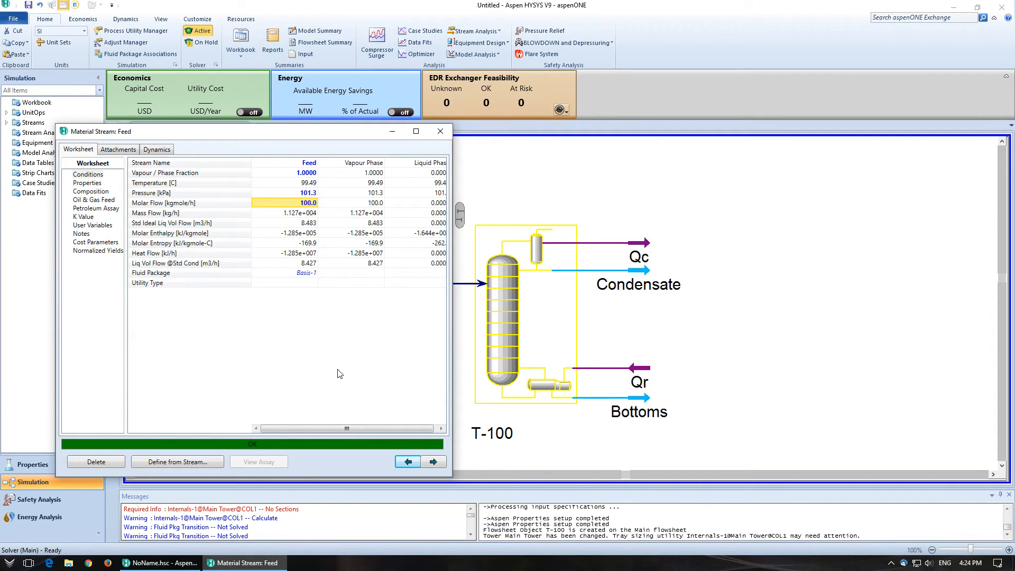
click(439, 130)
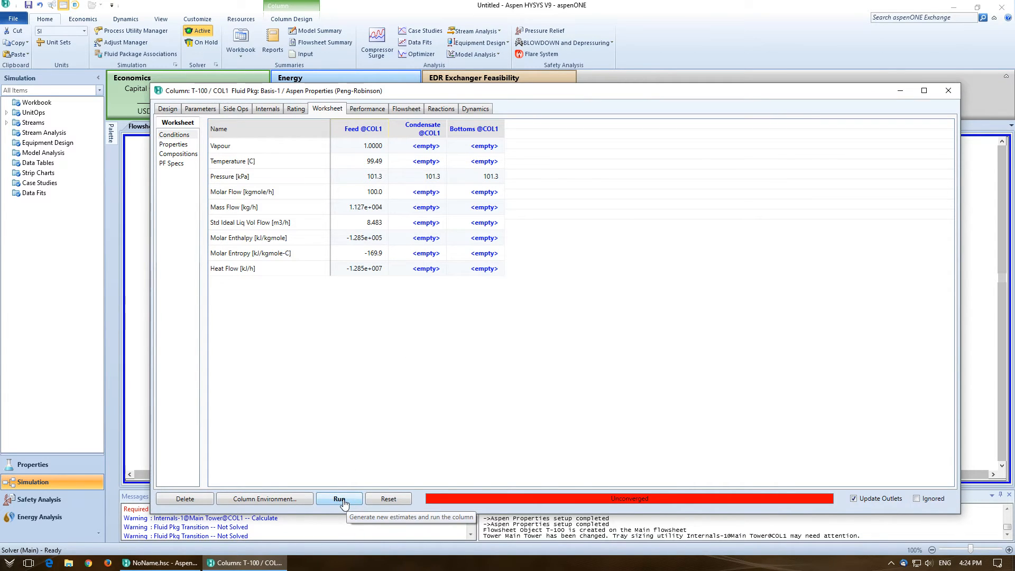
Run the T-100 solver and return to the column's Design Connections page.
click(338, 498)
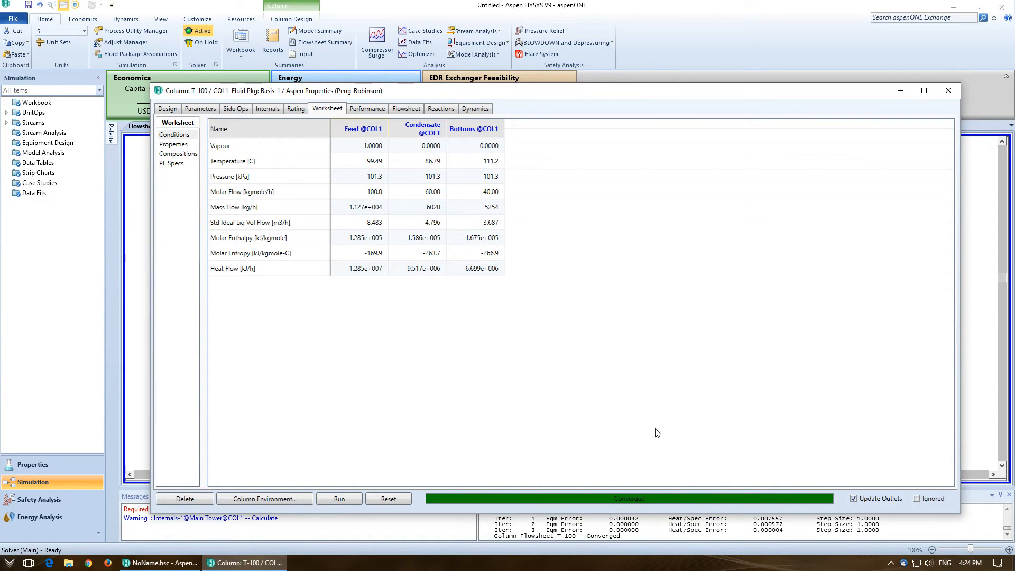
mouse_move(649, 487)
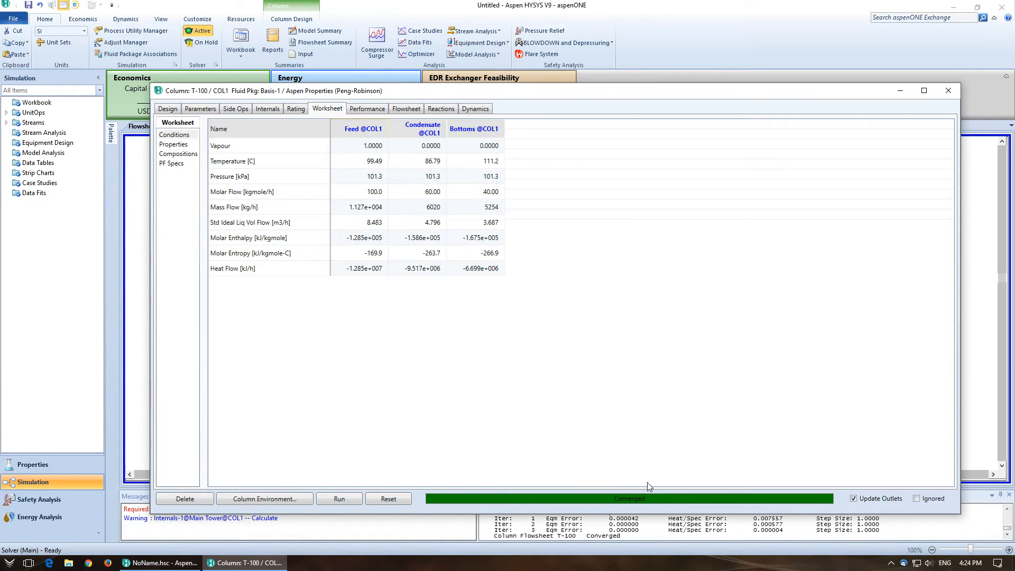
mouse_move(395, 211)
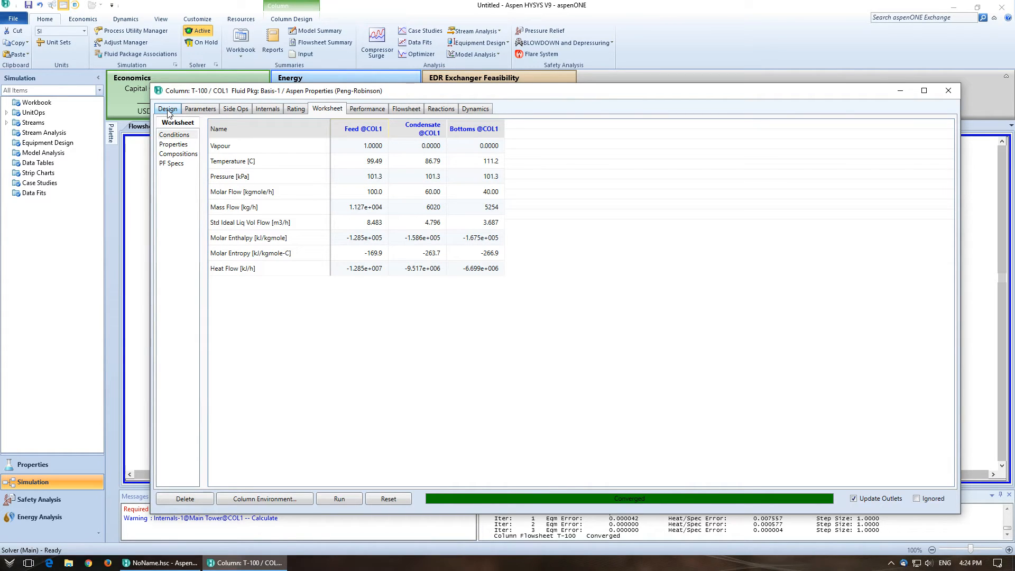
click(167, 108)
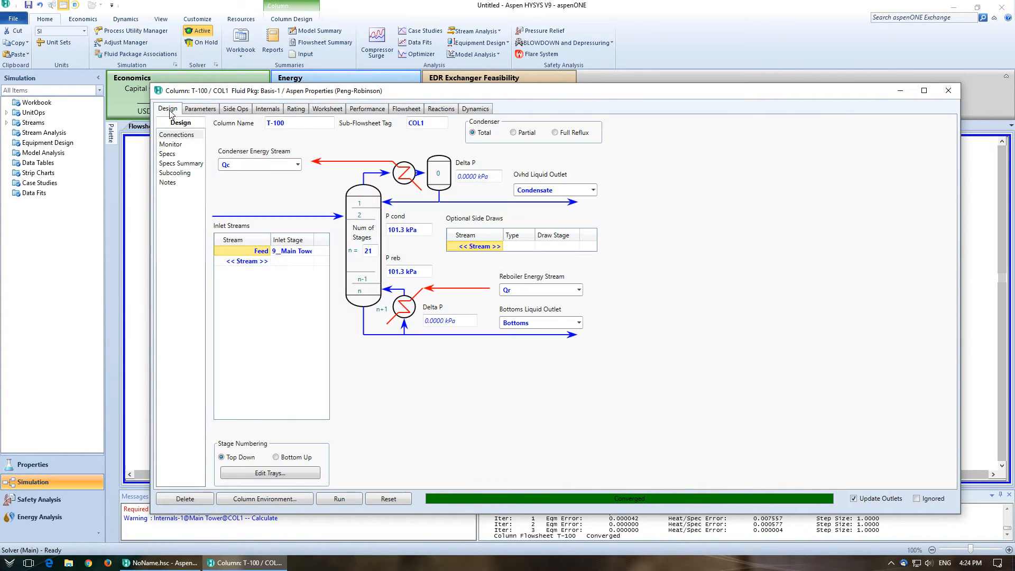
mouse_move(468, 209)
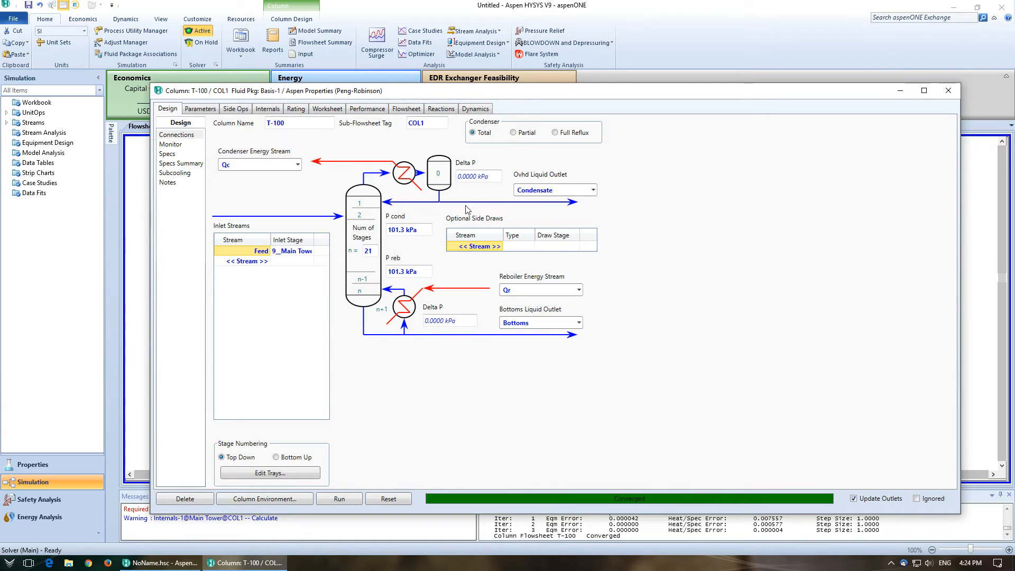
mouse_move(298, 202)
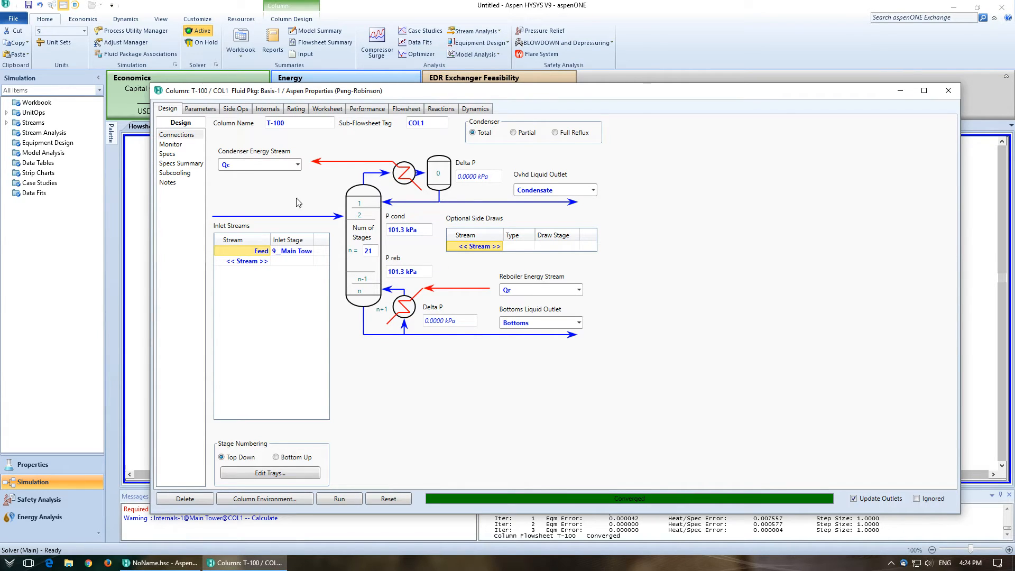
mouse_move(175, 159)
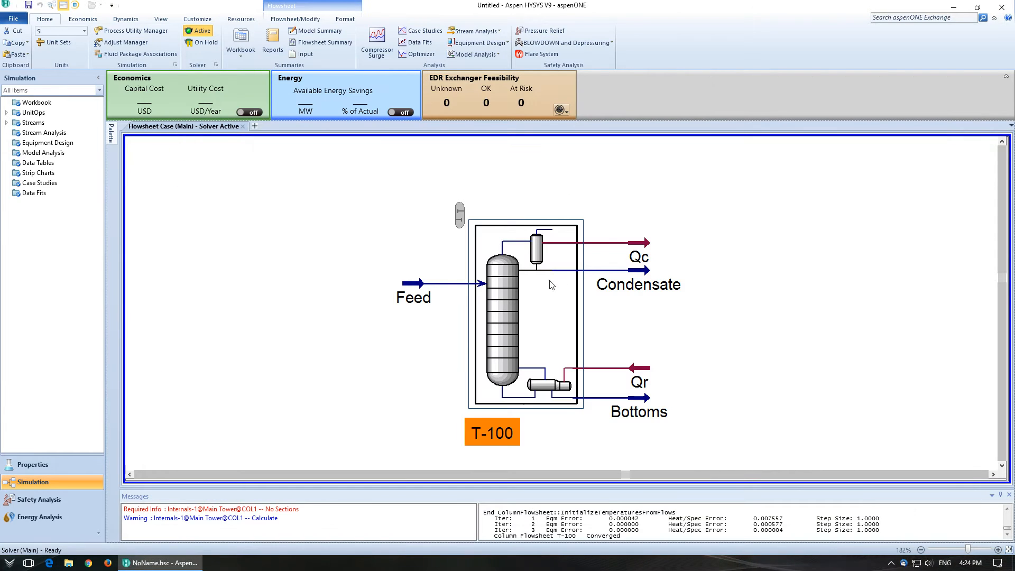
mouse_move(499, 308)
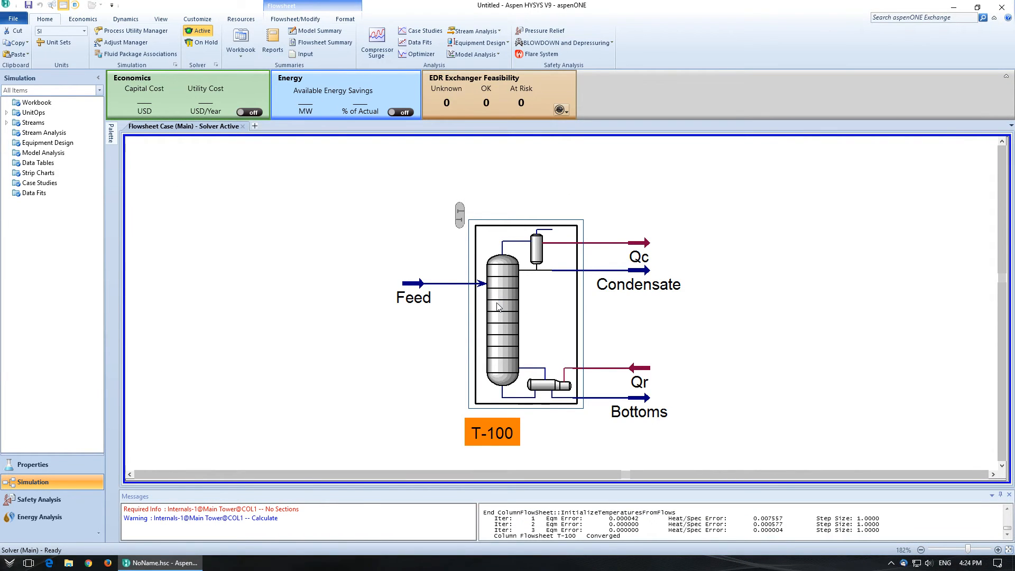
Open T-100's Specs page and inspect the Reflux Ratio, Distillate Rate, Reflux Rate and Btms Prod Rate specs.
double_click(502, 308)
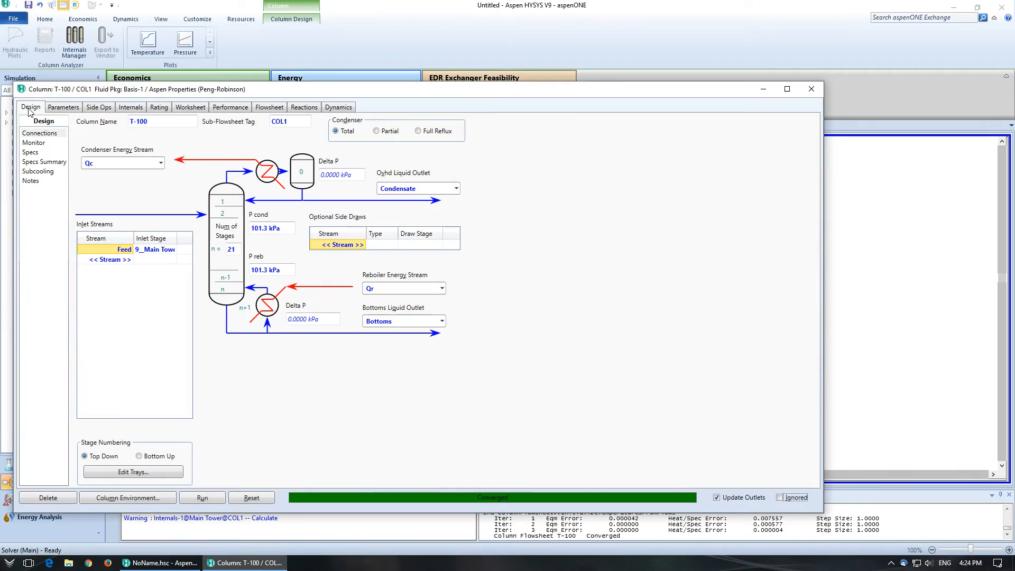
click(29, 152)
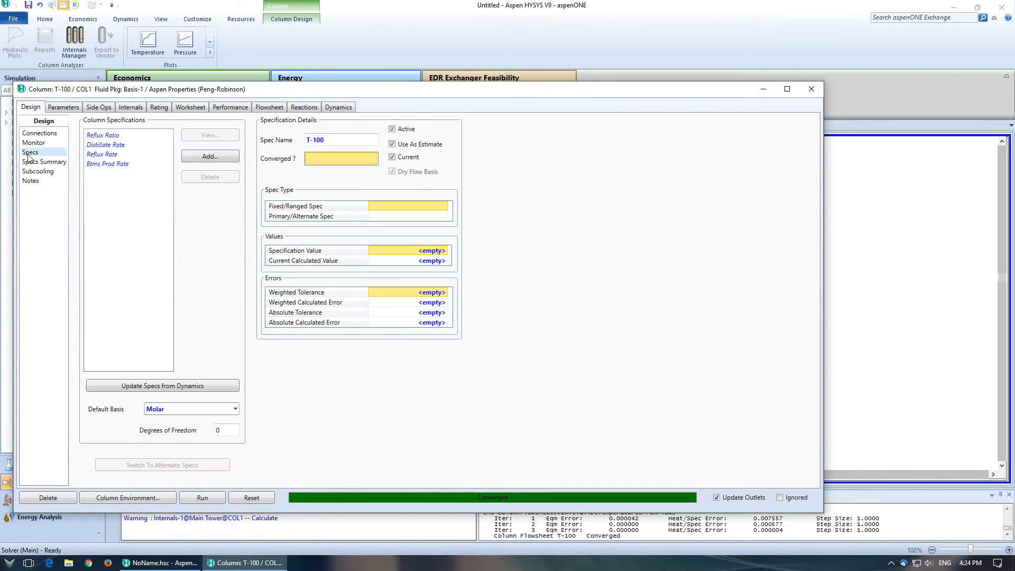
mouse_move(103, 136)
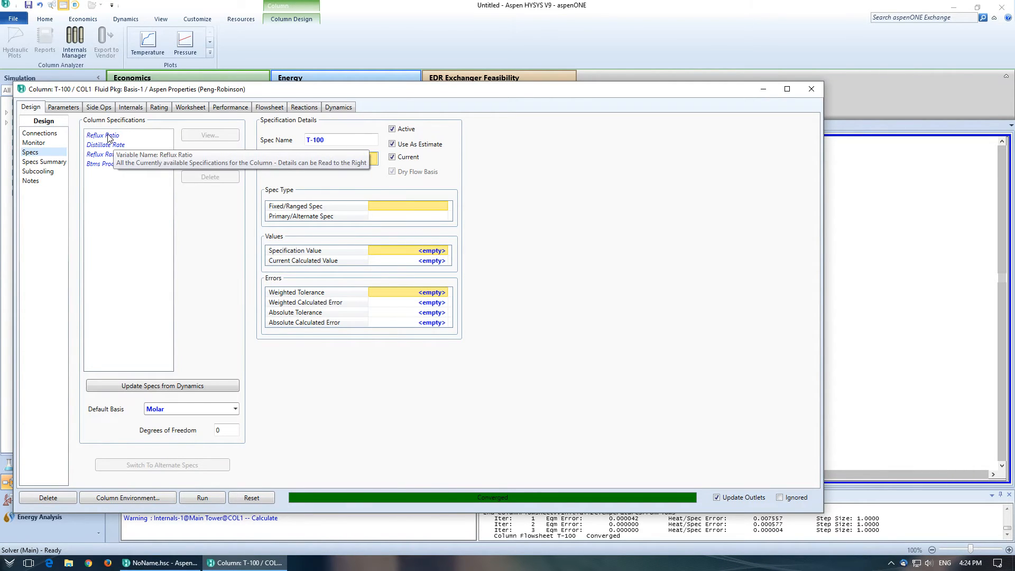
click(102, 135)
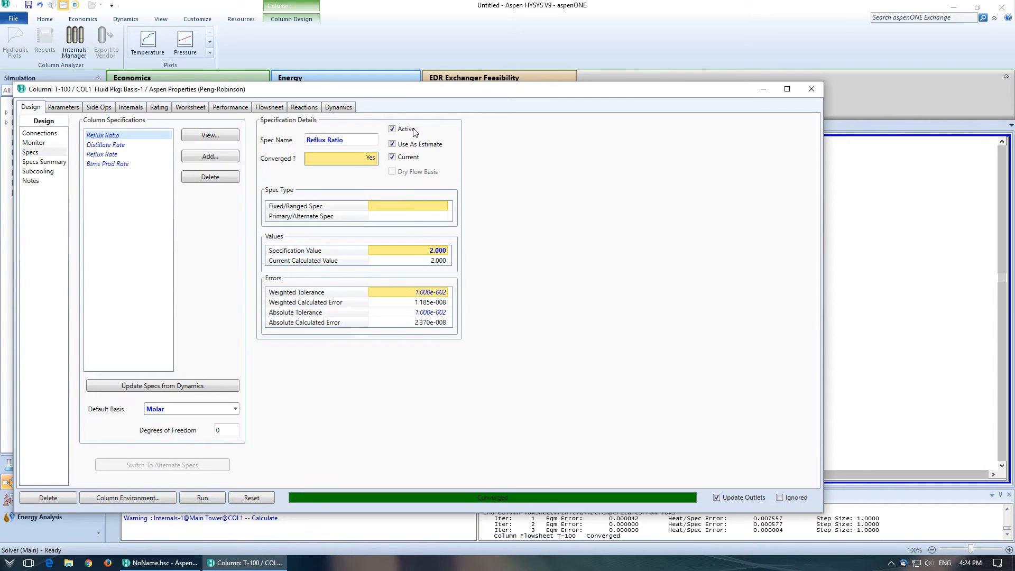
click(105, 144)
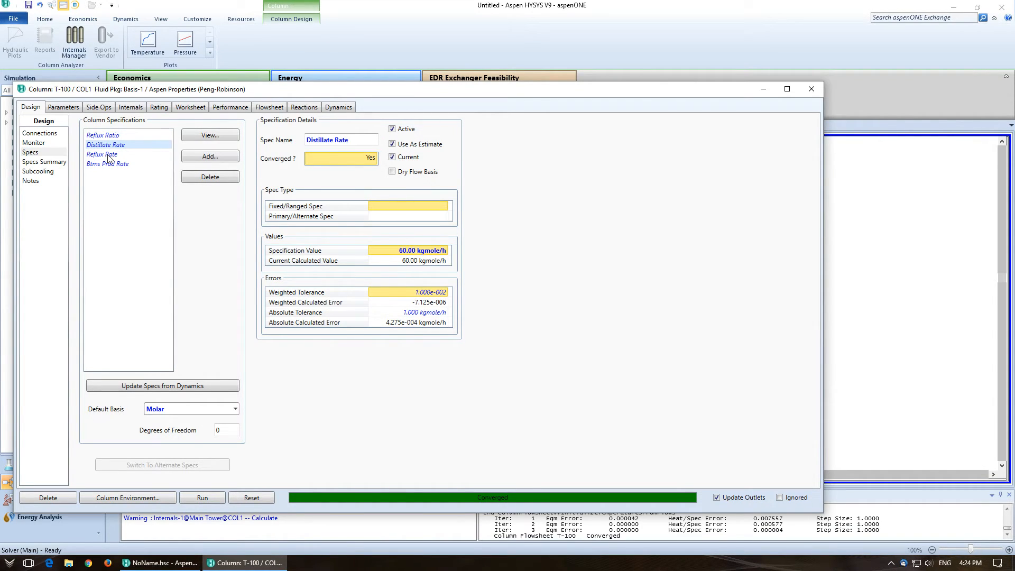
click(102, 154)
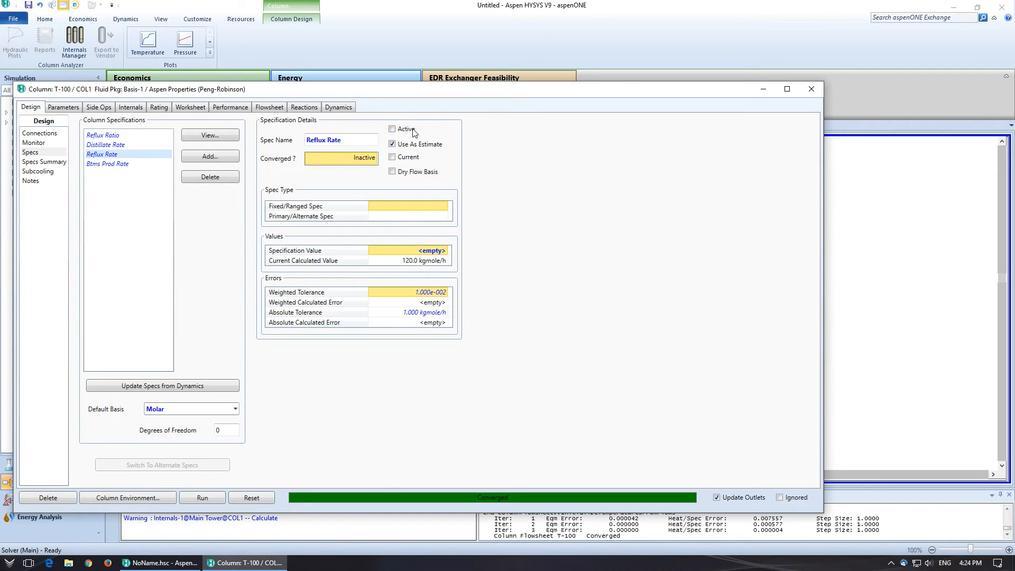
click(108, 163)
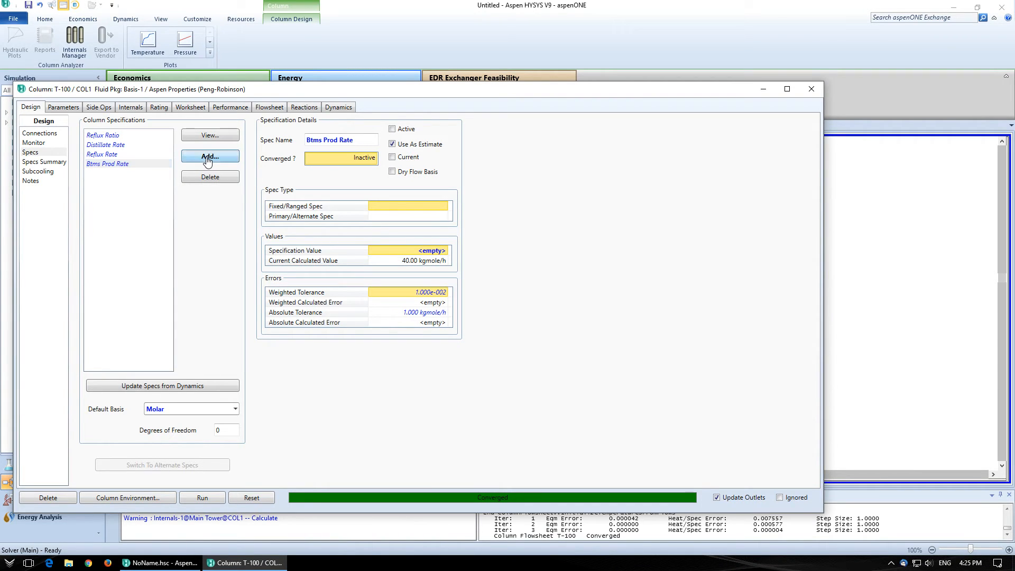
Add a Column Reboil Ratio spec to T-100 and enter 1.922 as its spec value.
click(209, 156)
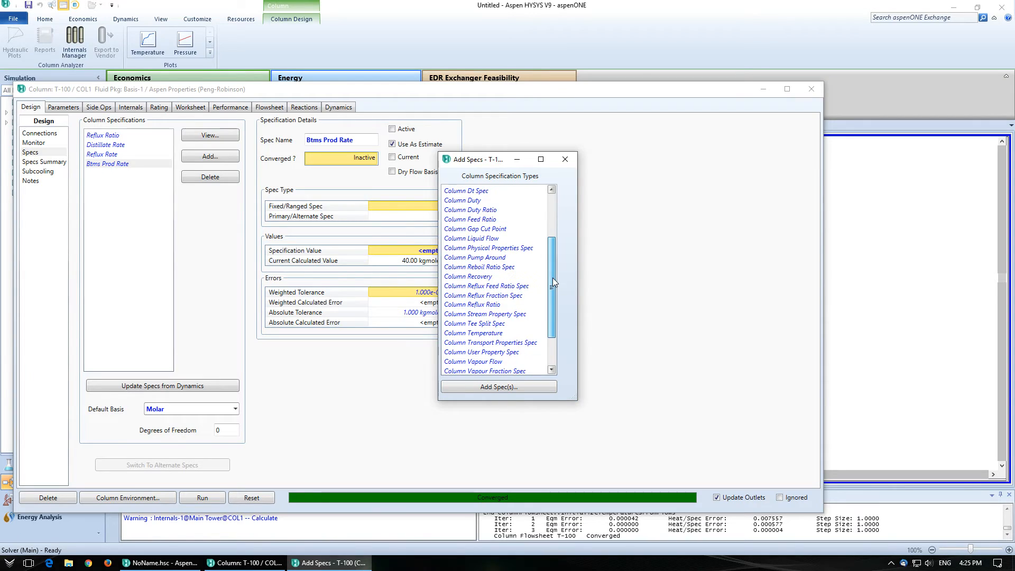
mouse_move(485, 267)
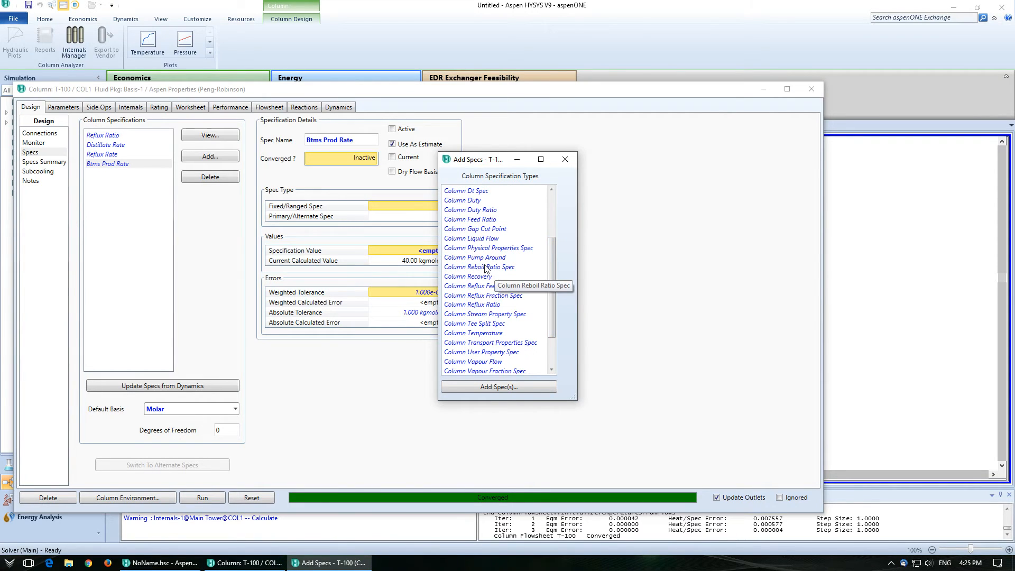
click(480, 267)
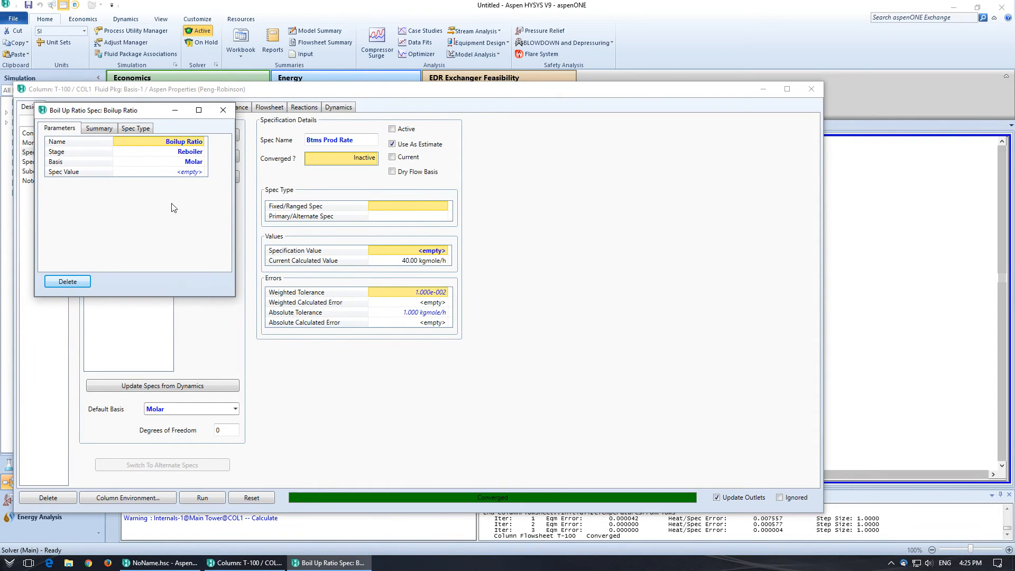
mouse_move(147, 175)
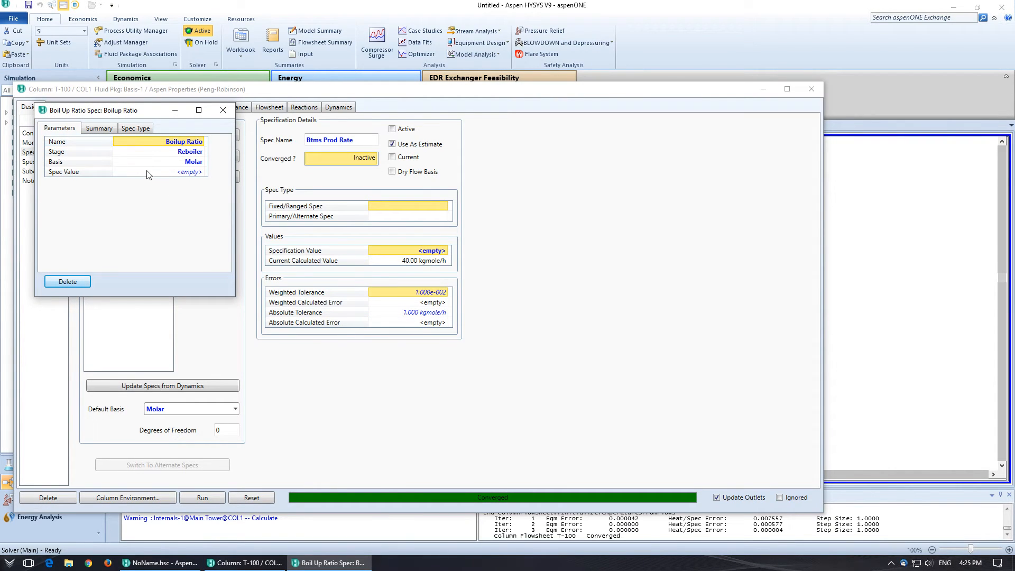
click(99, 127)
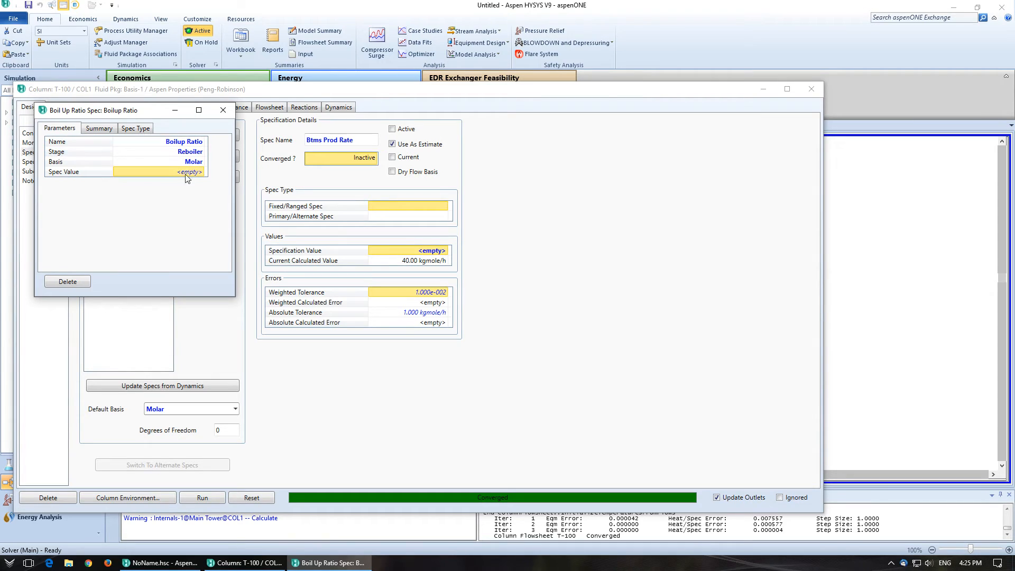
text(1.922)
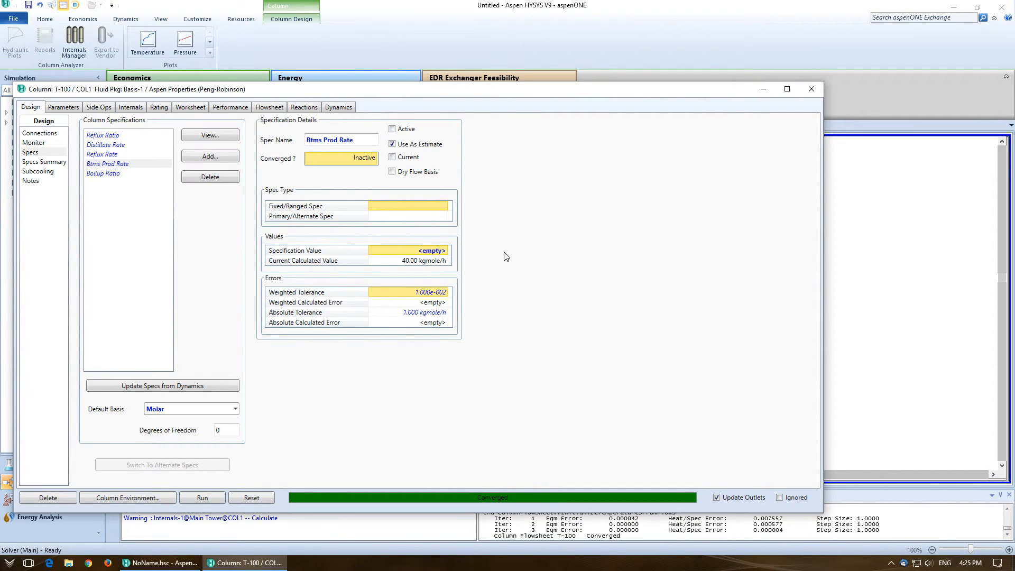
Mark Boilup Ratio active and current, deactivate Reflux Ratio, then close the column window.
click(103, 174)
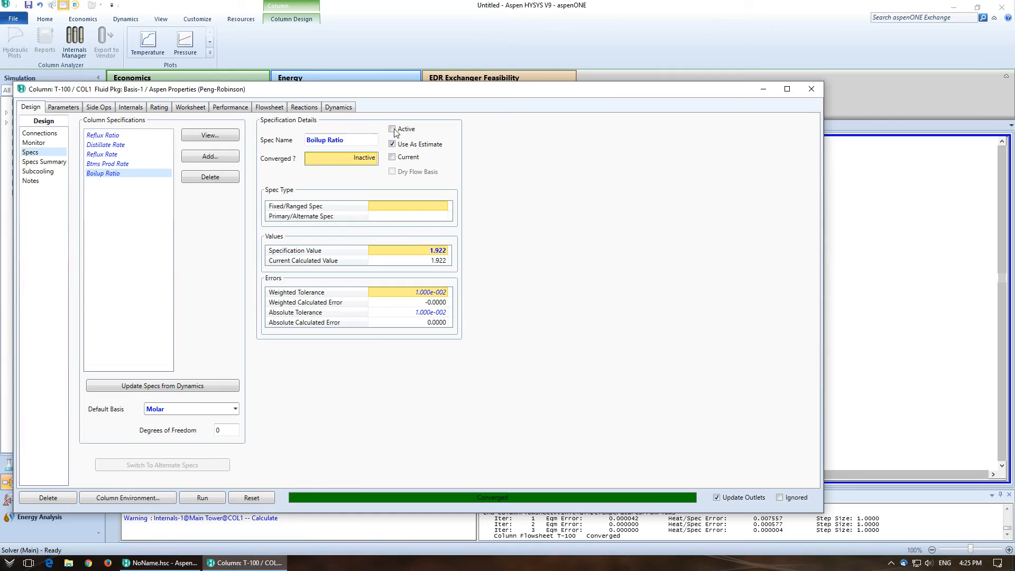
click(392, 128)
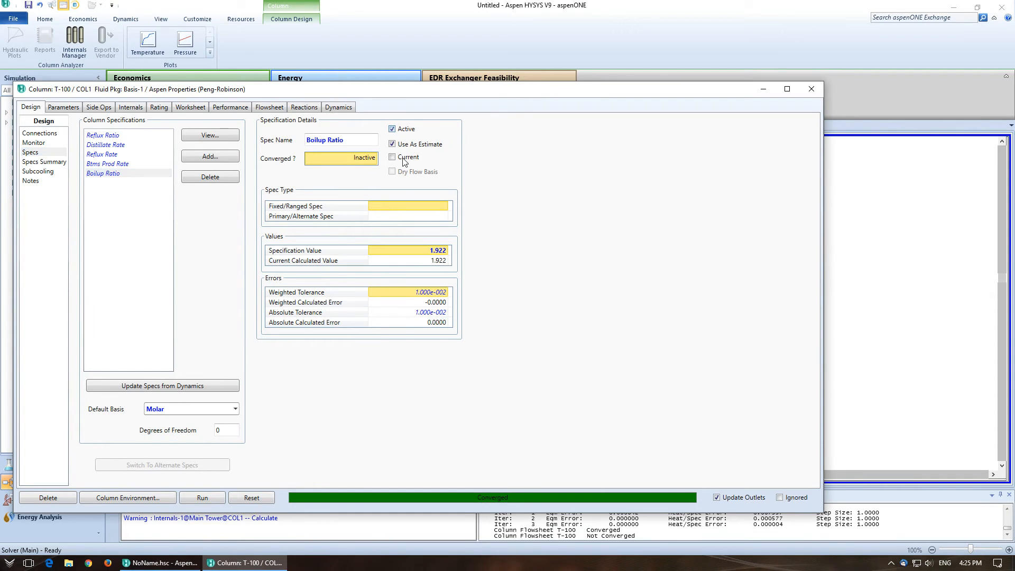
click(392, 157)
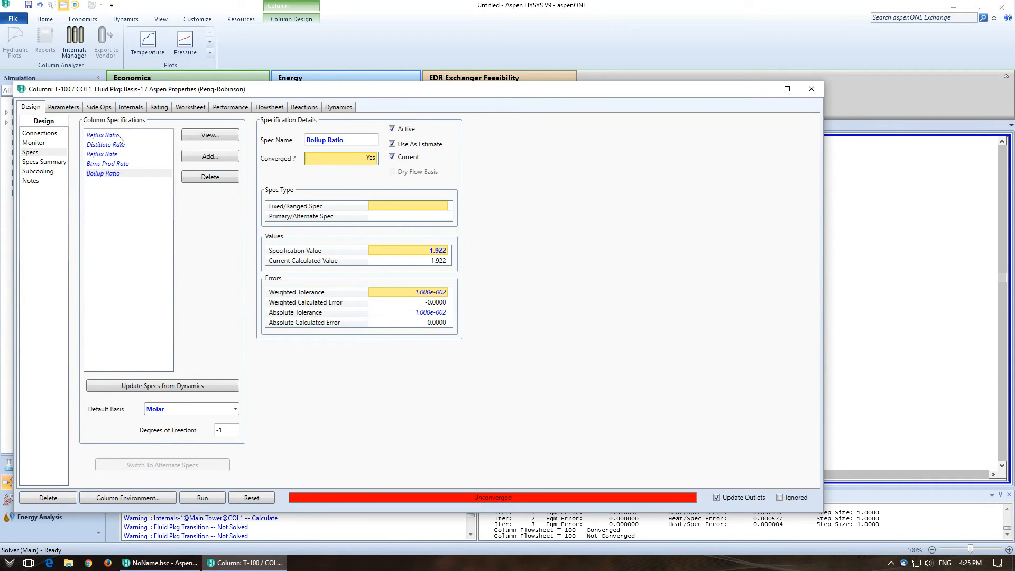
click(102, 134)
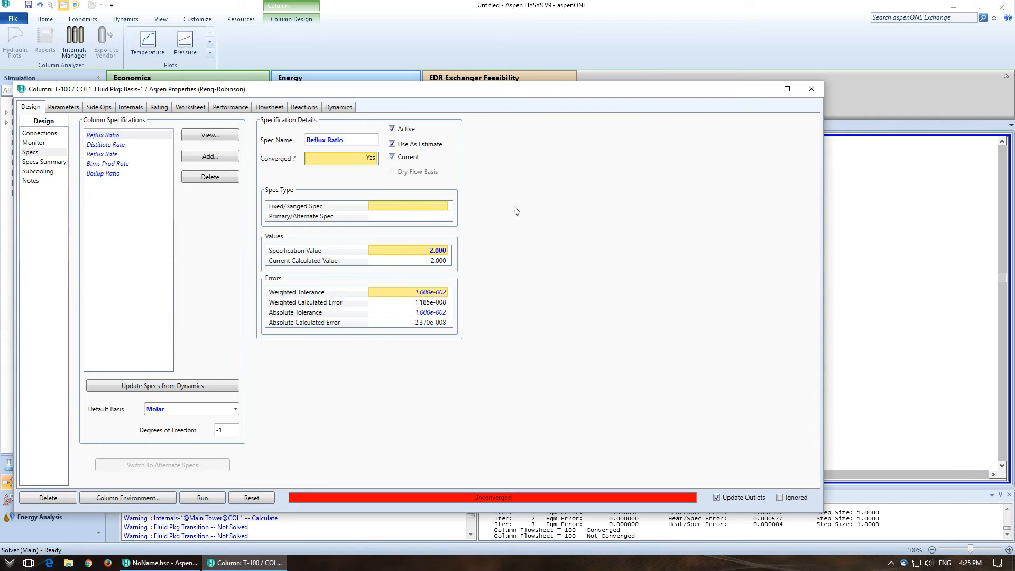
click(393, 128)
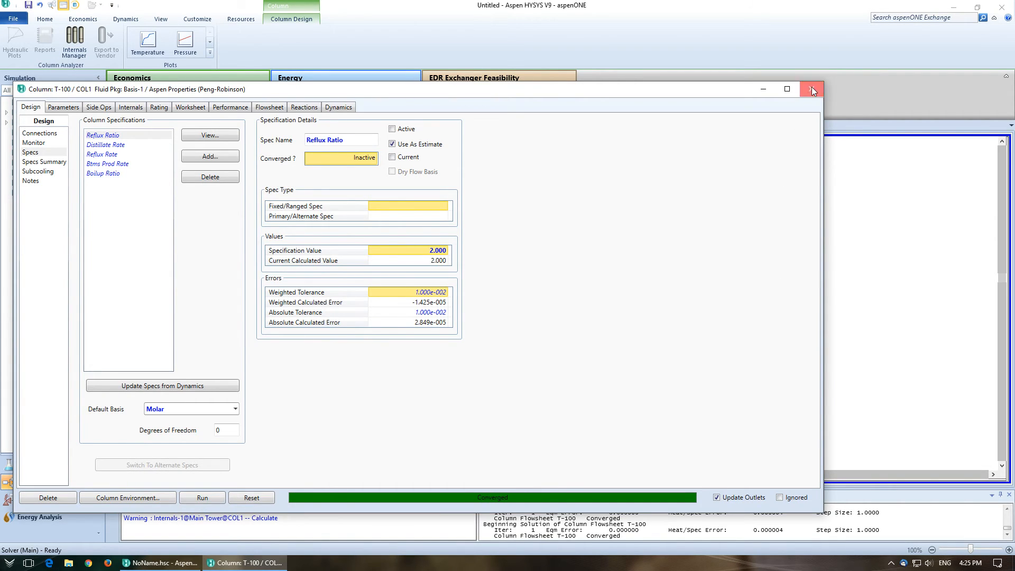
click(812, 89)
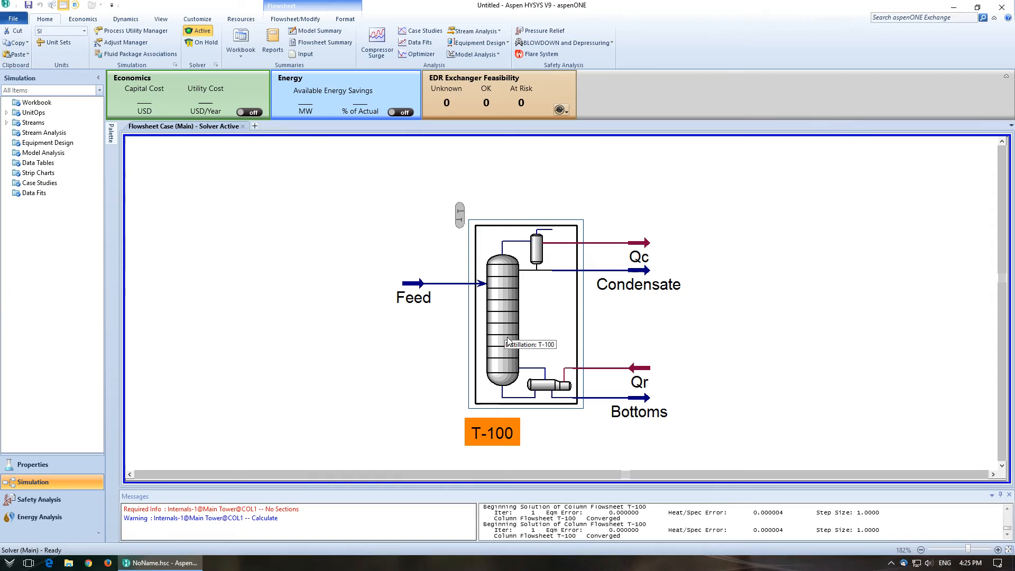
mouse_move(663, 361)
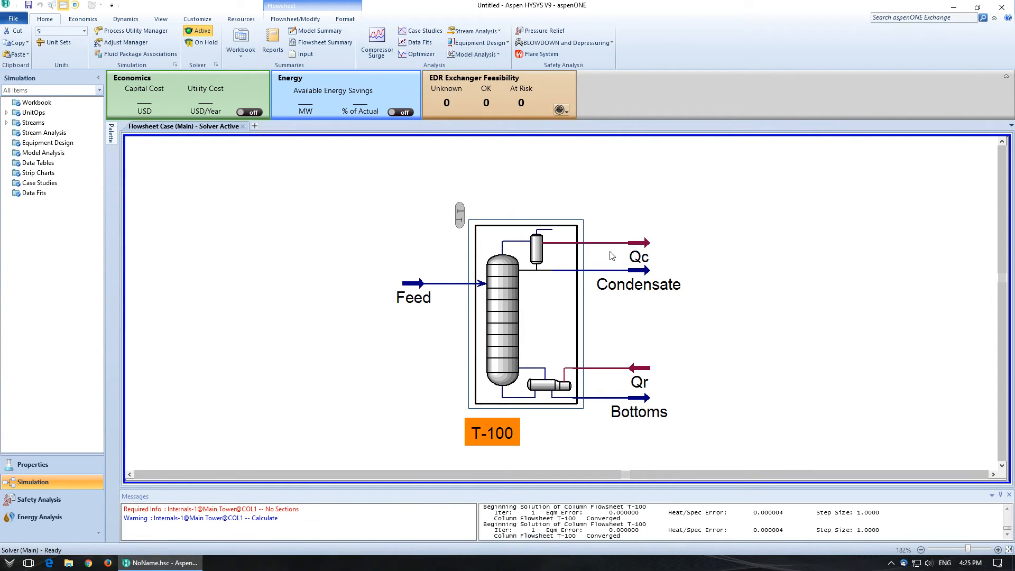
mouse_move(641, 245)
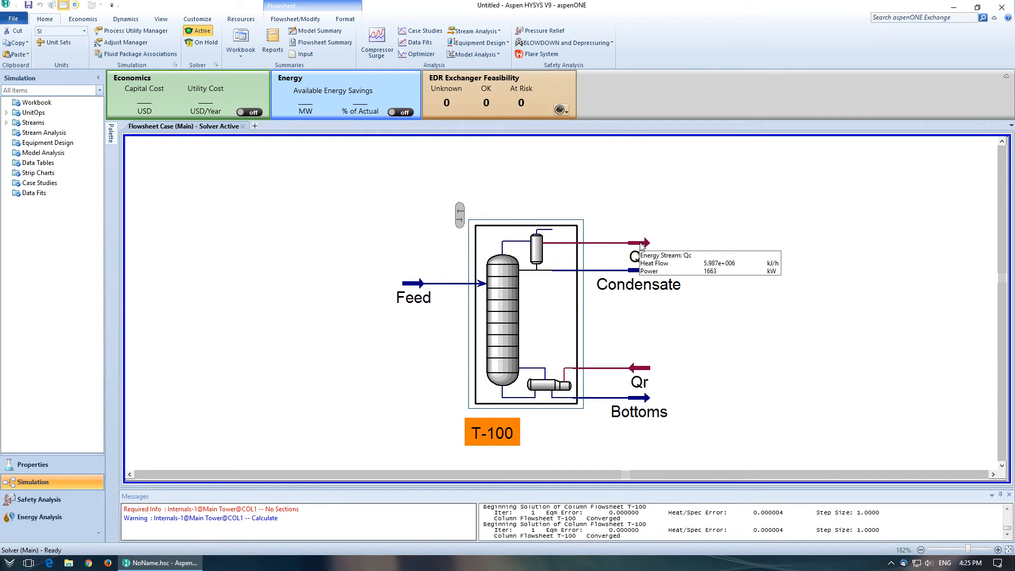
mouse_move(643, 374)
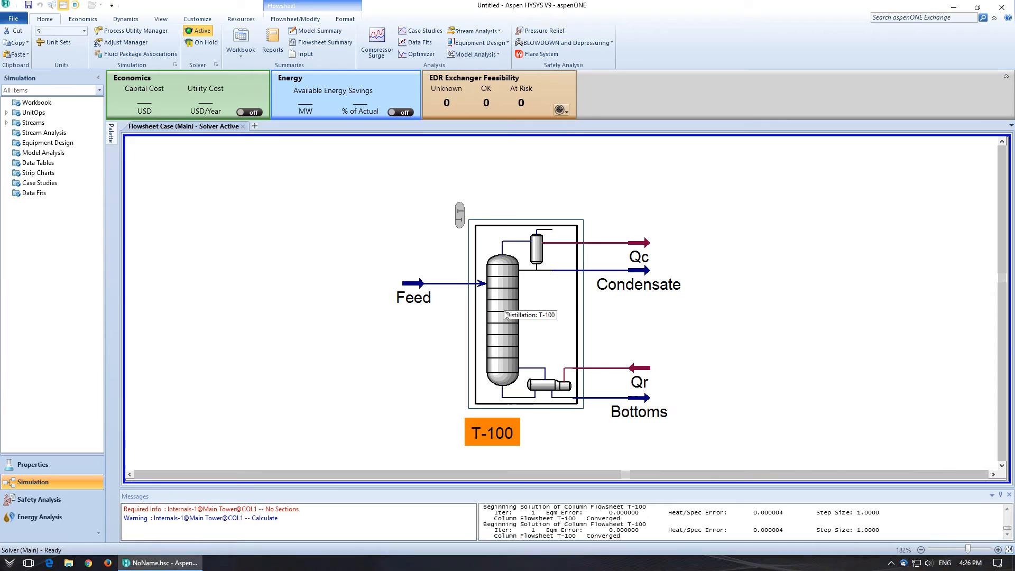
Open the T-100 column's property window from the flowsheet.
double_click(502, 314)
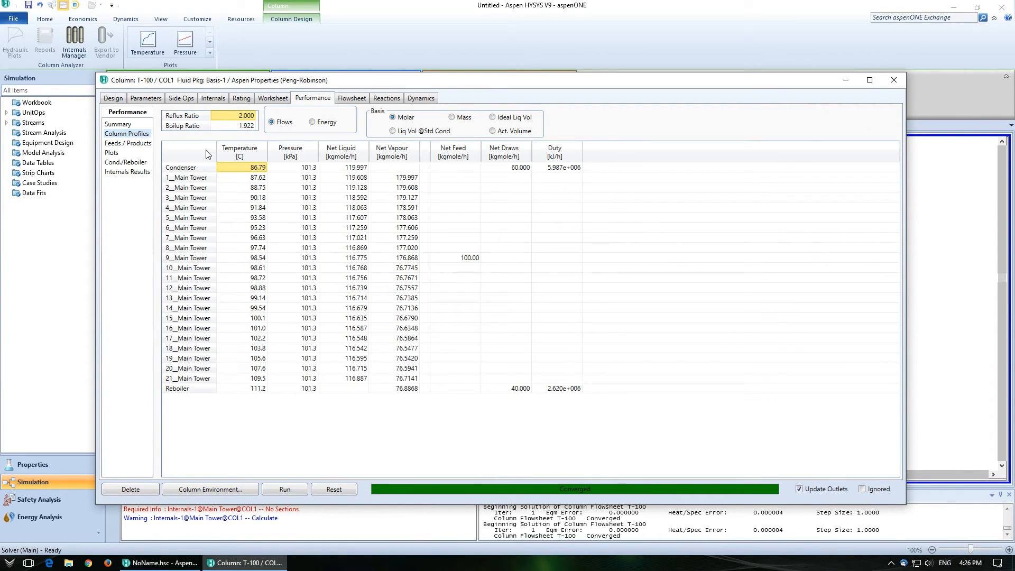
mouse_move(399, 215)
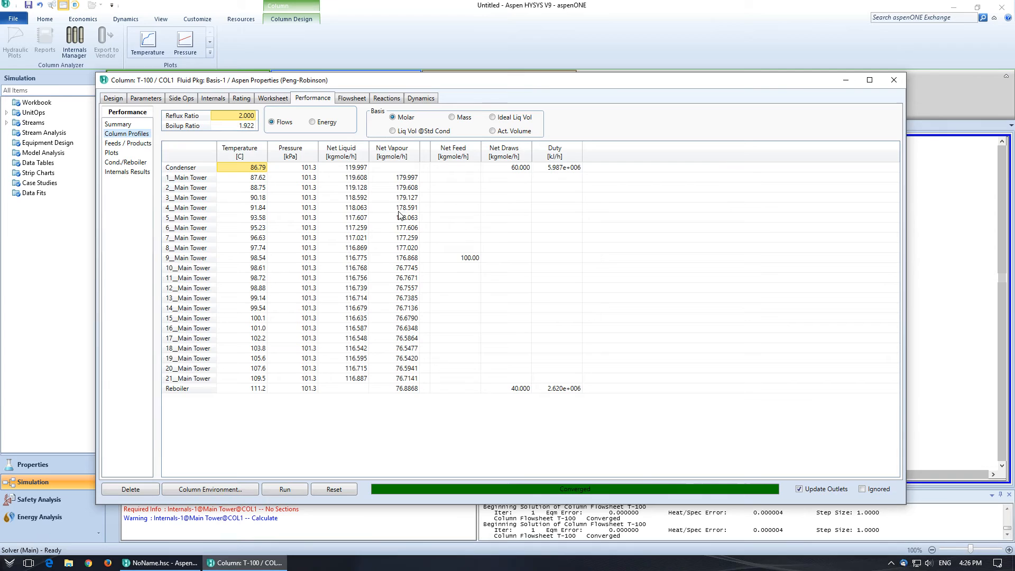
mouse_move(119, 153)
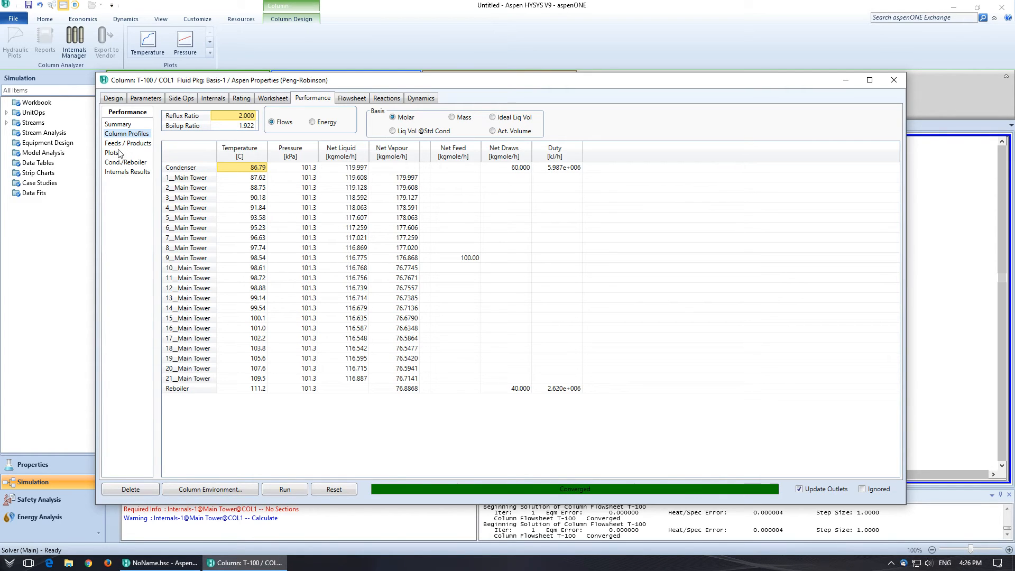
mouse_move(126, 161)
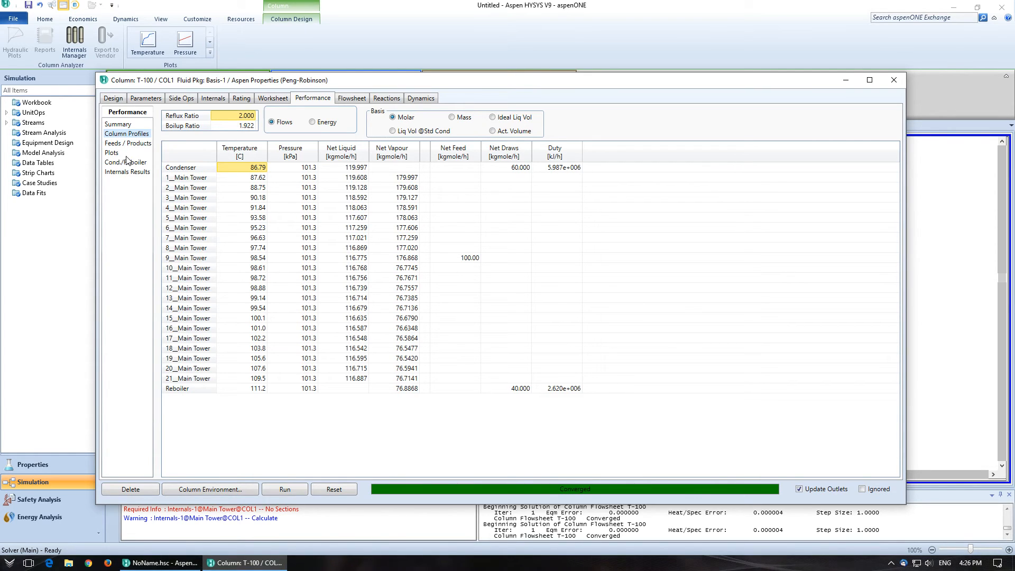
Plot T-100's tray temperature and composition profiles, closing each plot after review.
click(112, 153)
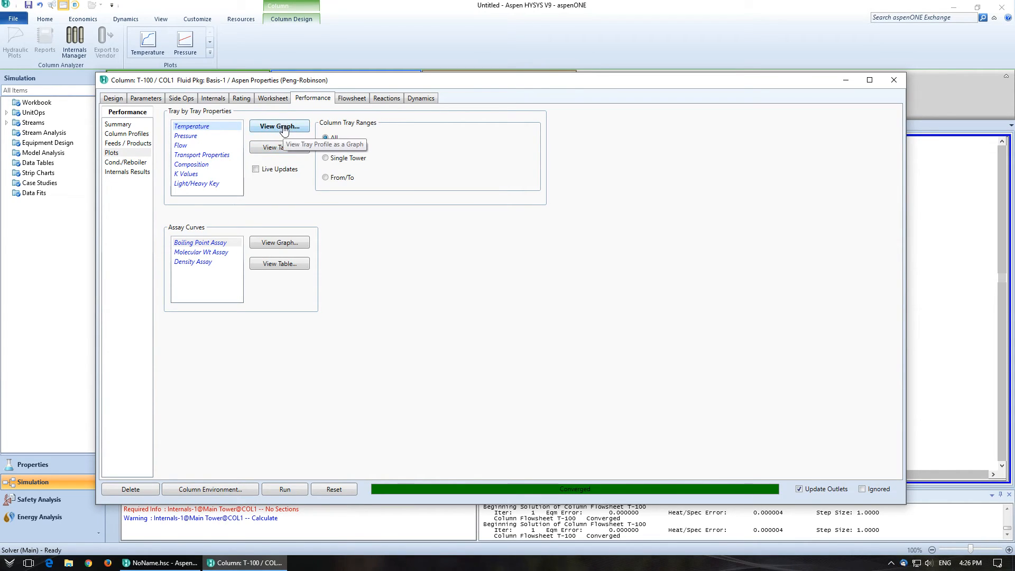
click(280, 126)
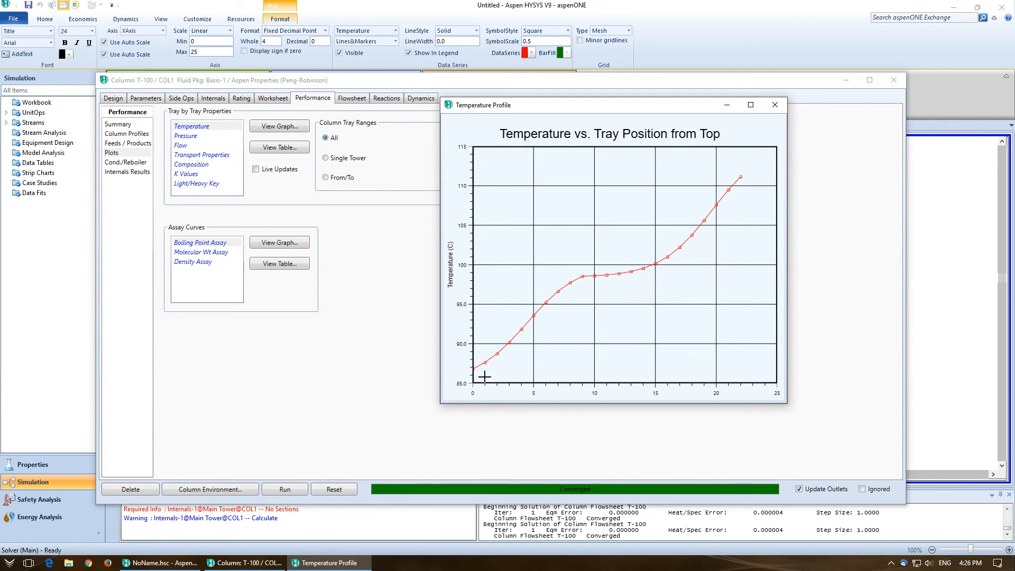
mouse_move(595, 303)
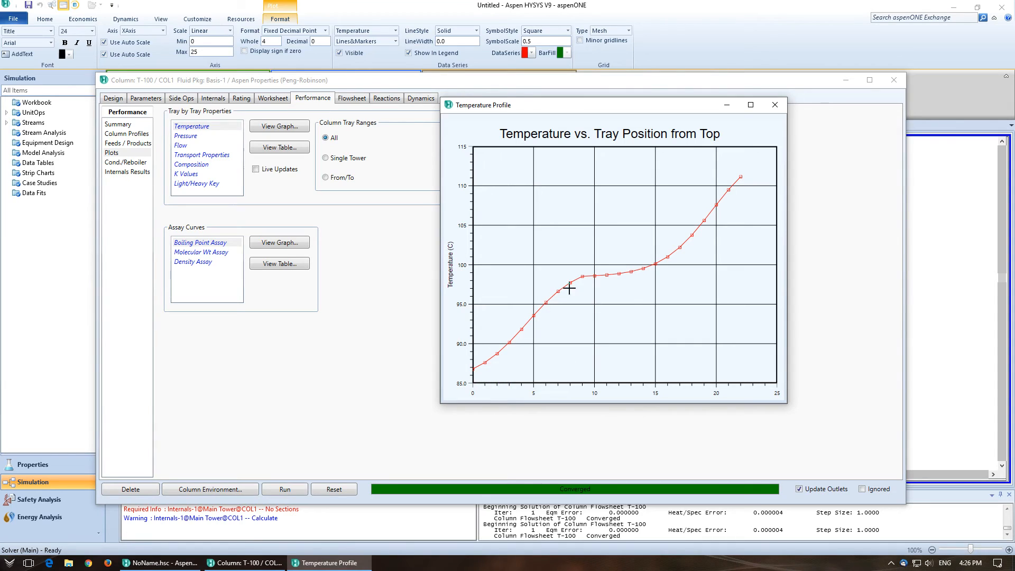
mouse_move(775, 105)
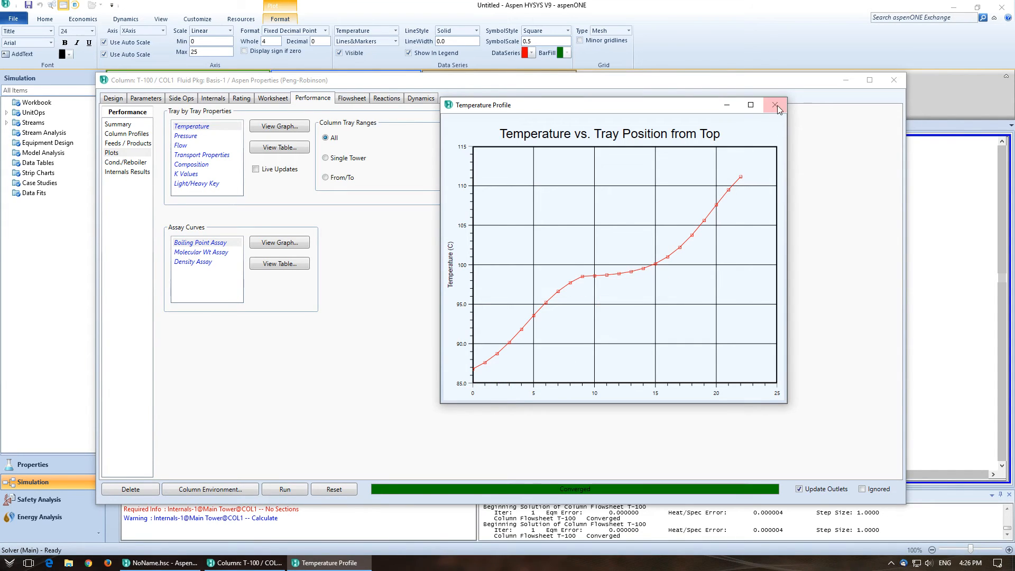
click(775, 105)
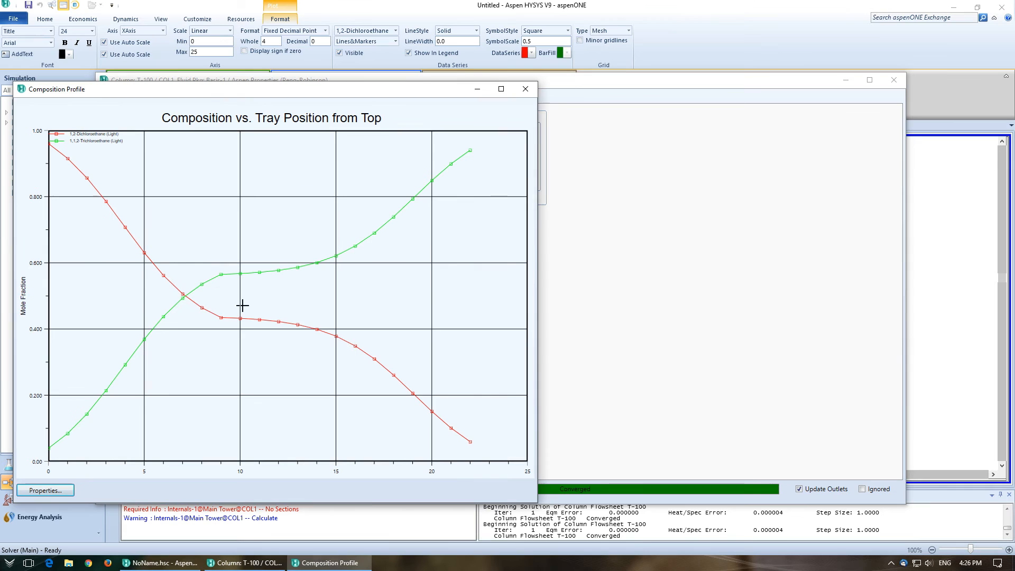
mouse_move(381, 98)
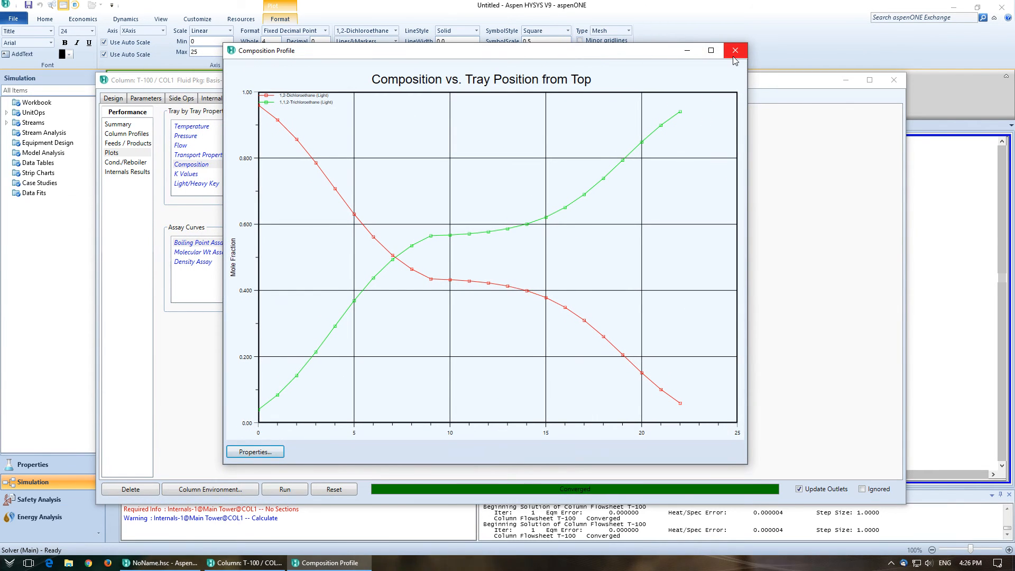
click(734, 51)
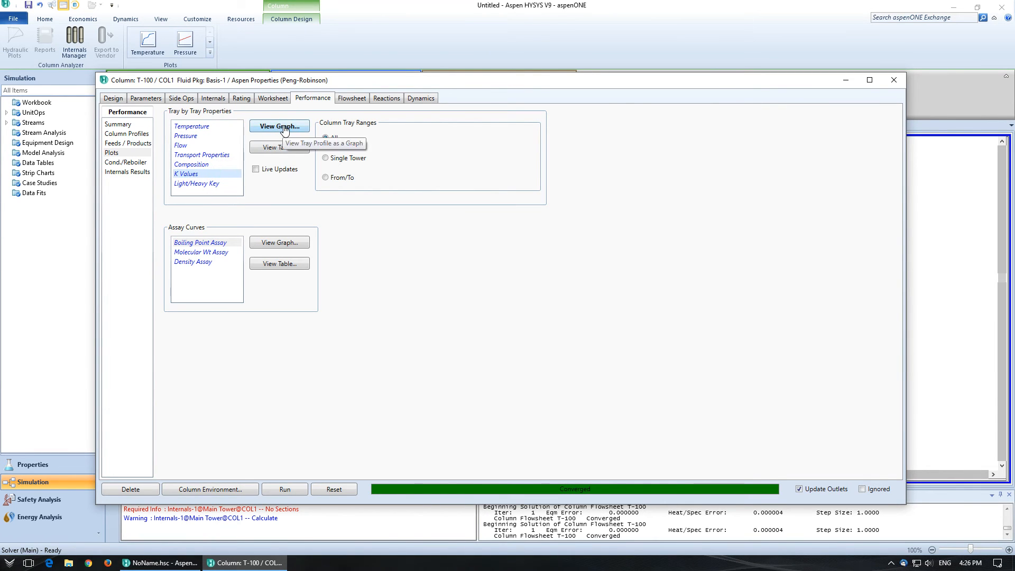
click(280, 126)
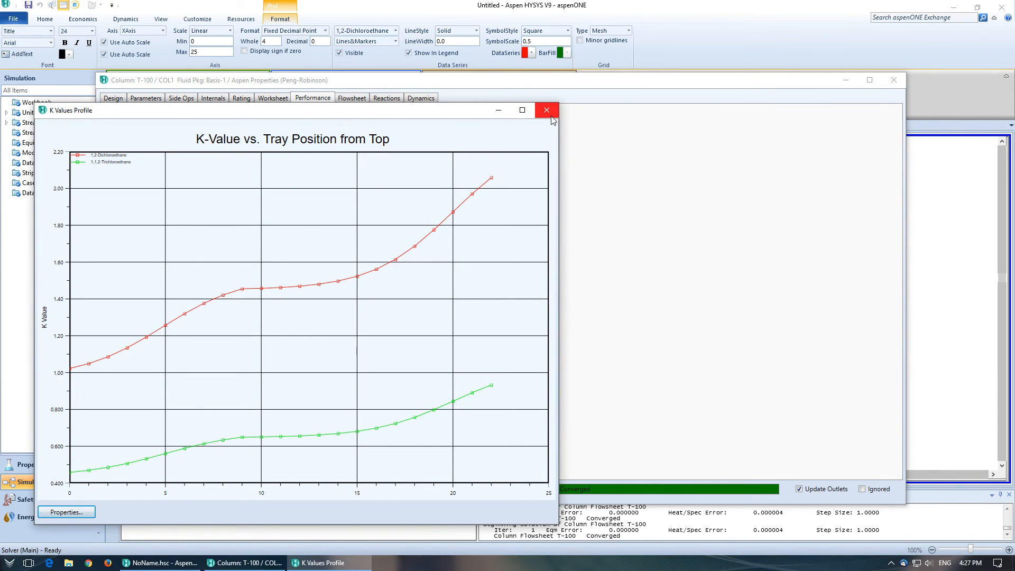
click(546, 110)
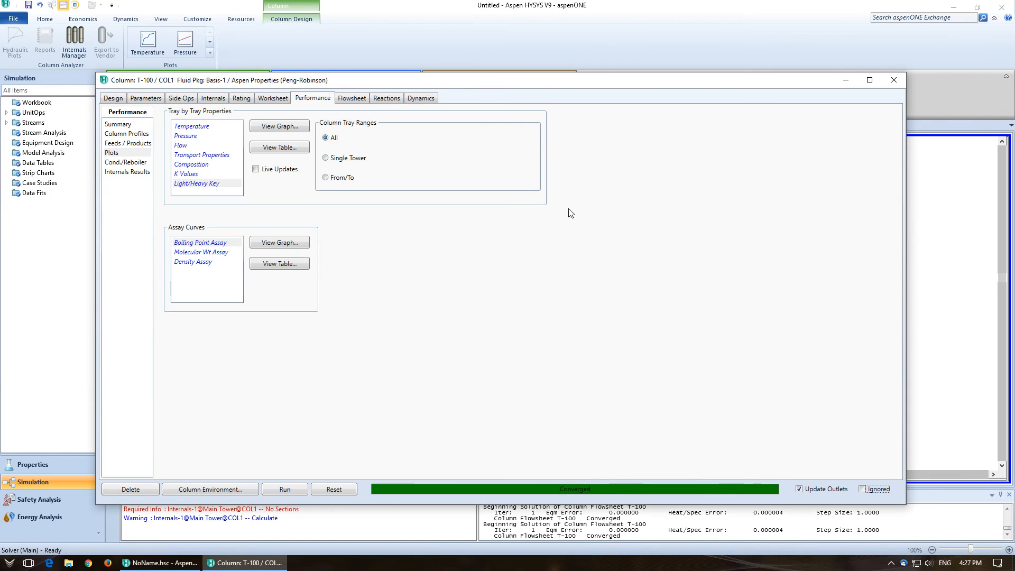
mouse_move(239, 216)
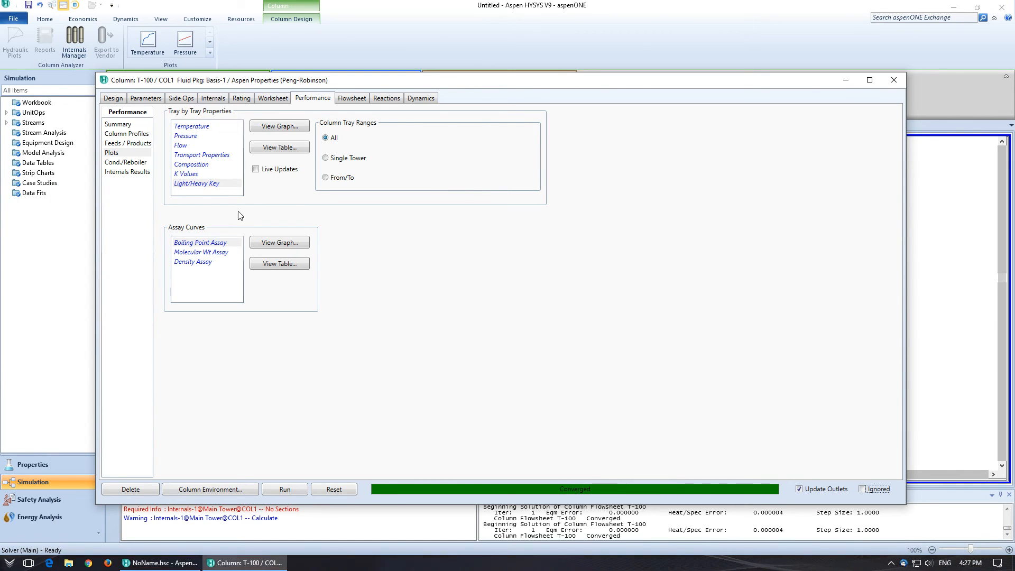
mouse_move(125, 161)
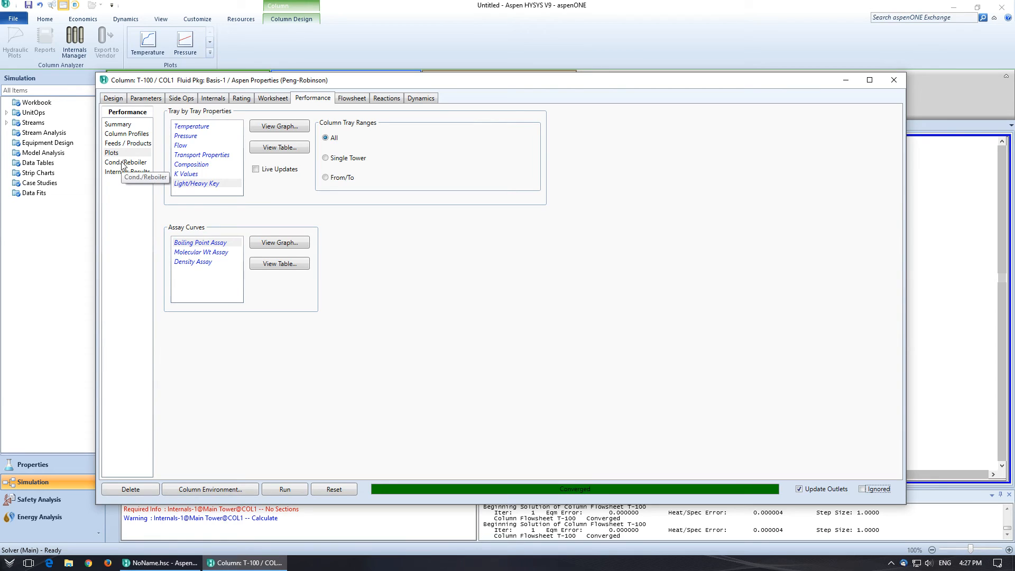
mouse_move(307, 173)
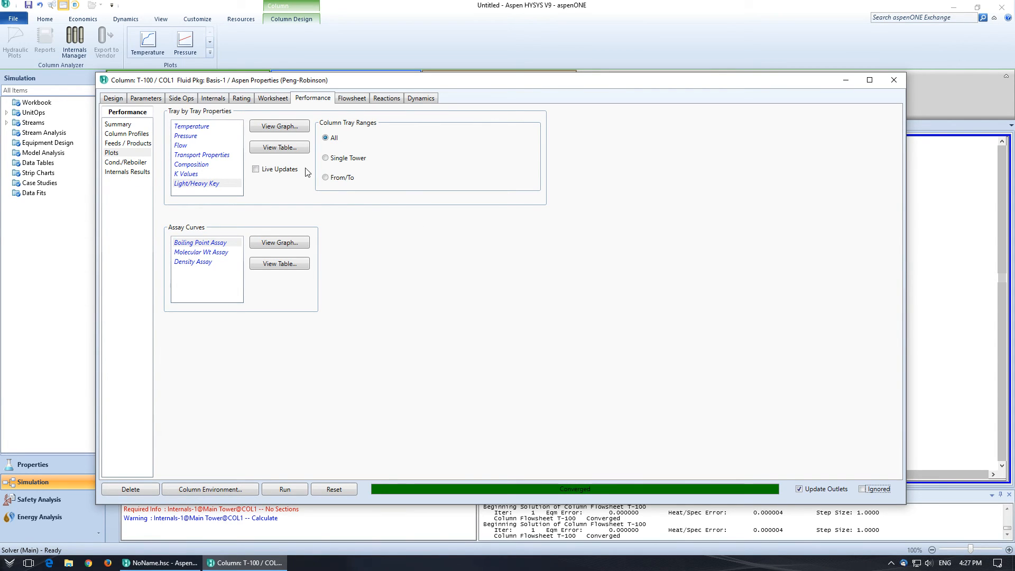
Show T-100's Cond./Reboiler results: condenser at 86.79 °C, reboiler at 111.2 °C.
click(127, 161)
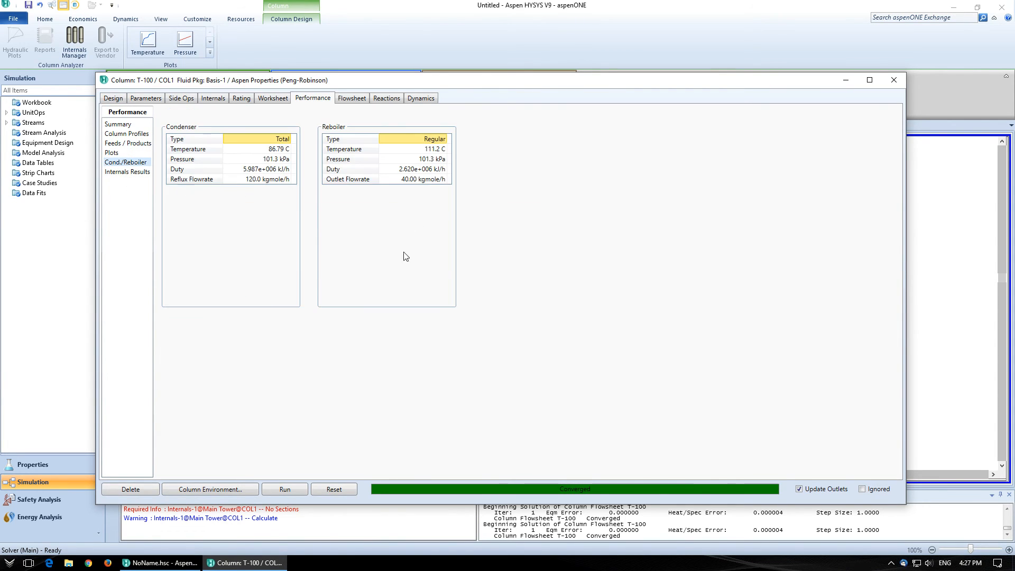
mouse_move(452, 158)
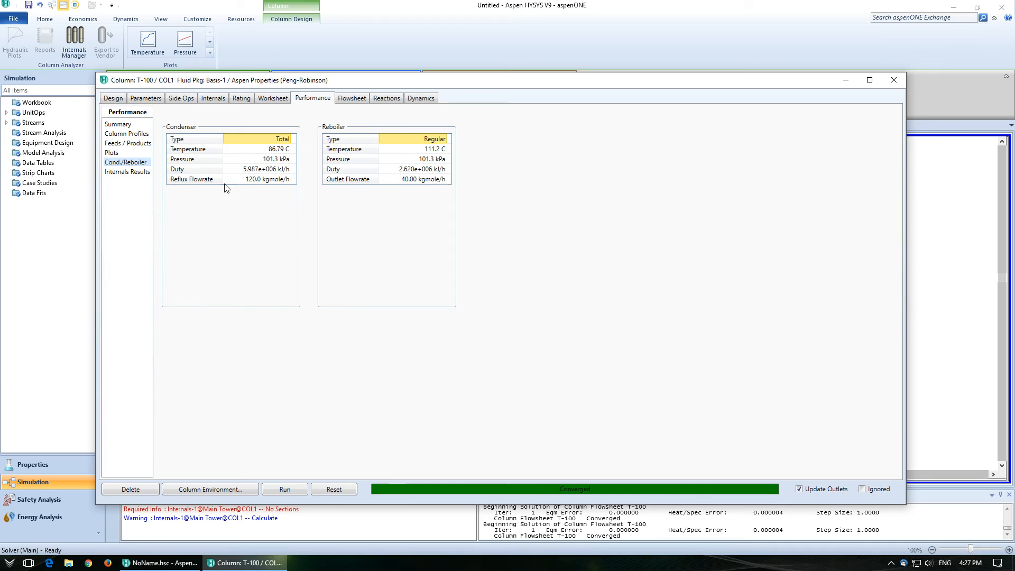
click(349, 179)
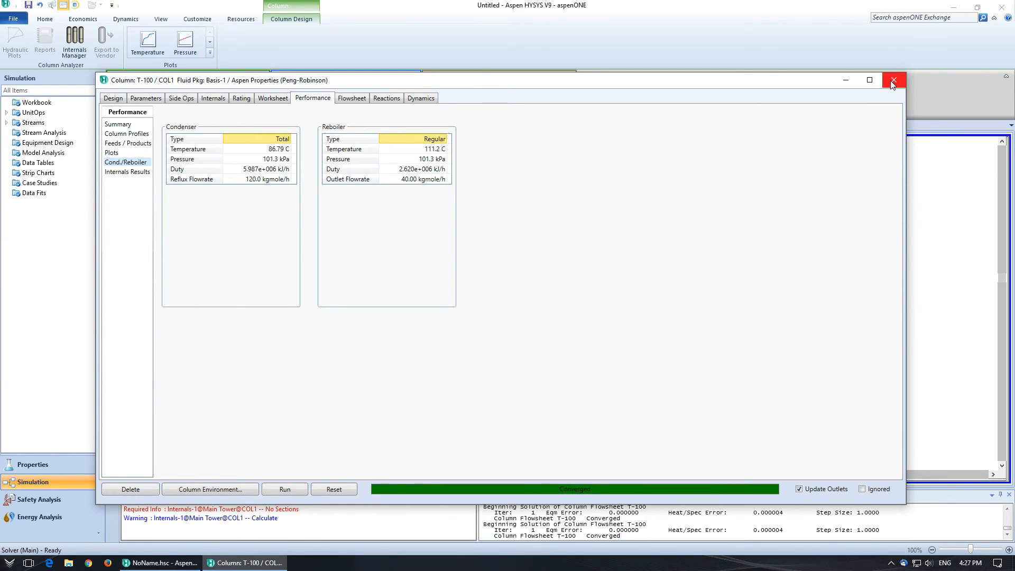
Close the T-100 window and enter the column's subflowsheet from the Flowsheet/Modify ribbon.
click(894, 80)
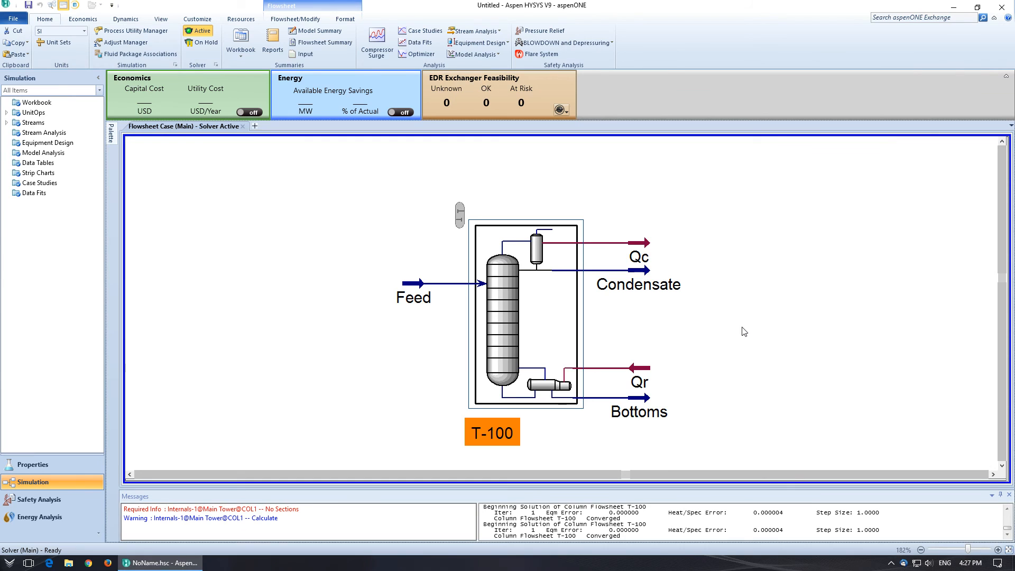
mouse_move(507, 141)
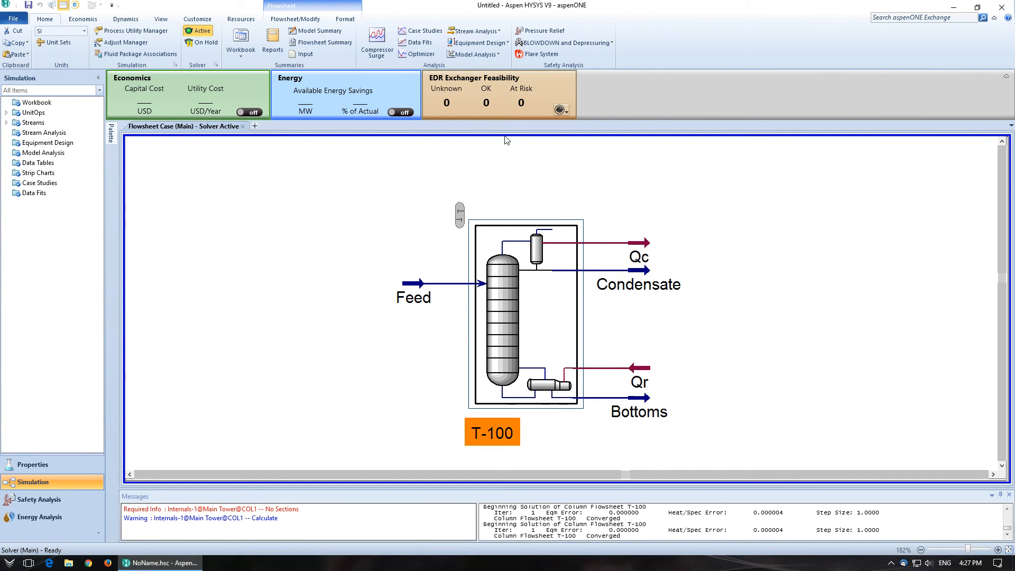
click(295, 18)
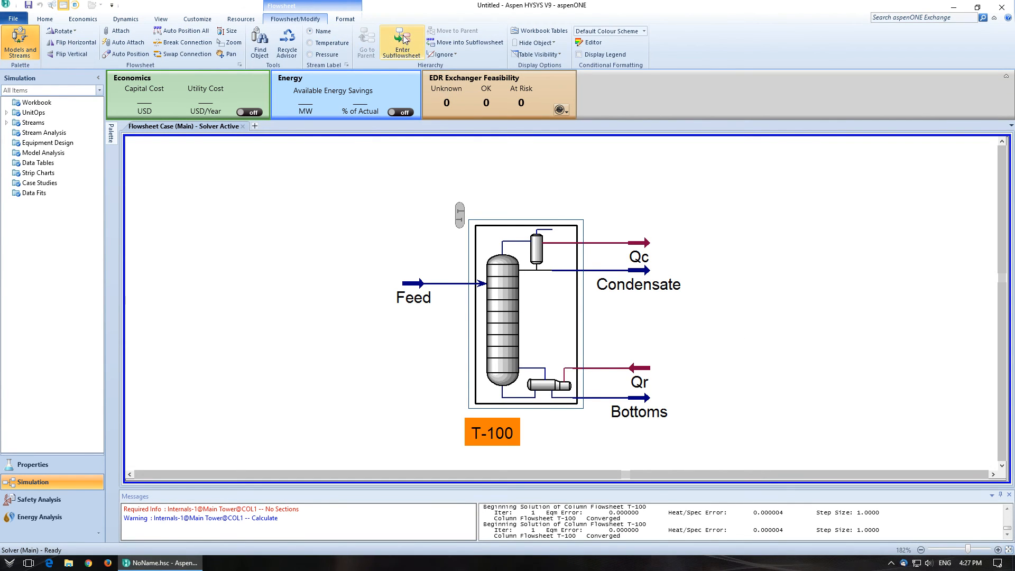
click(401, 42)
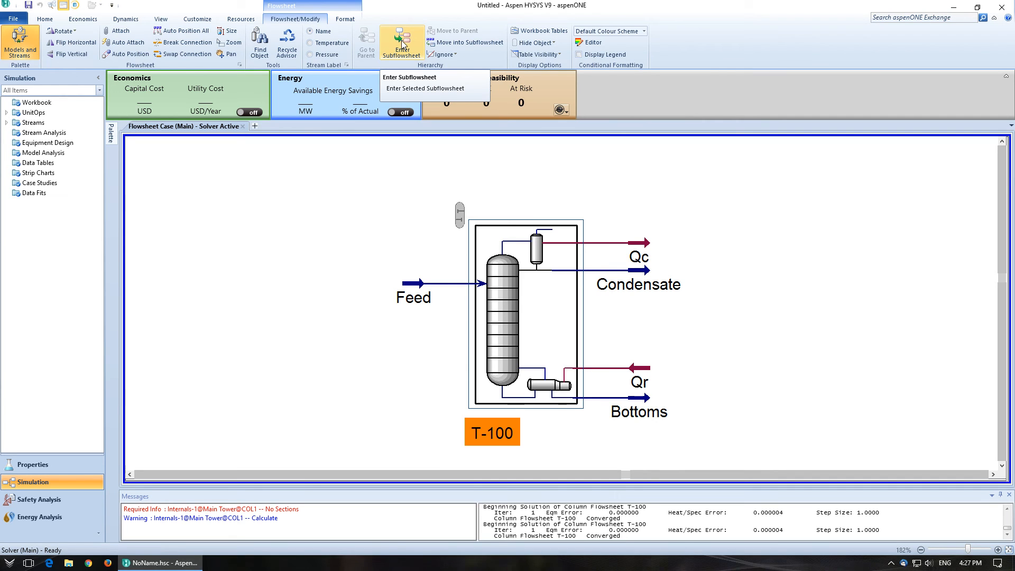
click(410, 77)
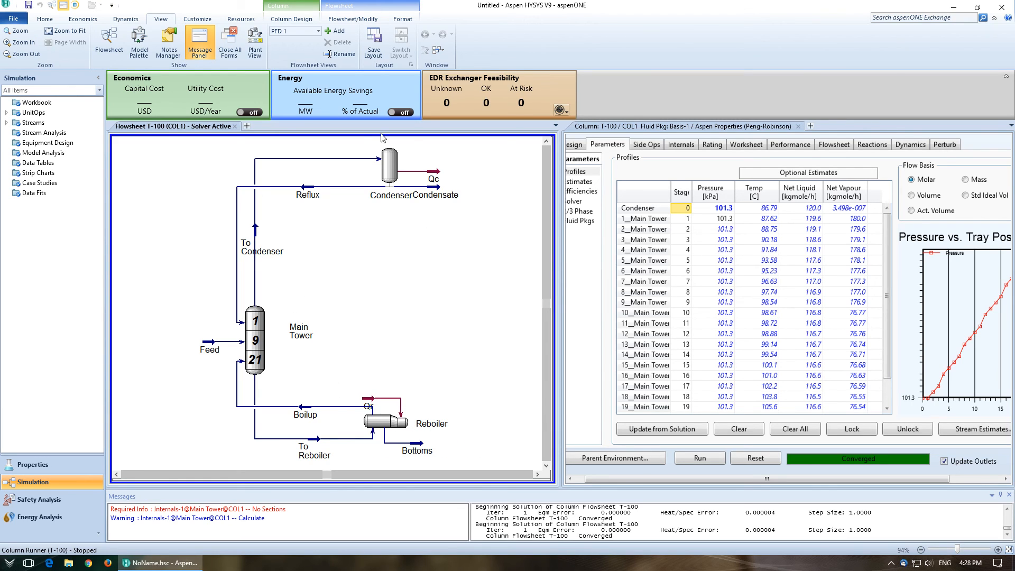
mouse_move(399, 181)
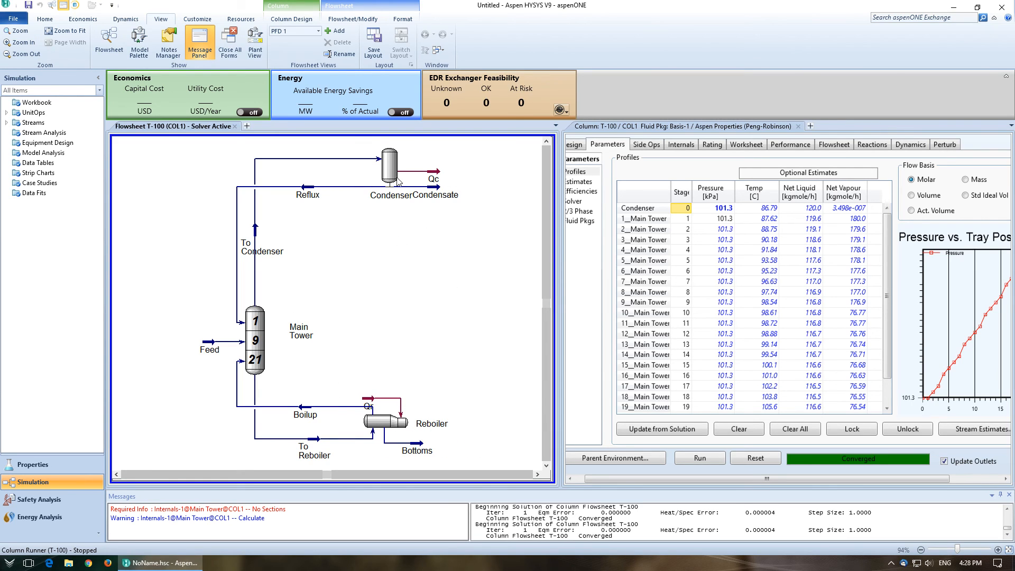
mouse_move(404, 270)
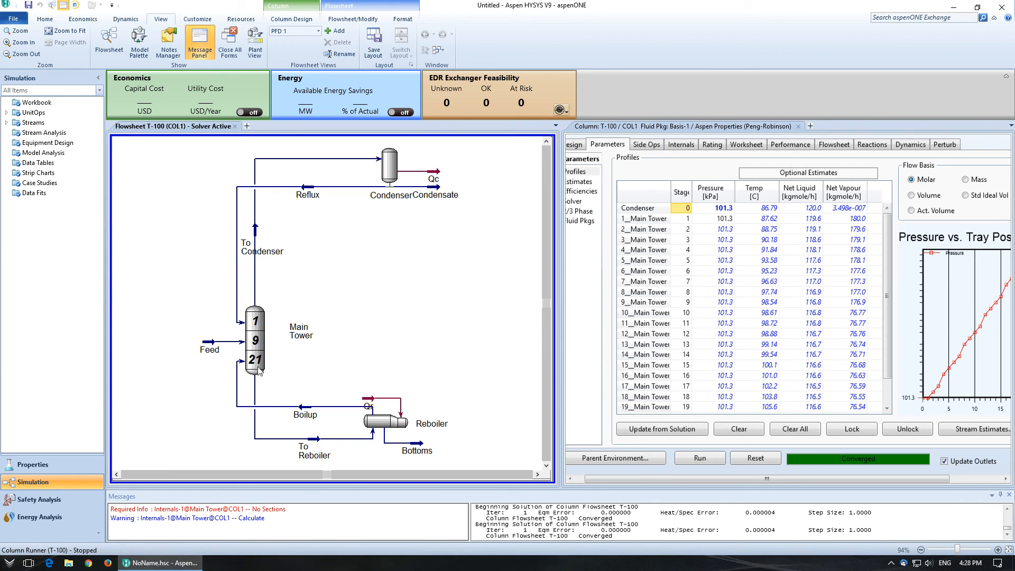
mouse_move(256, 319)
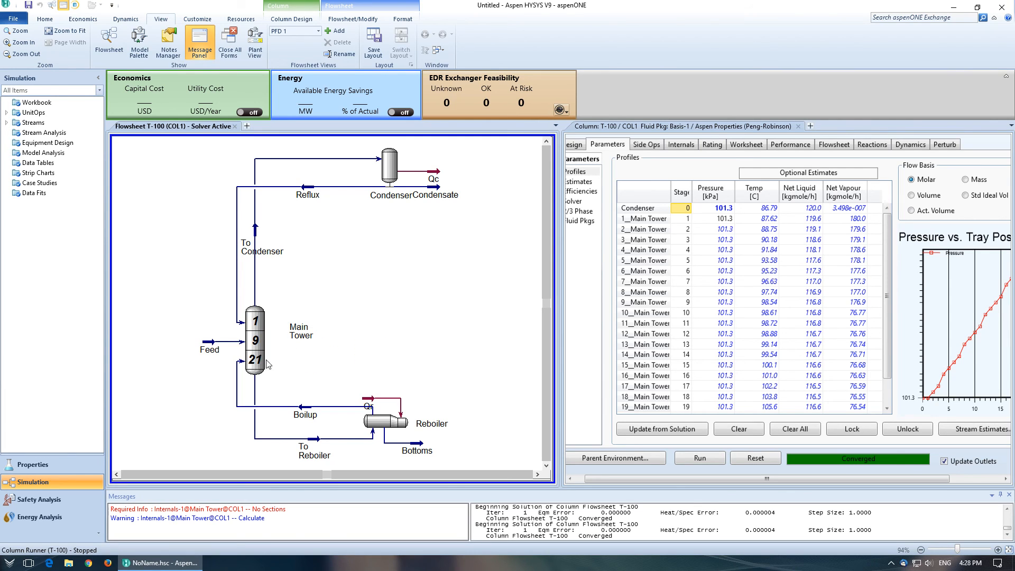
mouse_move(272, 348)
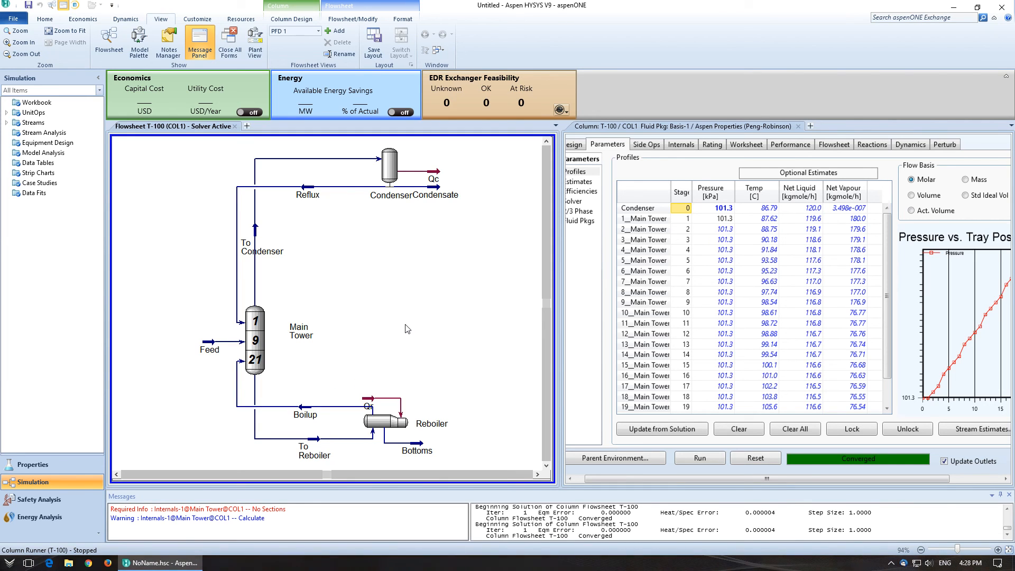
mouse_move(295, 383)
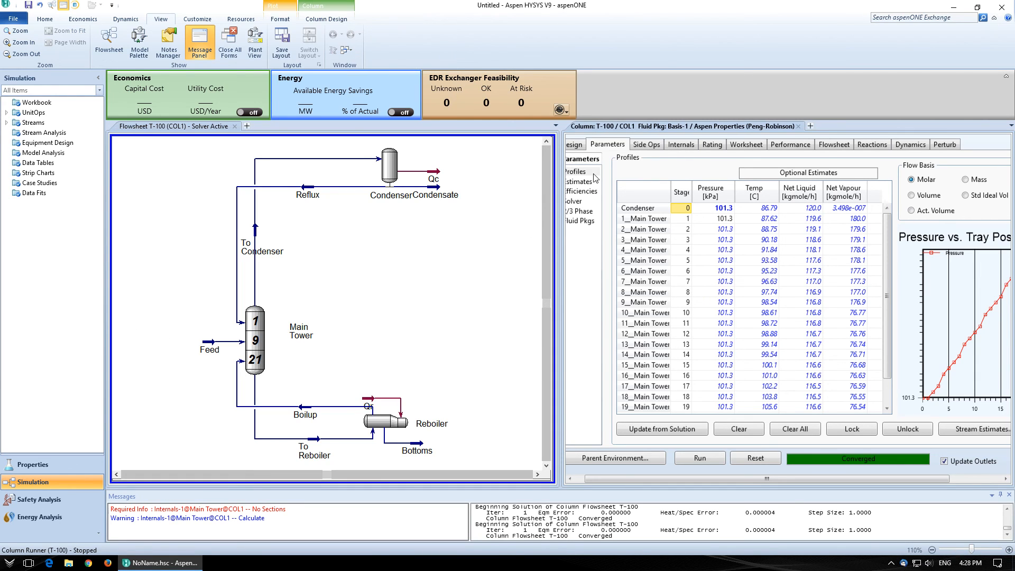
Zoom out twice so T-100's profile table shows condenser through reboiler stage 22.
click(24, 54)
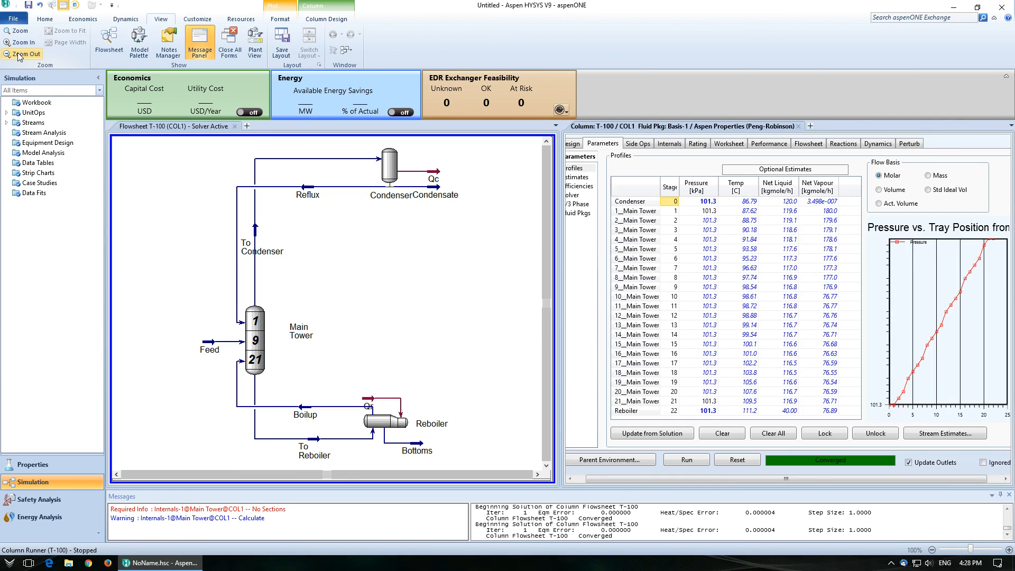
click(23, 53)
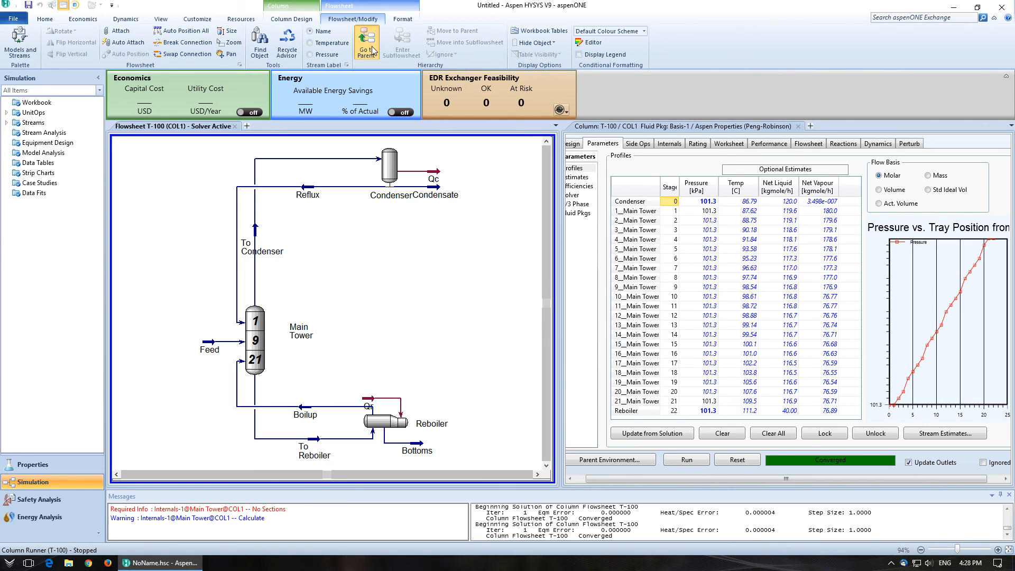
Go to the parent flowsheet showing T-100 with Feed, Condensate, Bottoms, Qc and Qr.
click(367, 42)
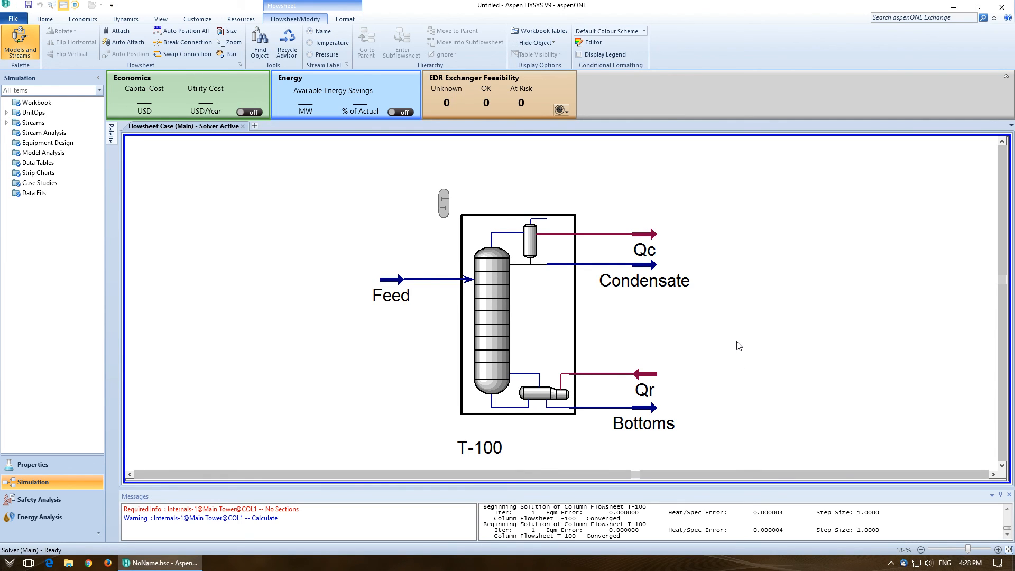
mouse_move(573, 329)
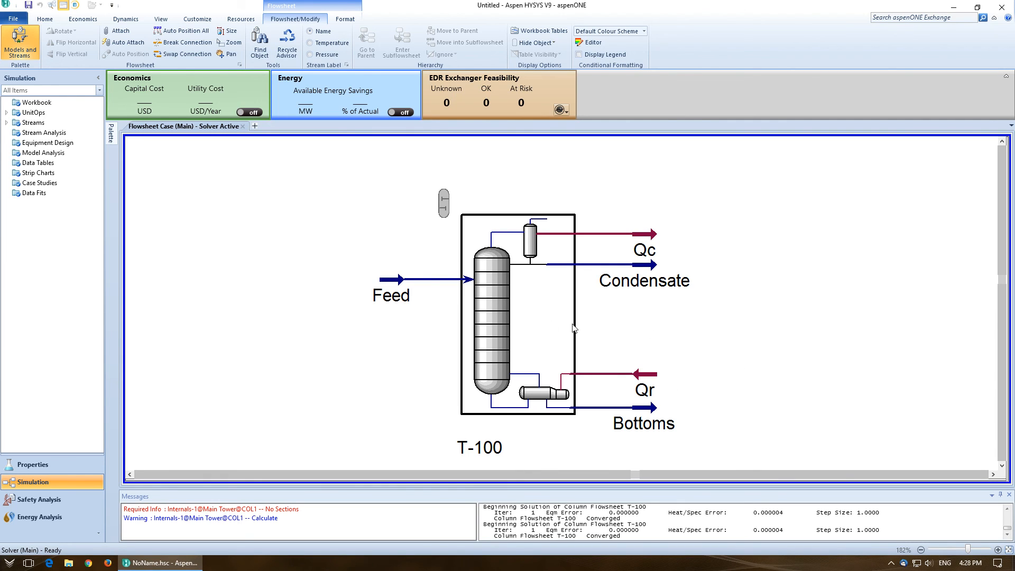
mouse_move(505, 322)
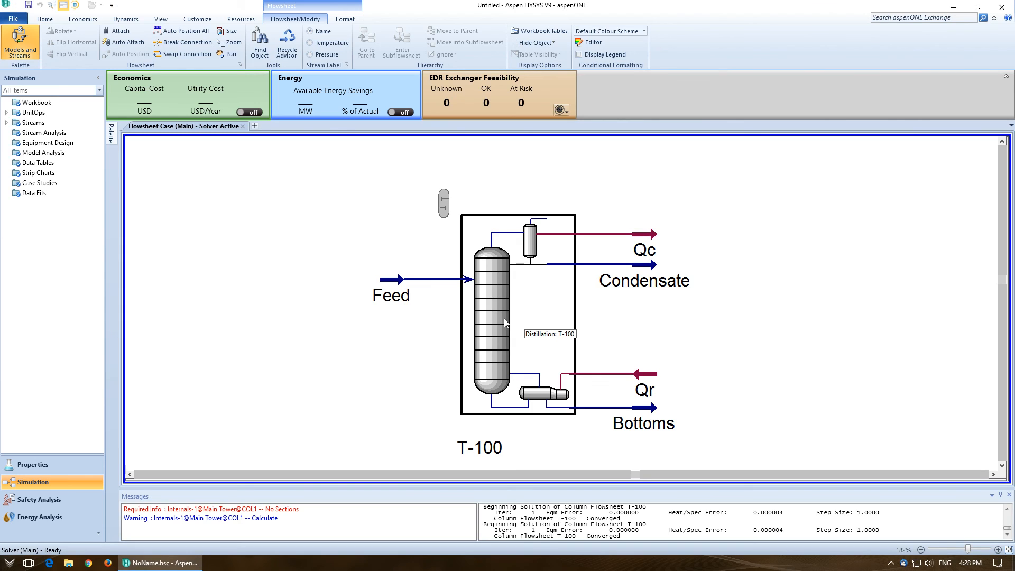